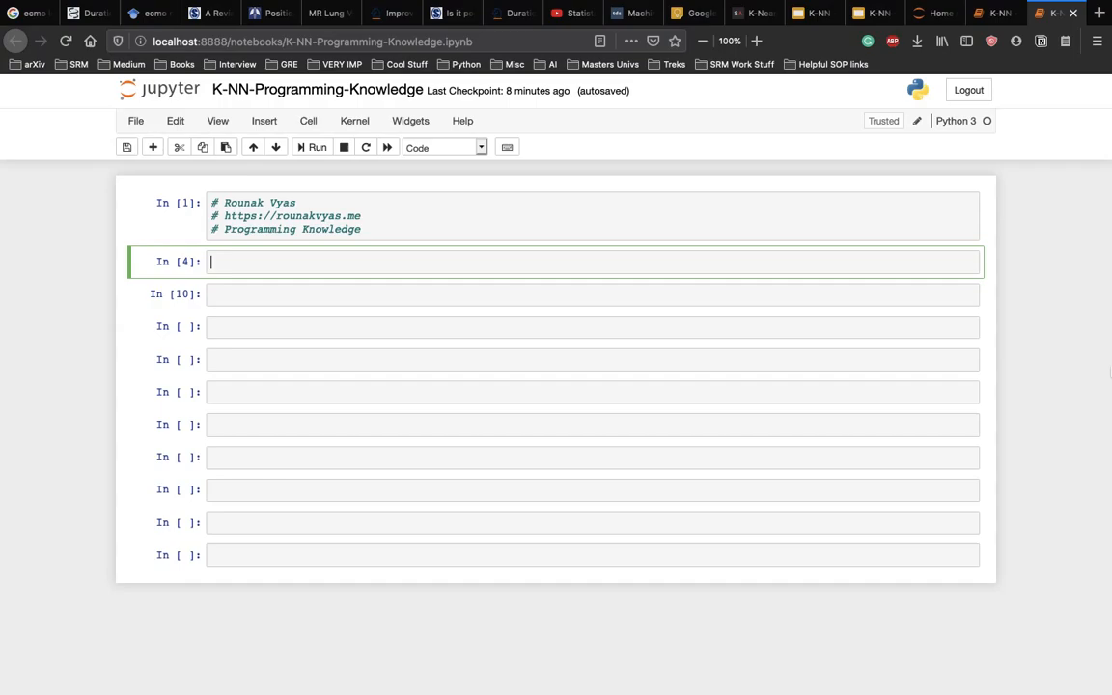
Write and run the imports: numpy as np, matplotlib.pyplot as plt, pandas as pd
type("imprt")
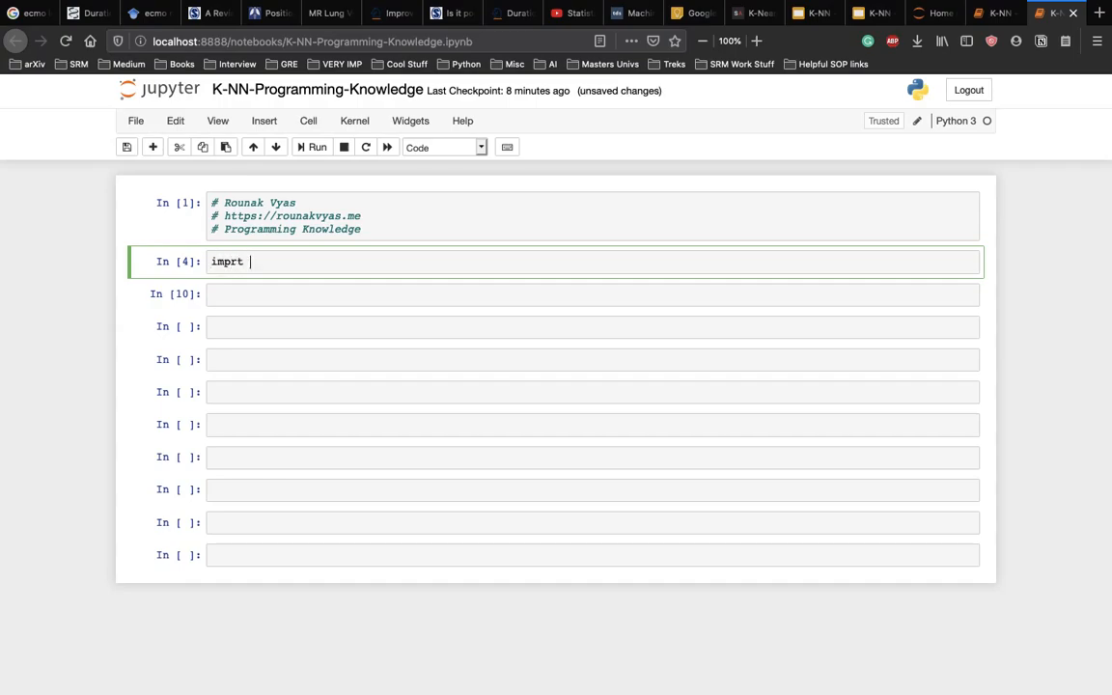
type("import nump")
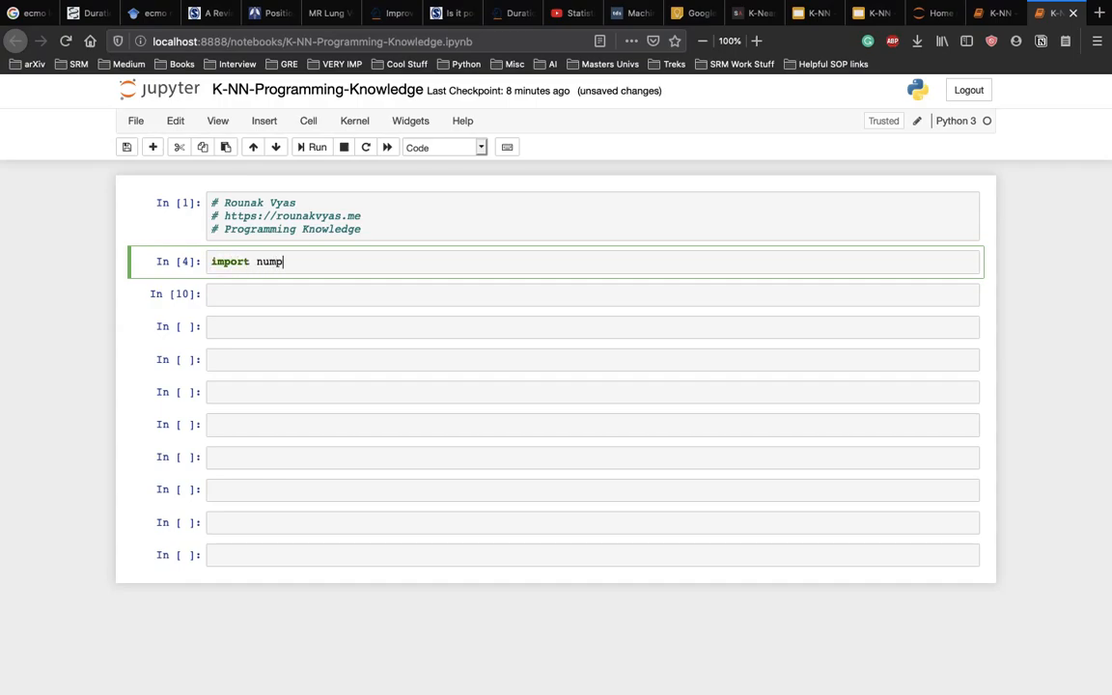
type("y as np")
type("import matpl")
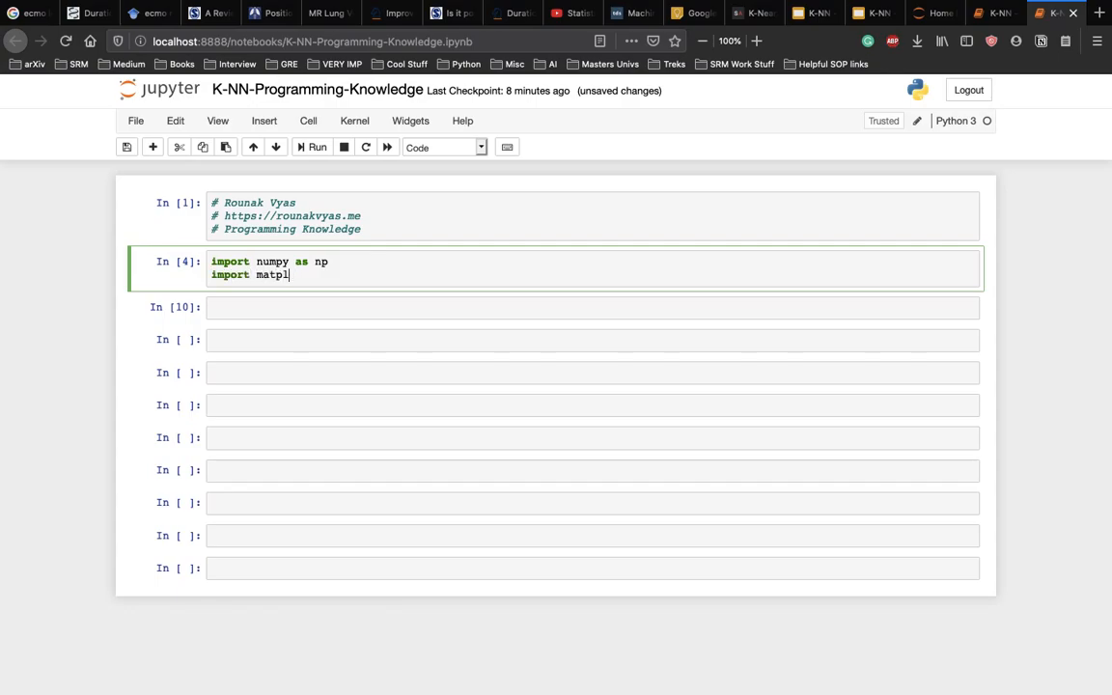
type("otpl")
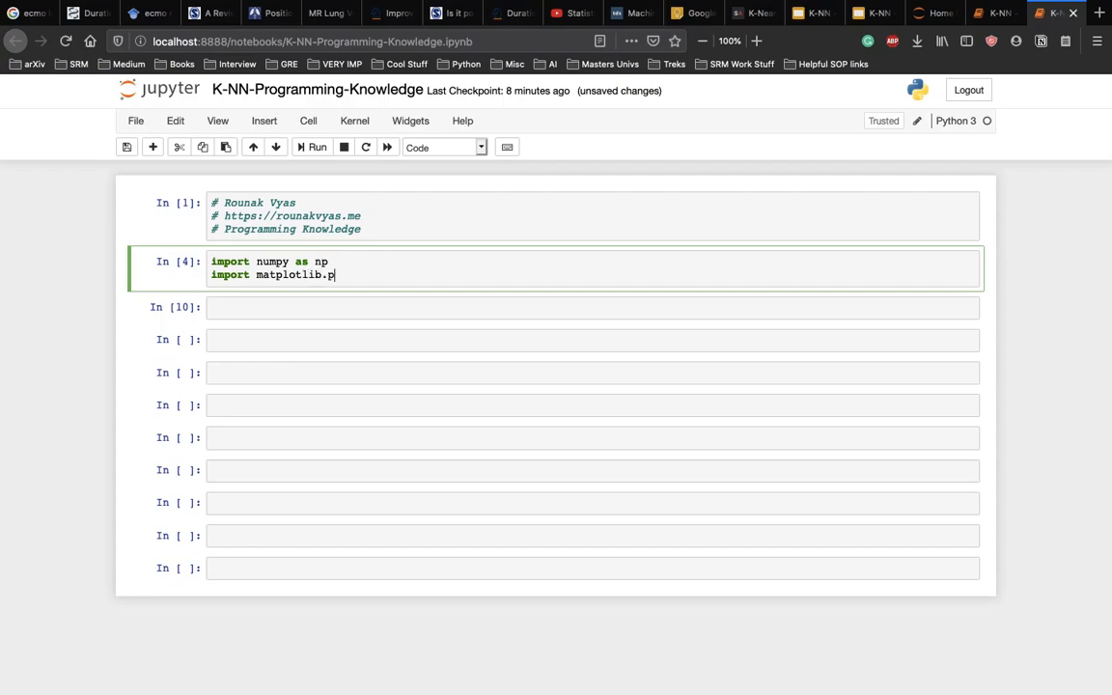
type("yplot as plt")
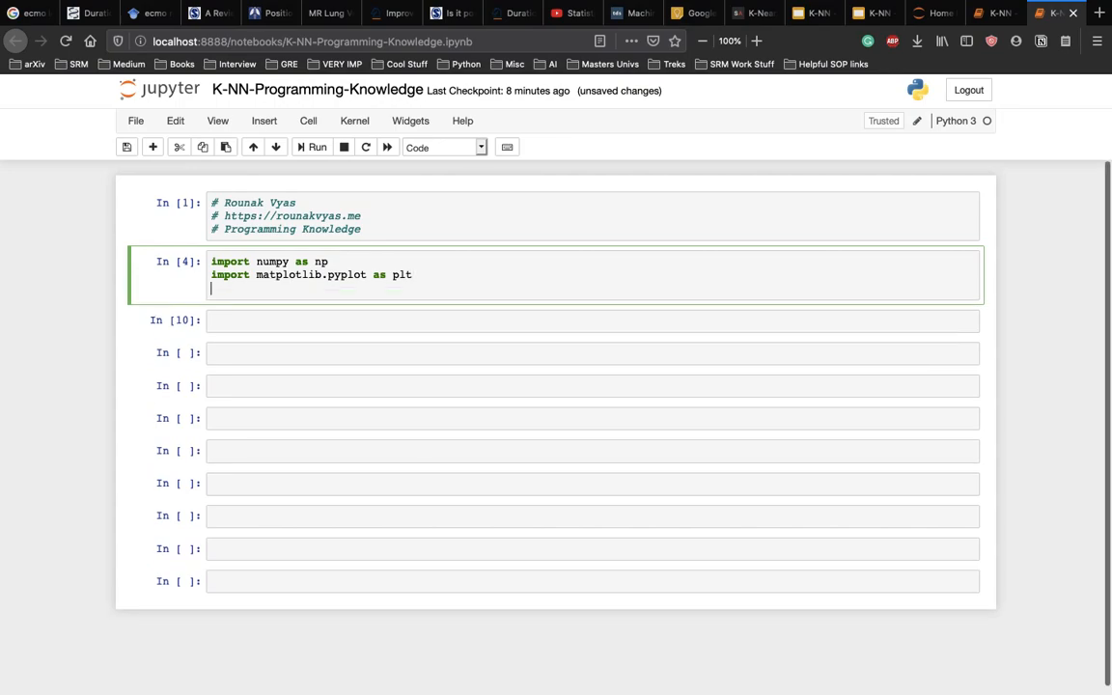
type("import pan")
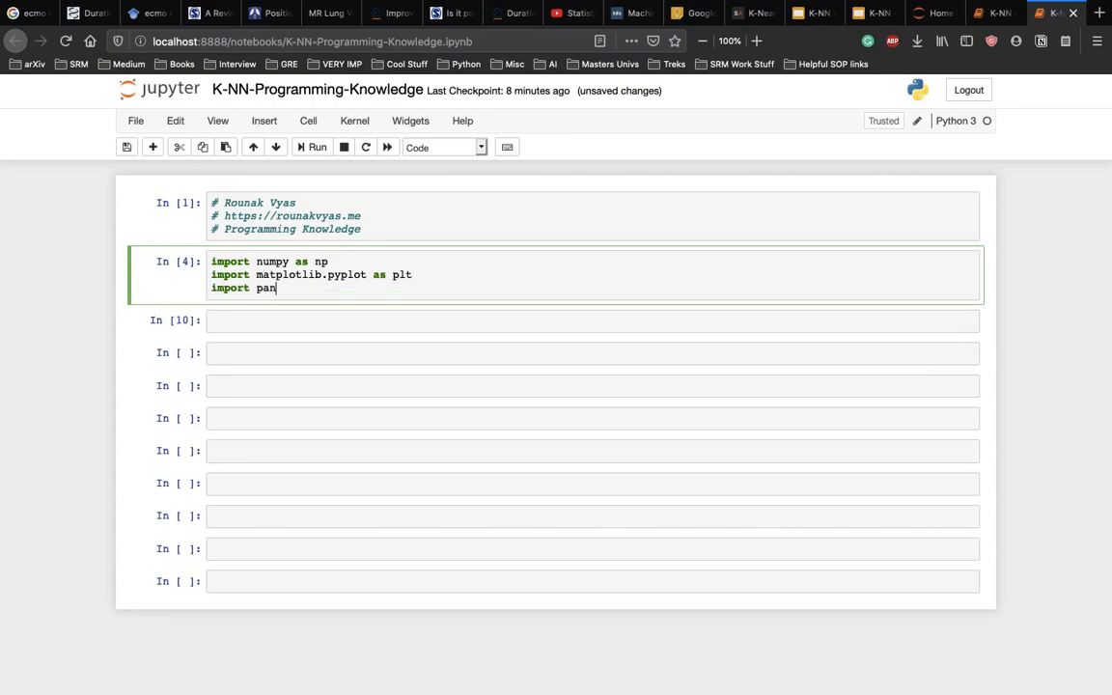
type("das as pd")
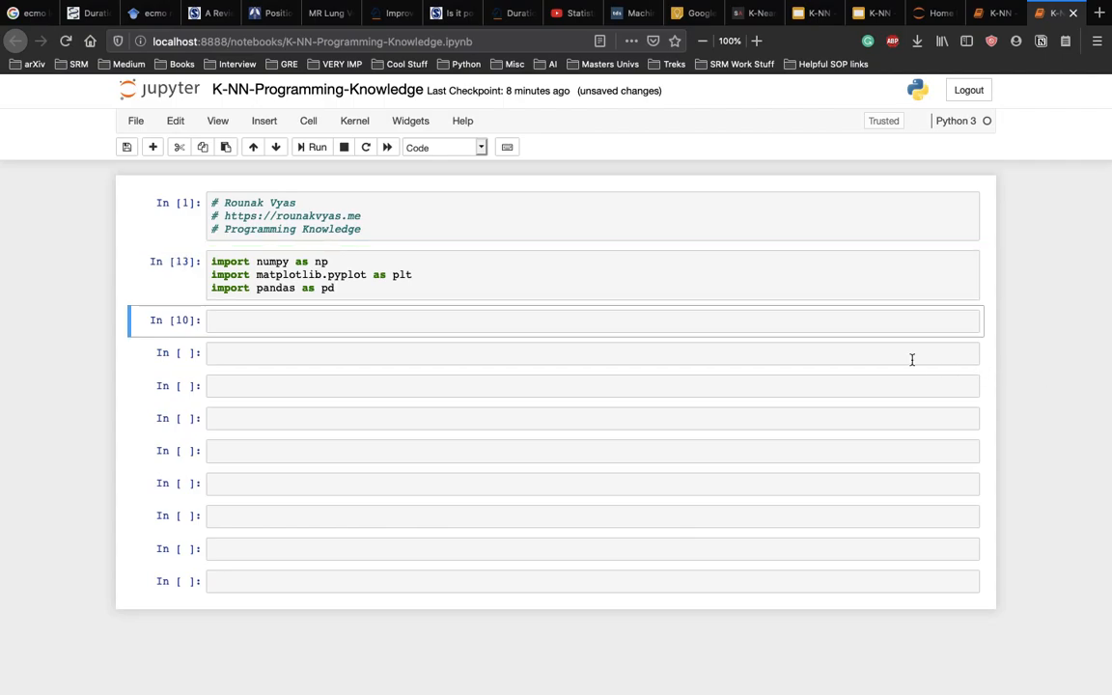
Load the Iris CSV from its URL with named columns into dataset and run it
left_click(577, 321)
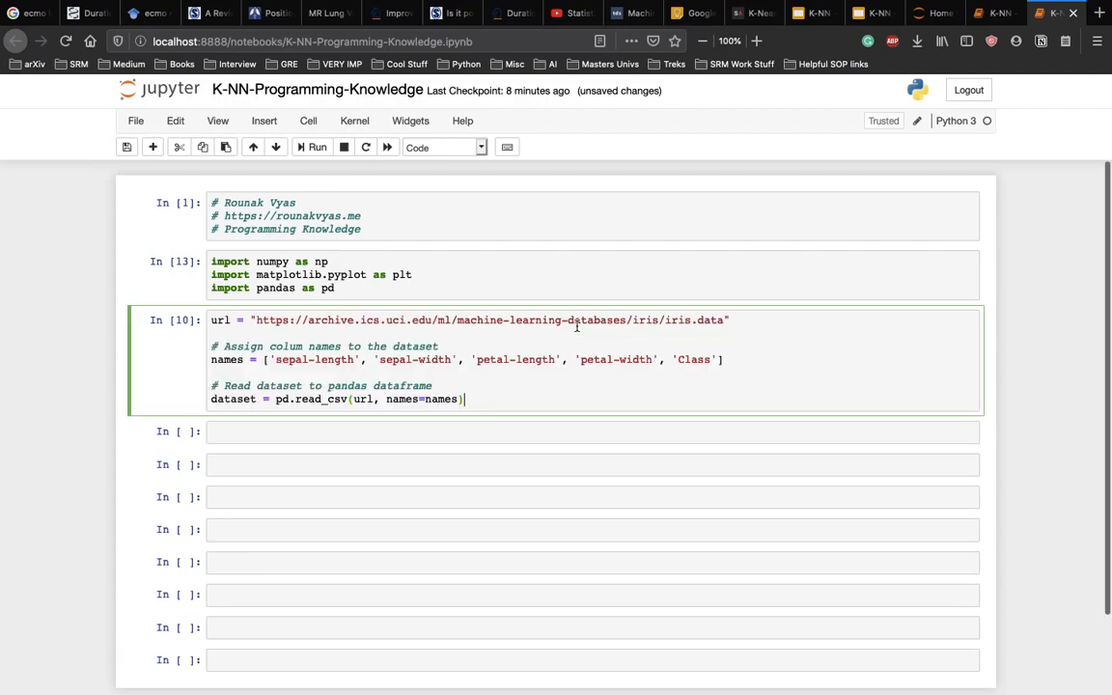
scroll("up", 3)
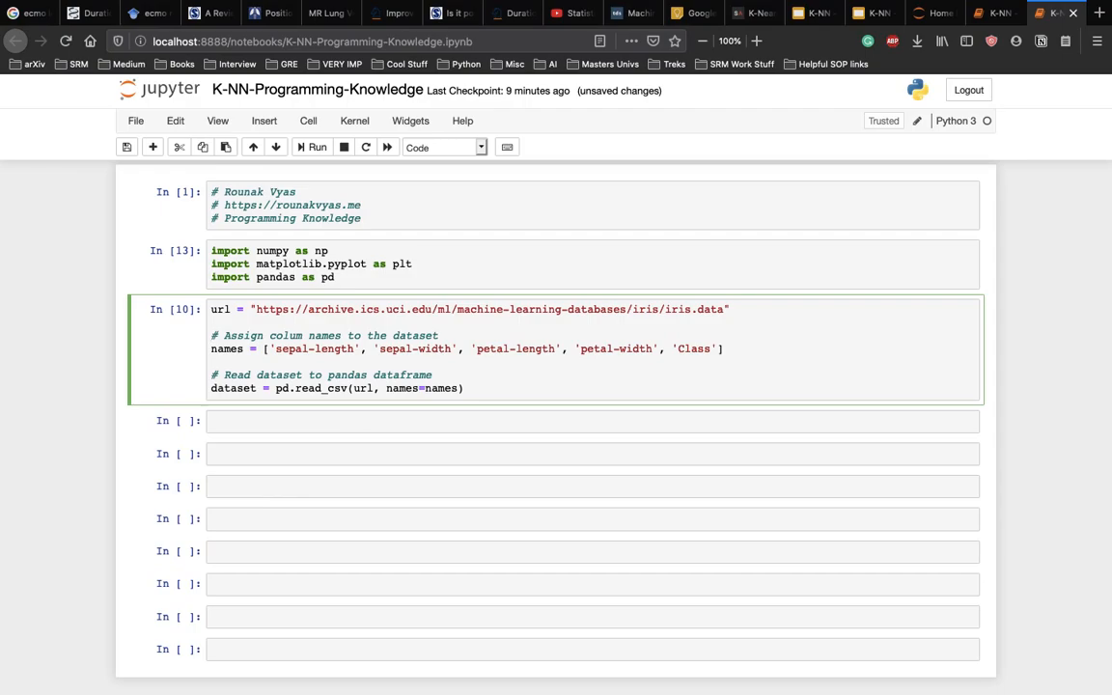
left_click(211, 375)
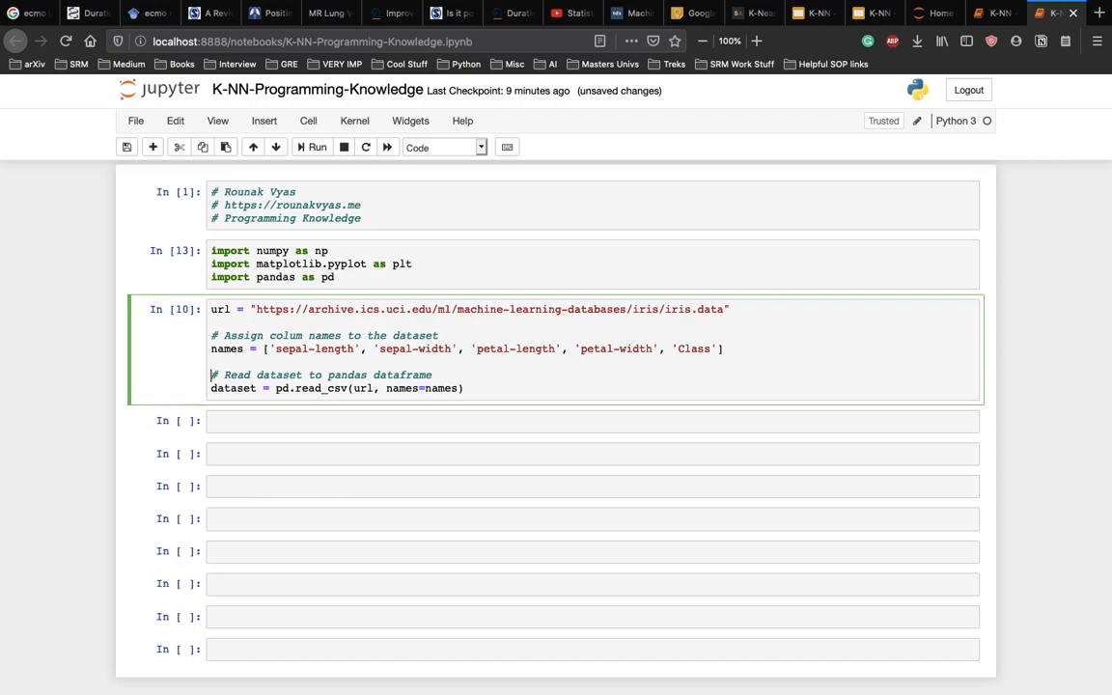
left_click(312, 147)
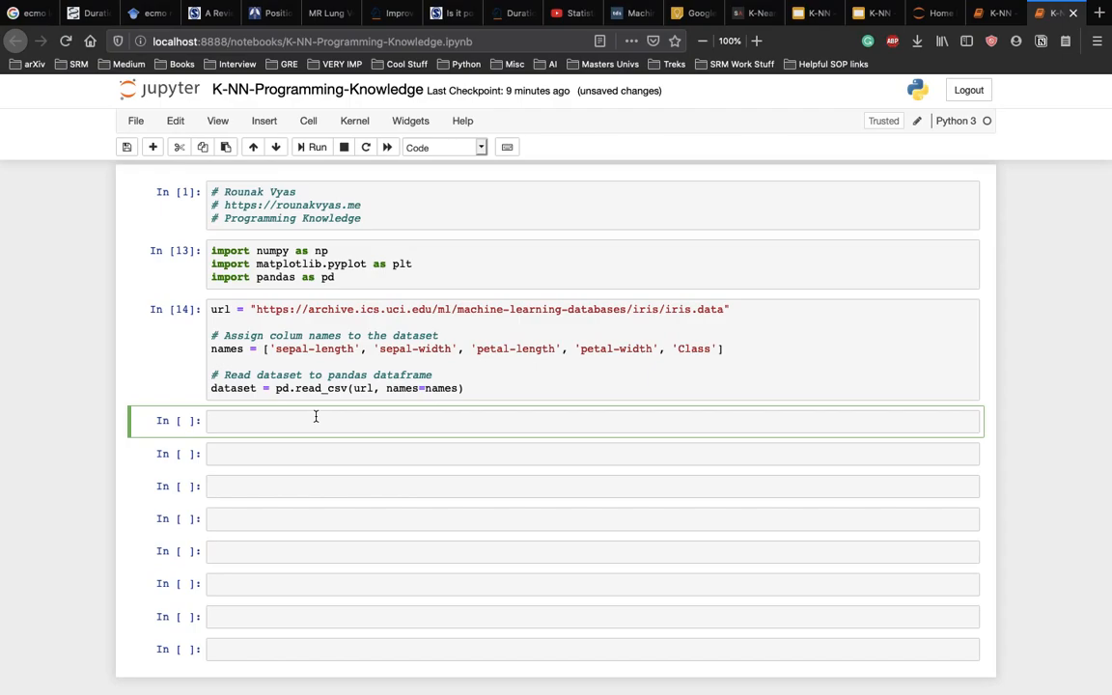
Run dataset.head() to display the first five rows
type("dataset.")
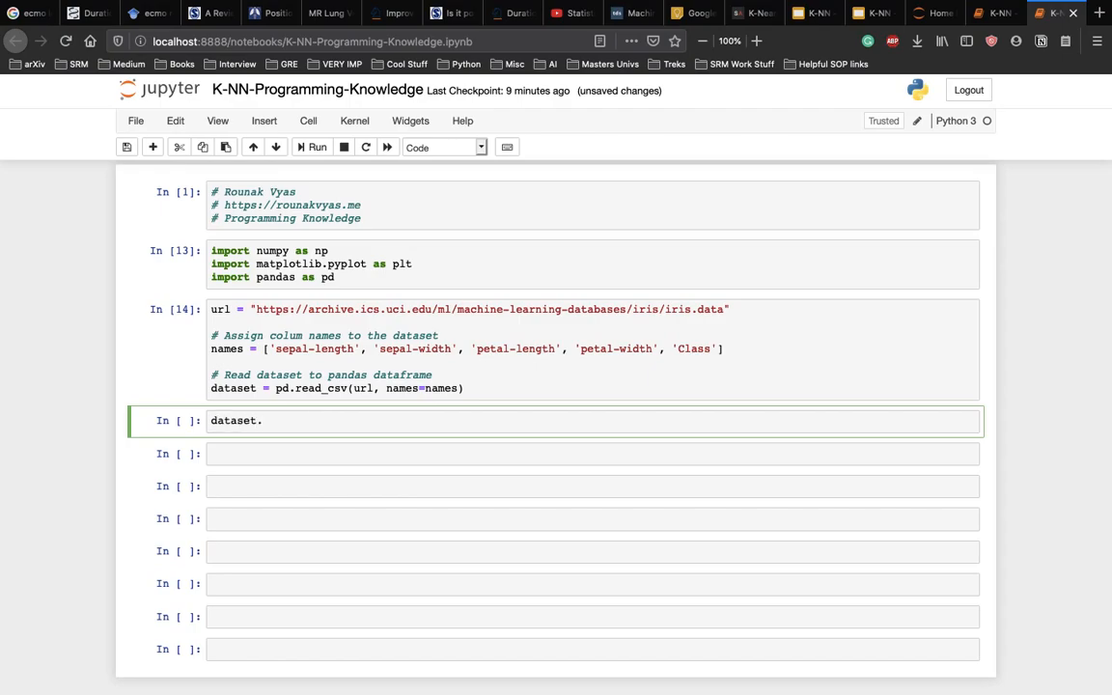
left_click(316, 147)
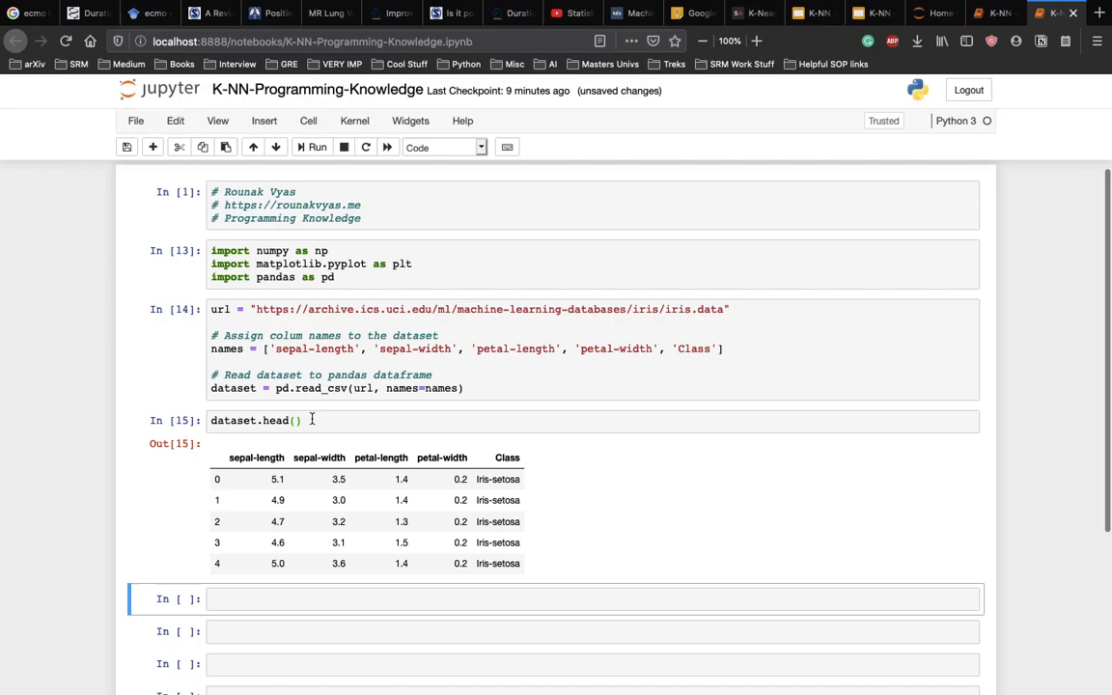
scroll("down", 3)
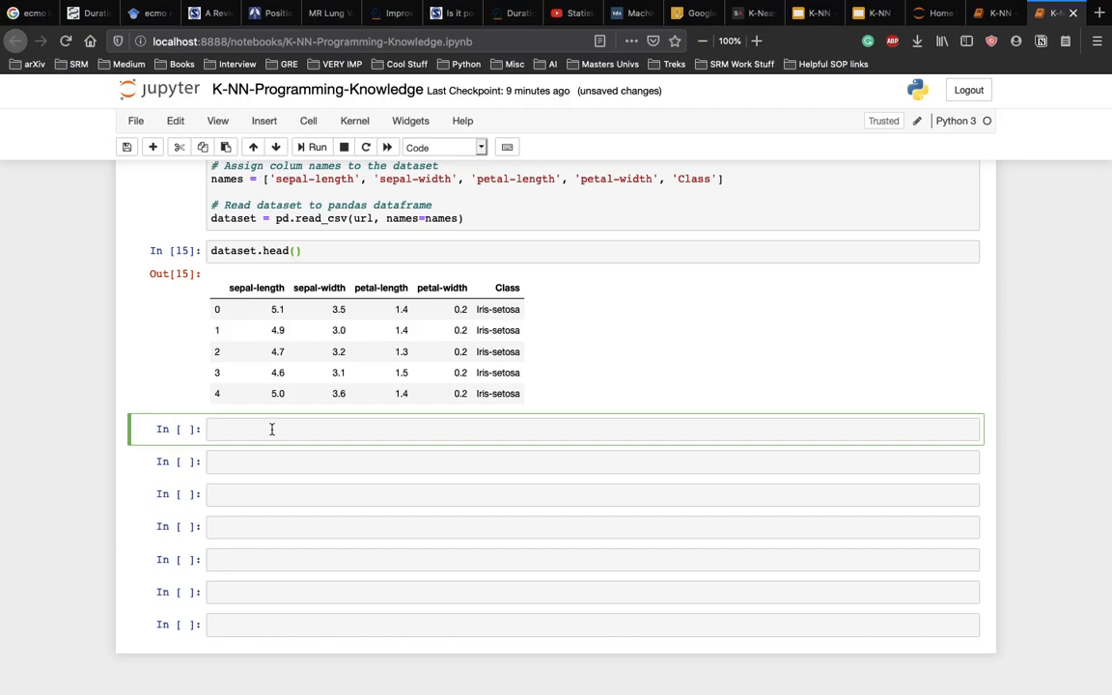
Define X = dataset.iloc[:, :-1].values and y = dataset.iloc[:, 4].values, run, and save
type("X =")
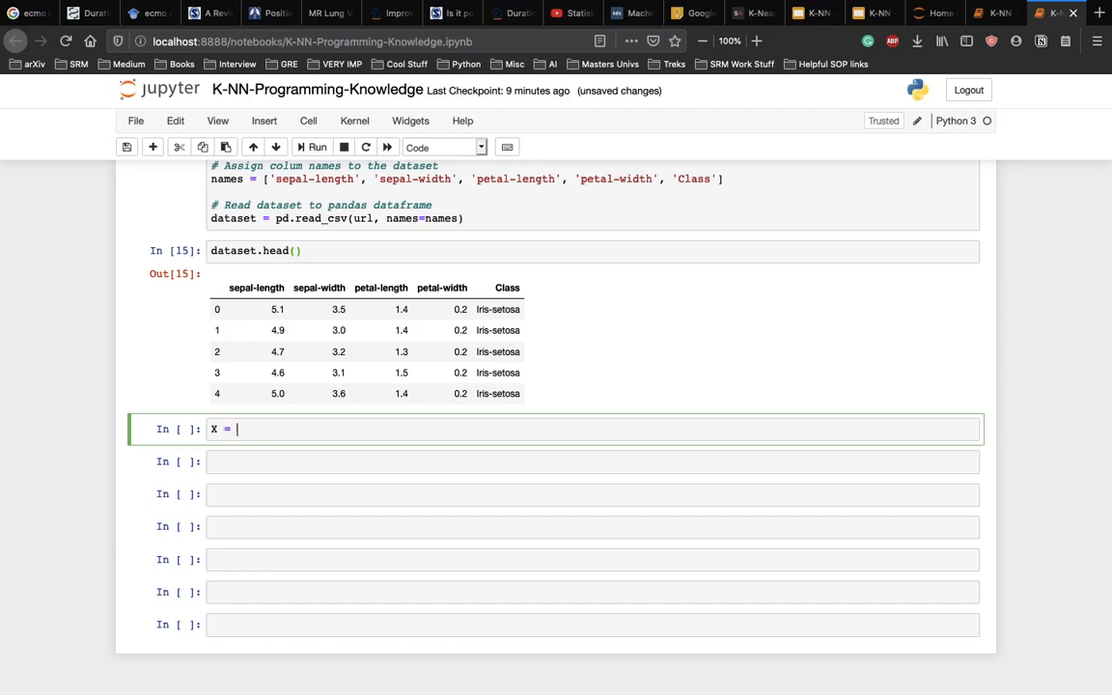
type("dataset.il")
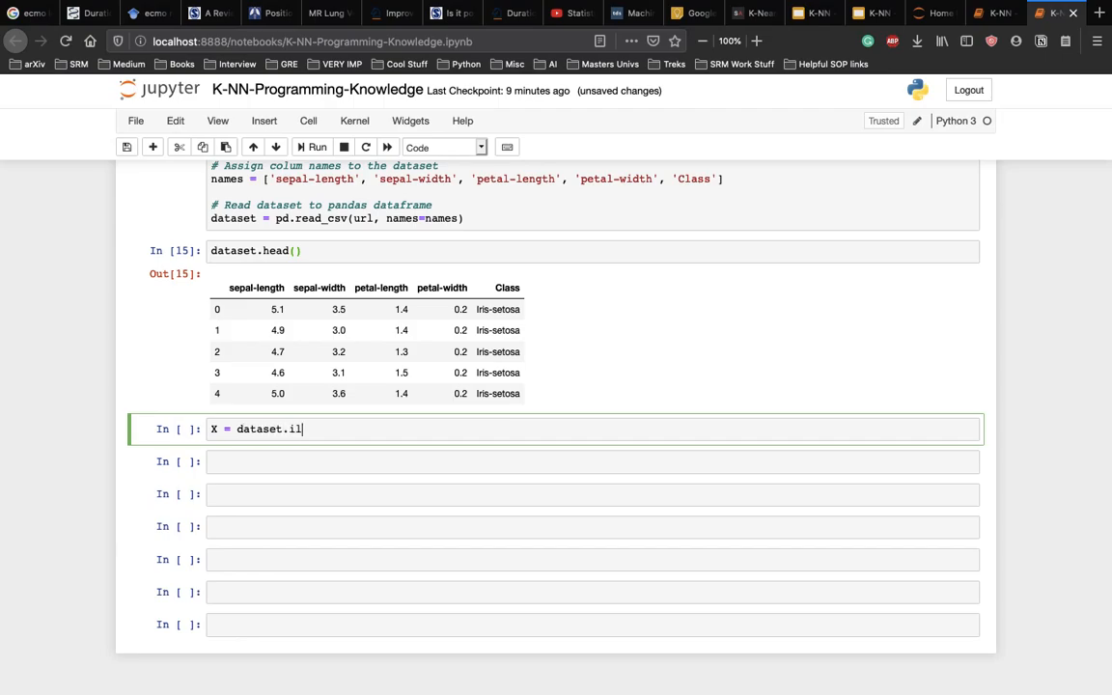
type("oc[:, :-1]")
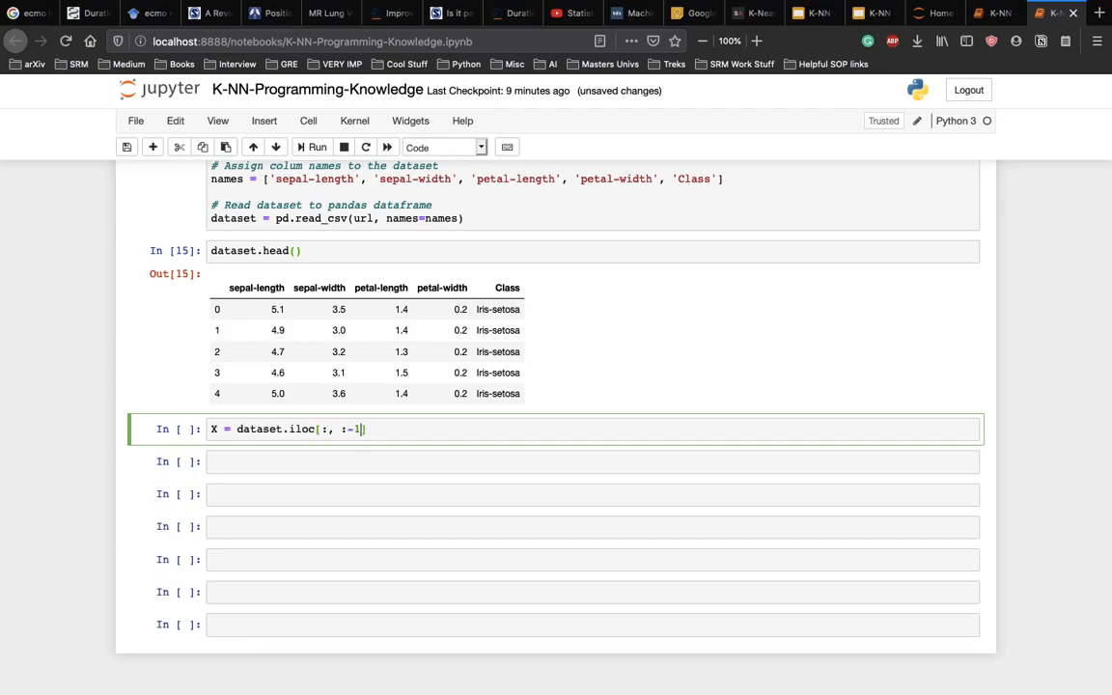
type(".values")
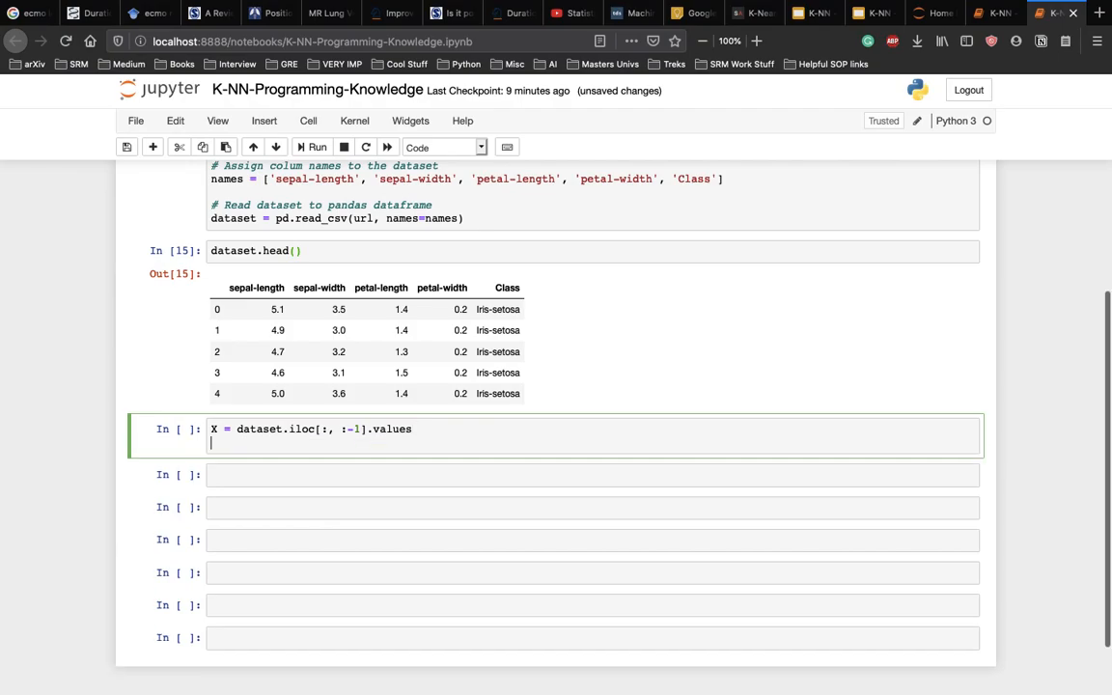
type("dataset.iloc[:, :-1].values")
type("y =")
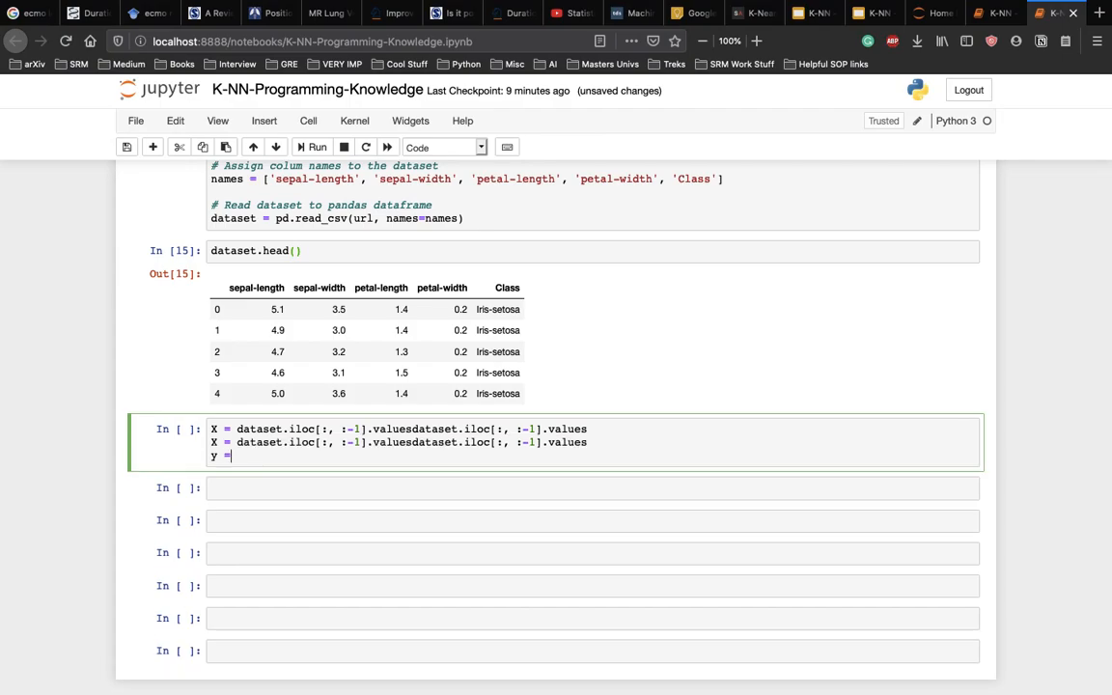
key("Backspace")
type(" dataset.iloc[:, 4].values")
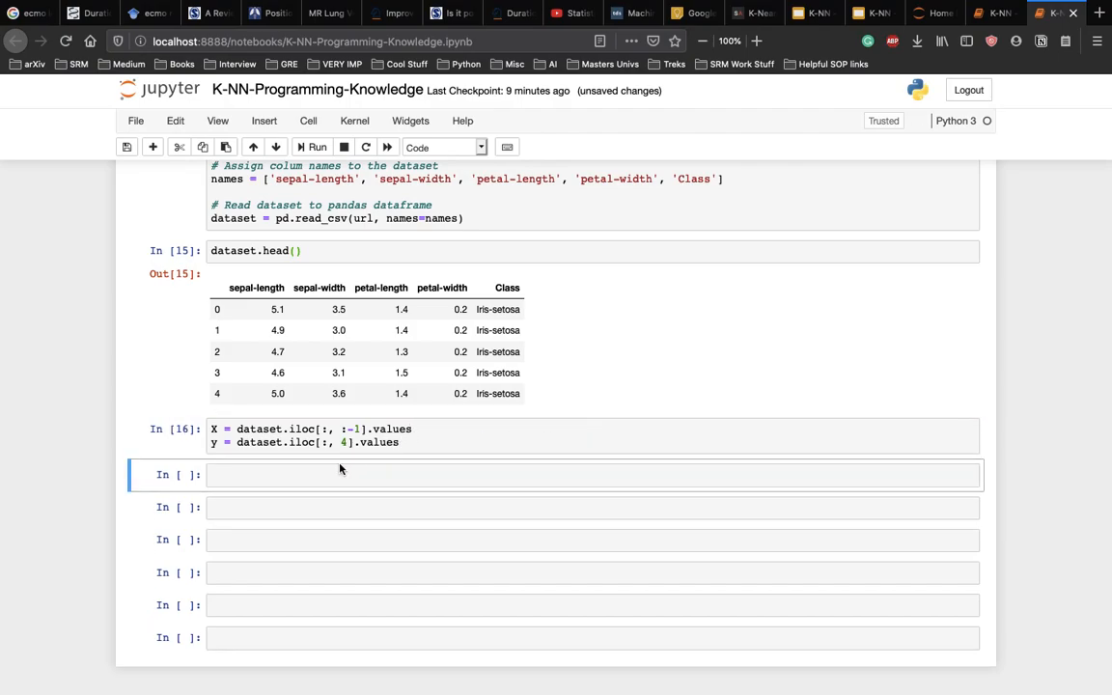
left_click(338, 474)
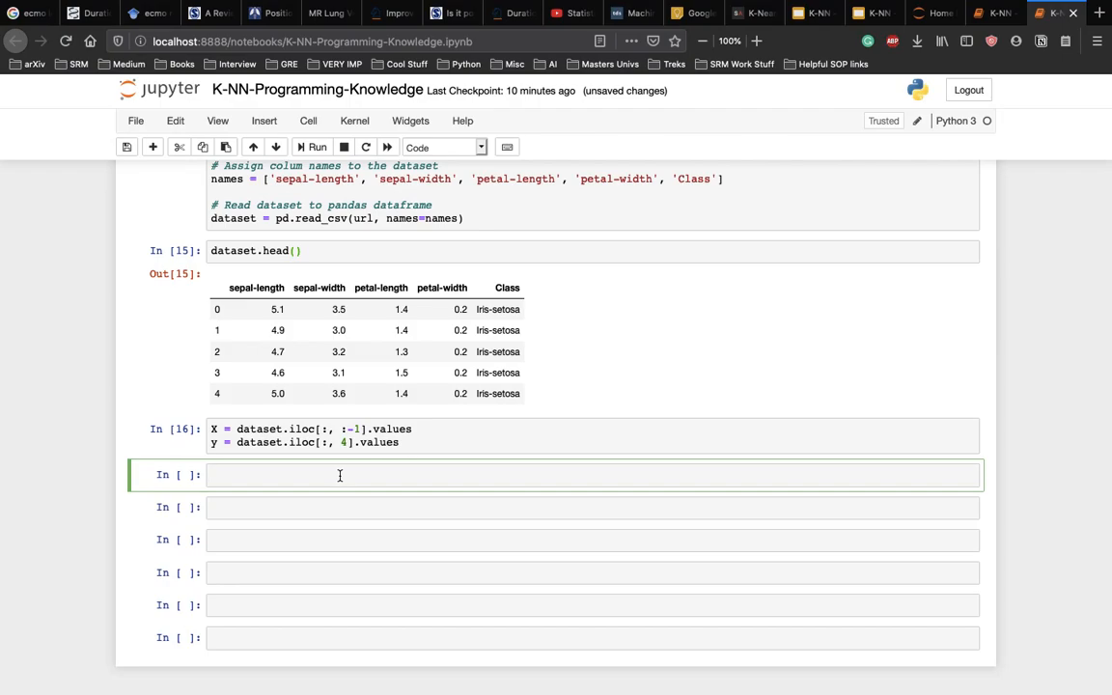
key("ctrl+s")
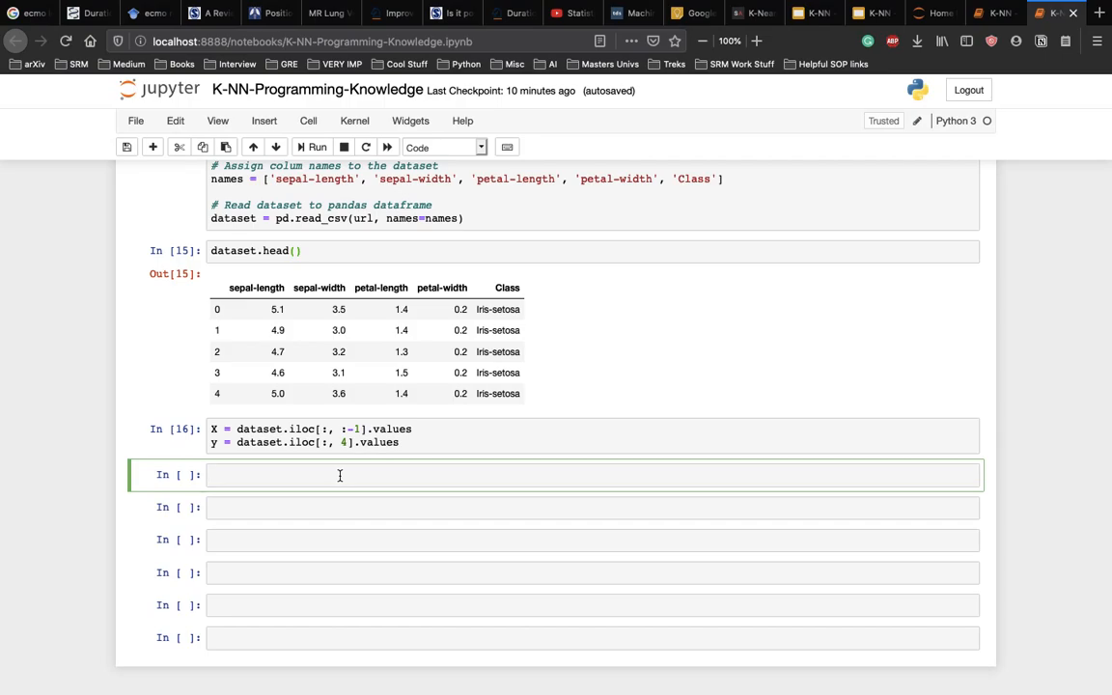
Write the import of test_train_split from sklearn.model_selection
type("frmo")
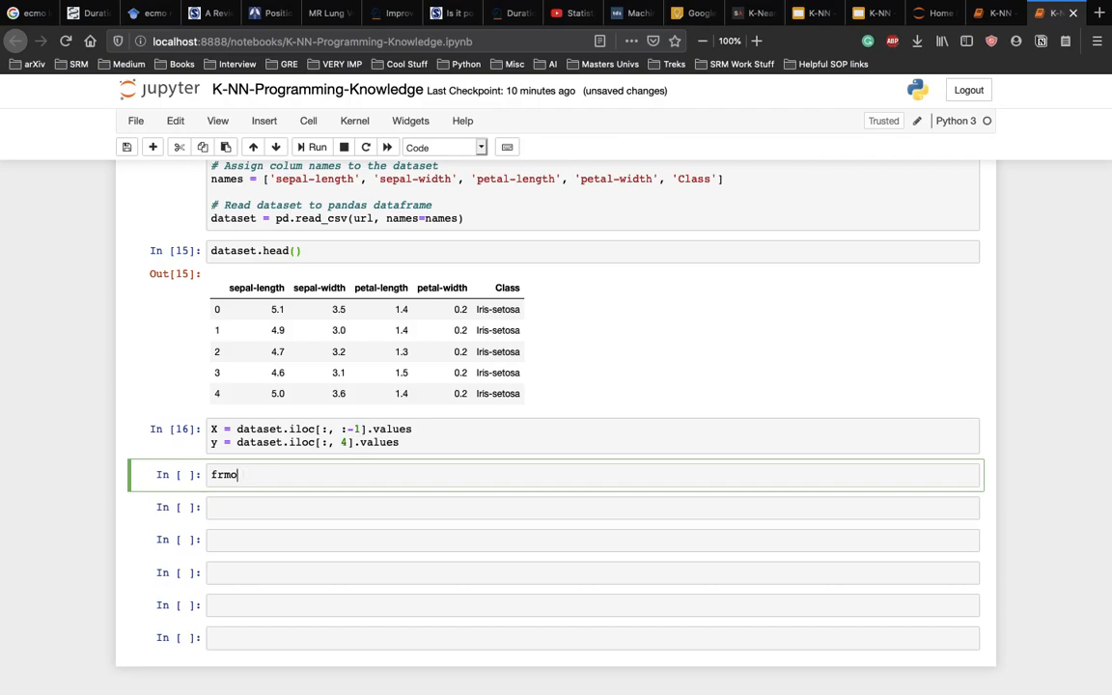
type("from ske")
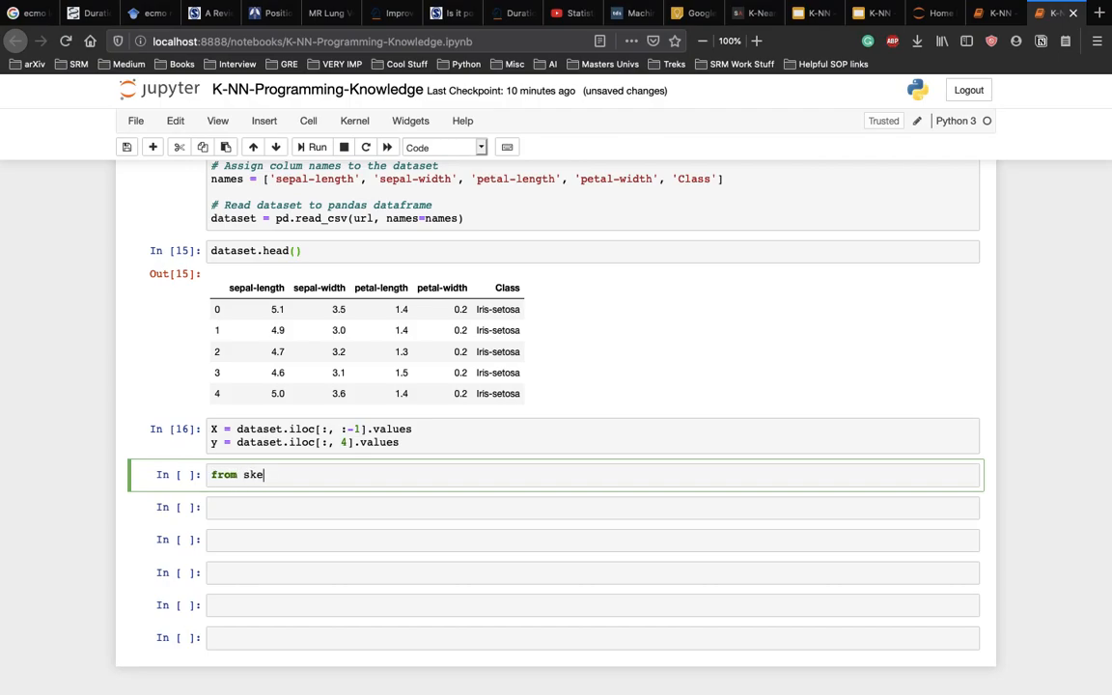
type("l")
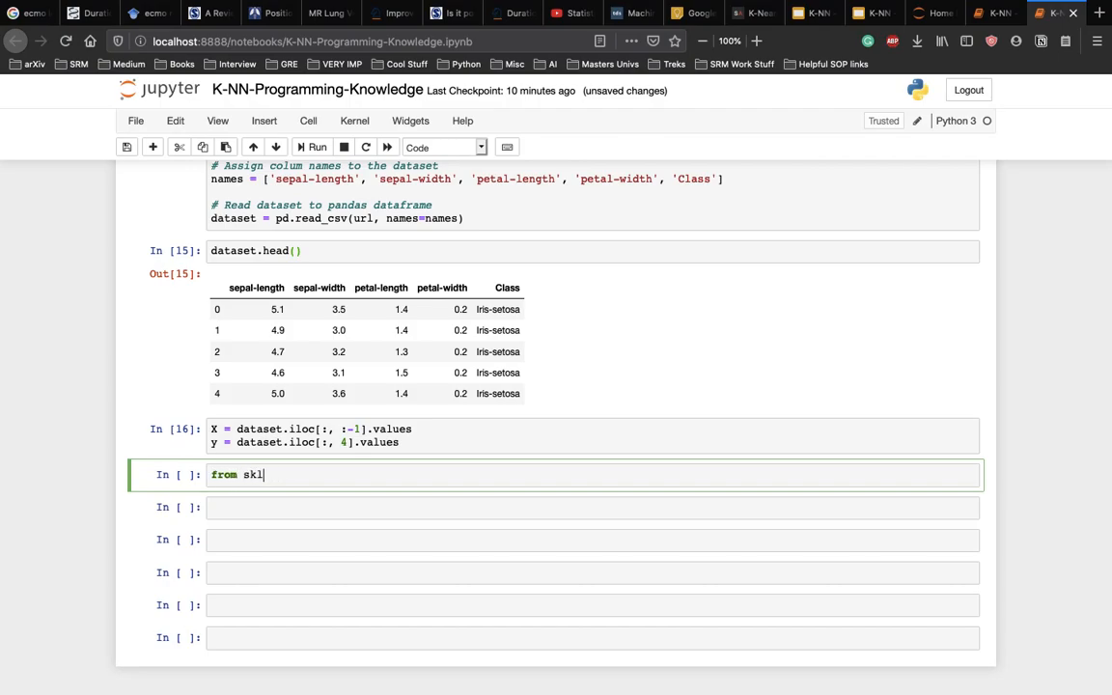
type("earn.m")
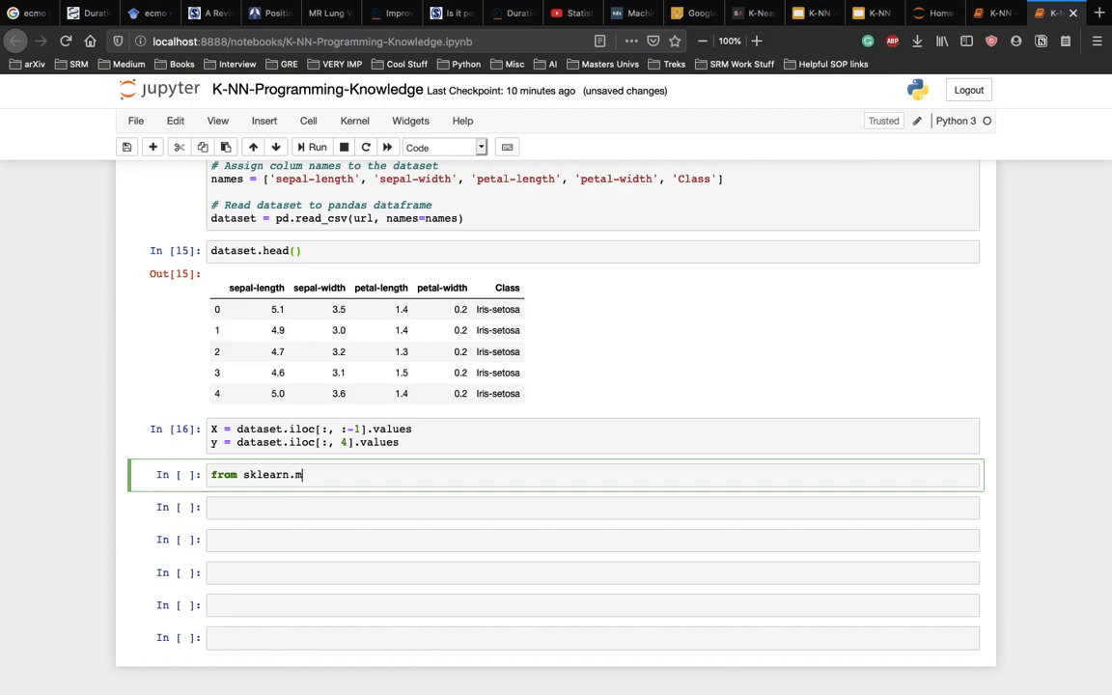
type("odel_selection impor")
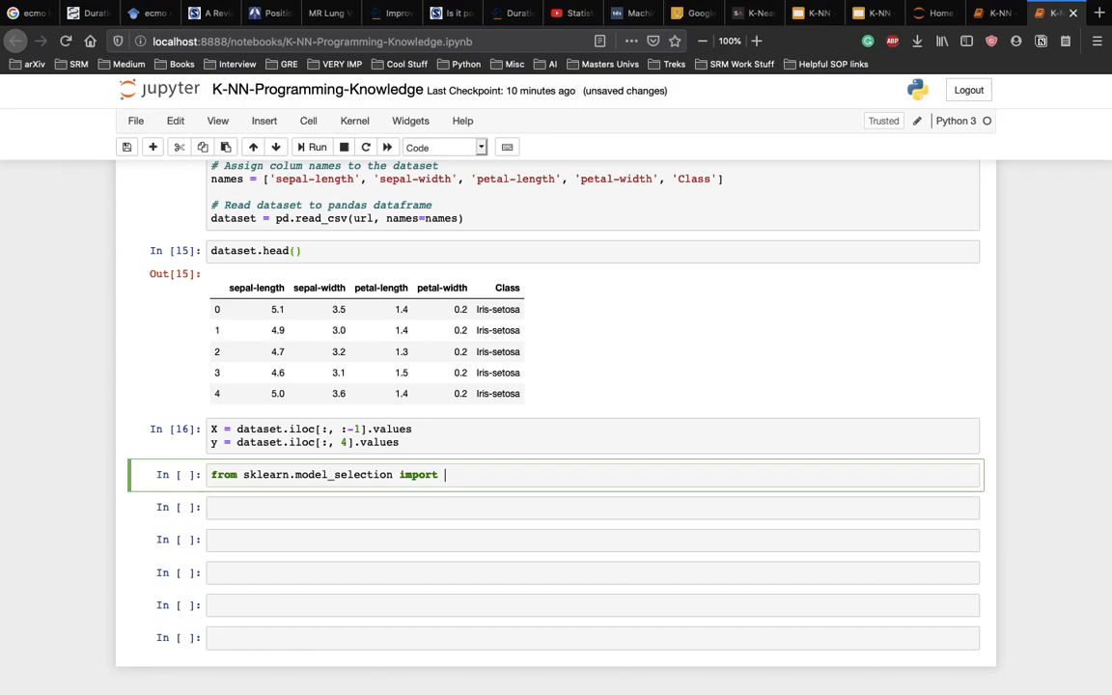
type("test")
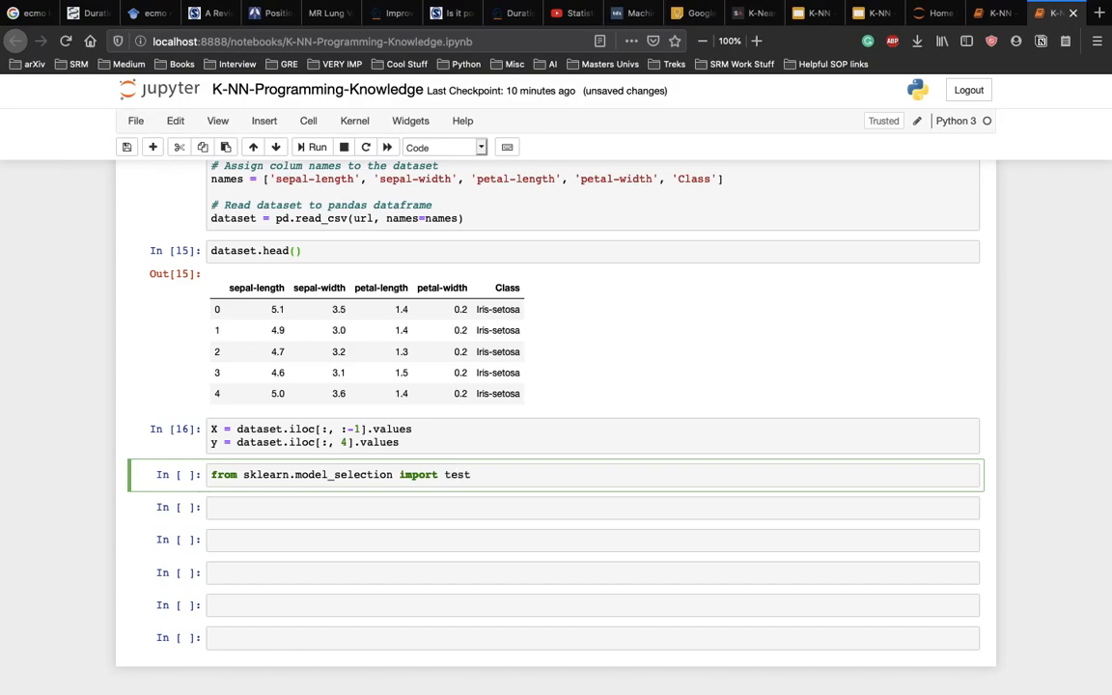
type("_train_split")
type("X")
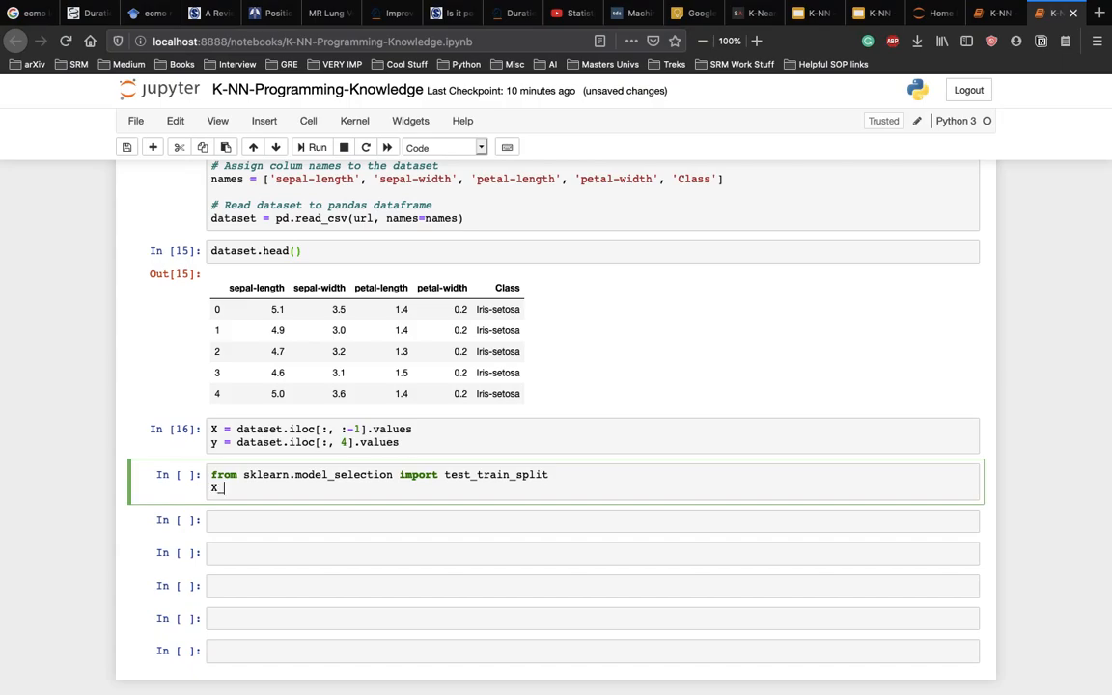
Split X, y into X_train, X_test, y_train, y_test with test_size=0.20
type("_train, X")
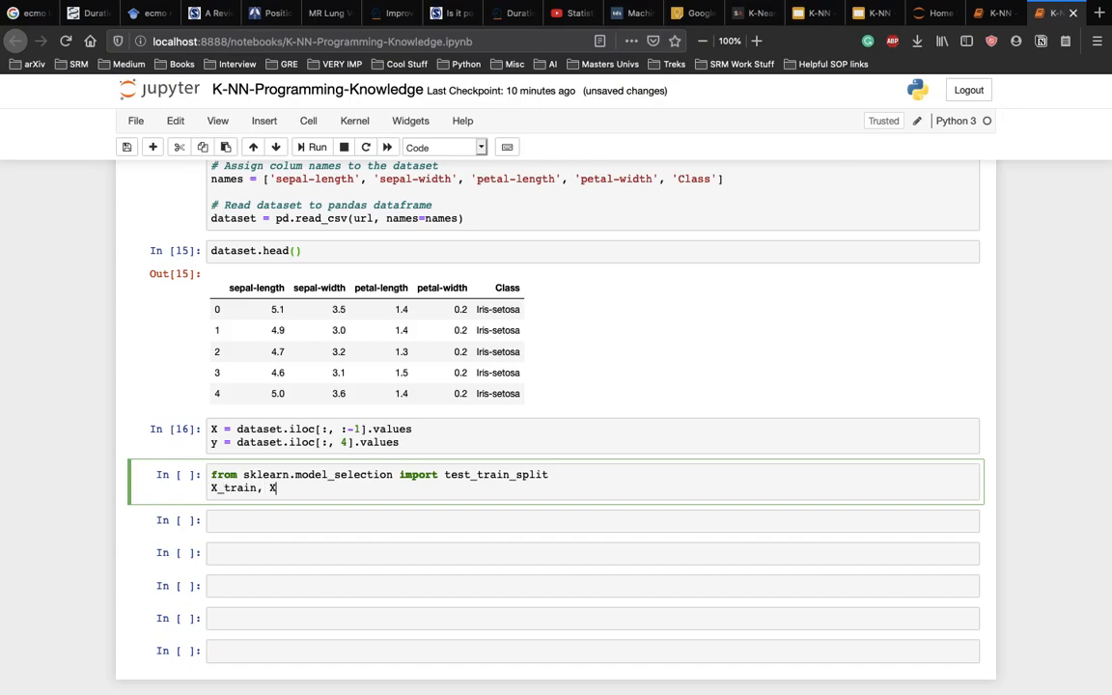
type("_test")
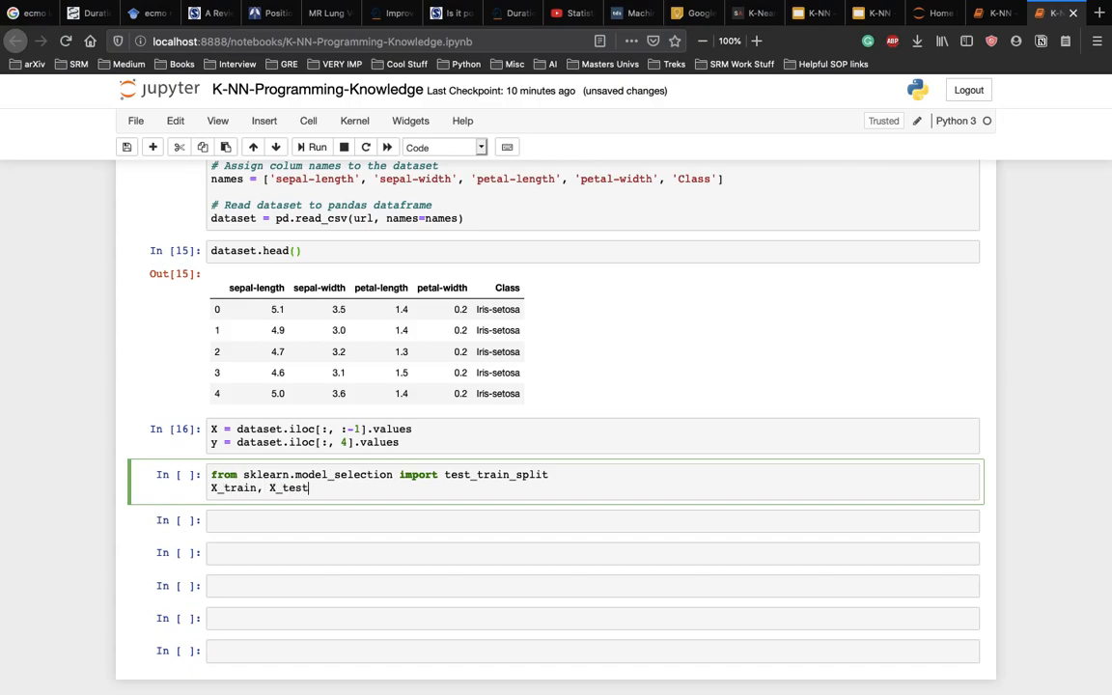
type(", y")
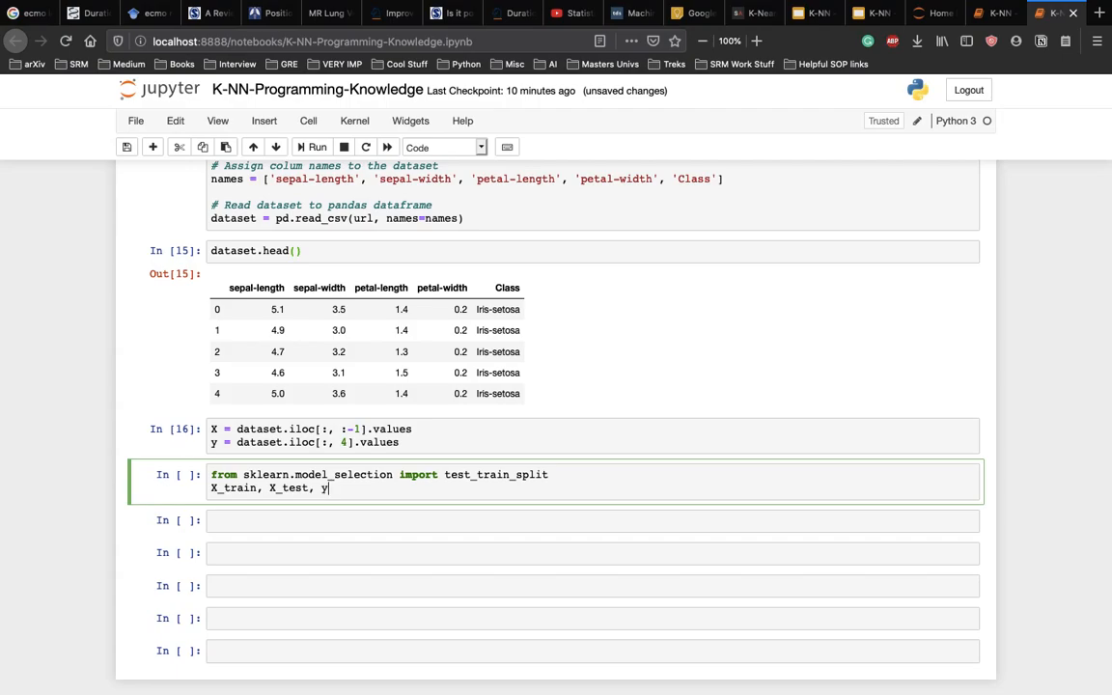
type("_train, y-")
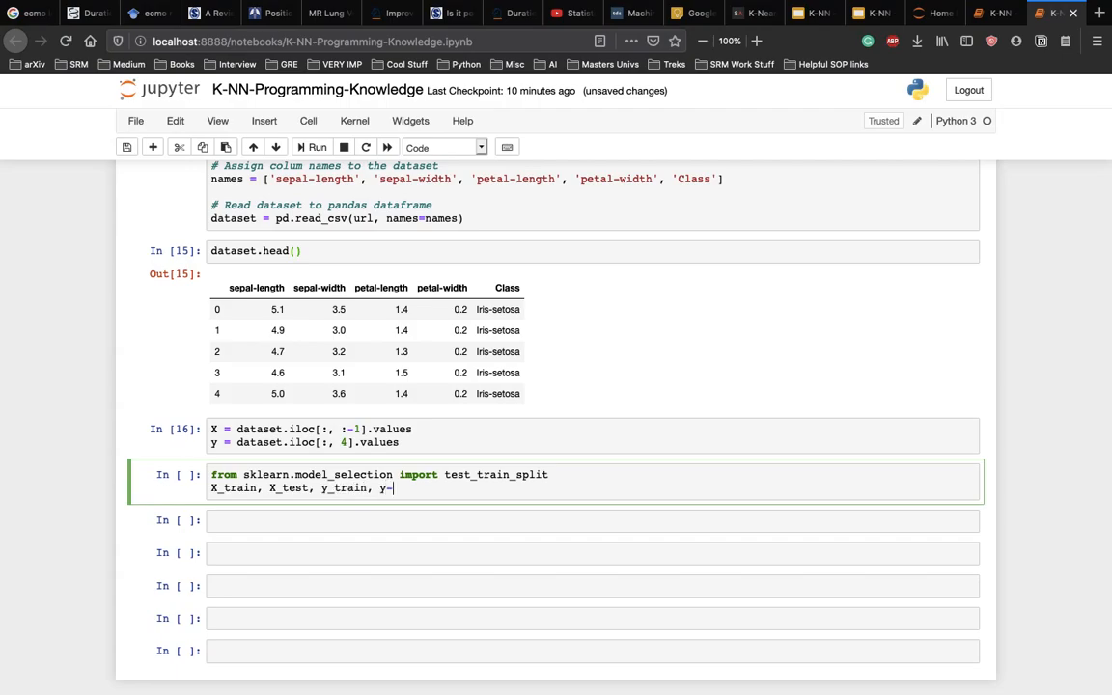
type("_test =")
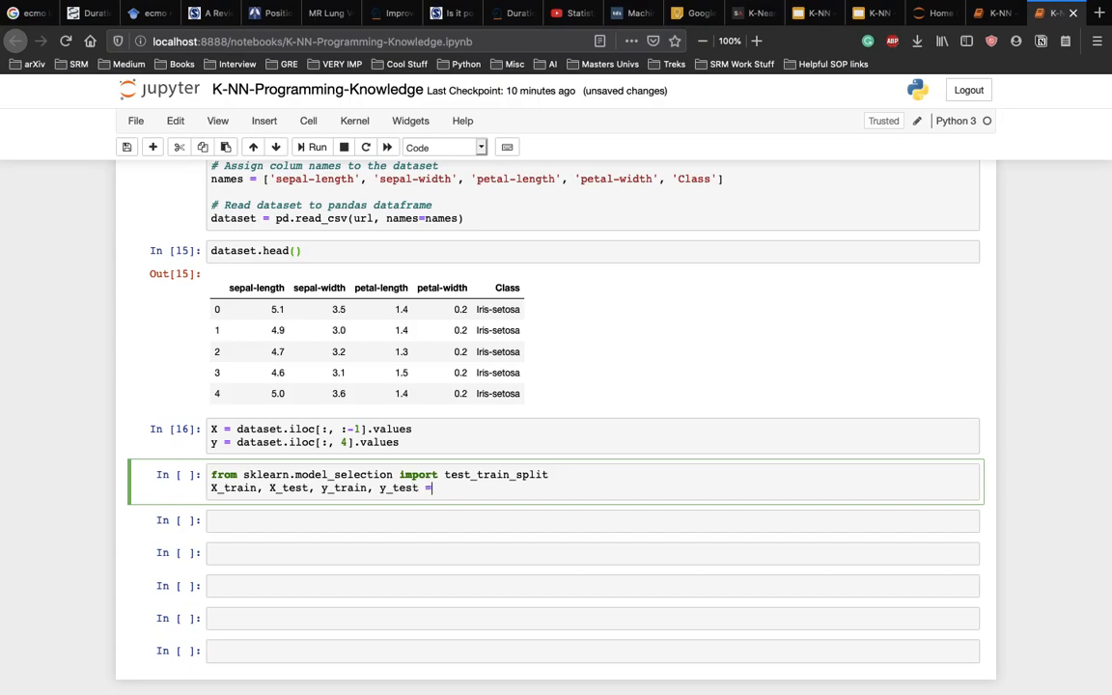
type("test_train_split(")
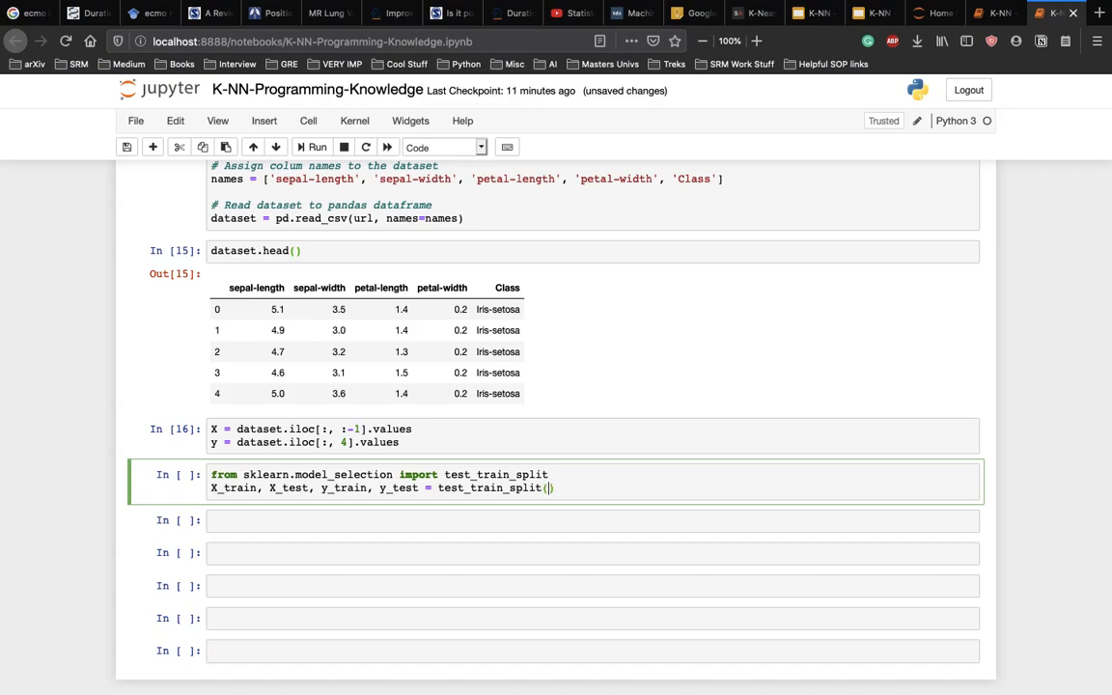
type("X, y,")
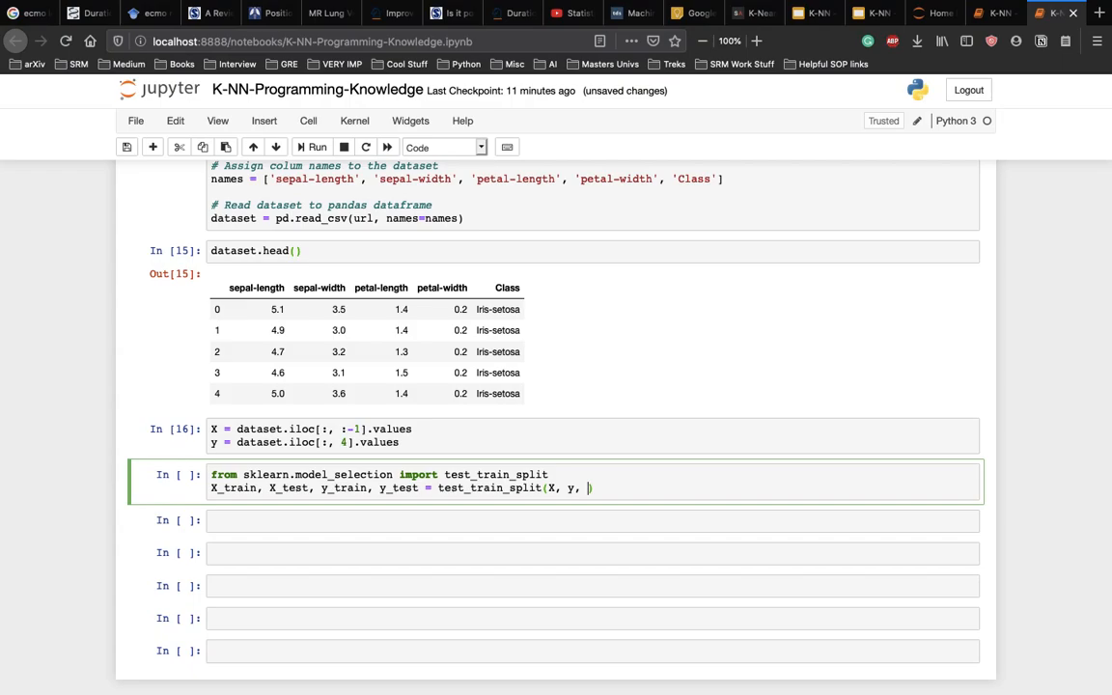
type("test_size=")
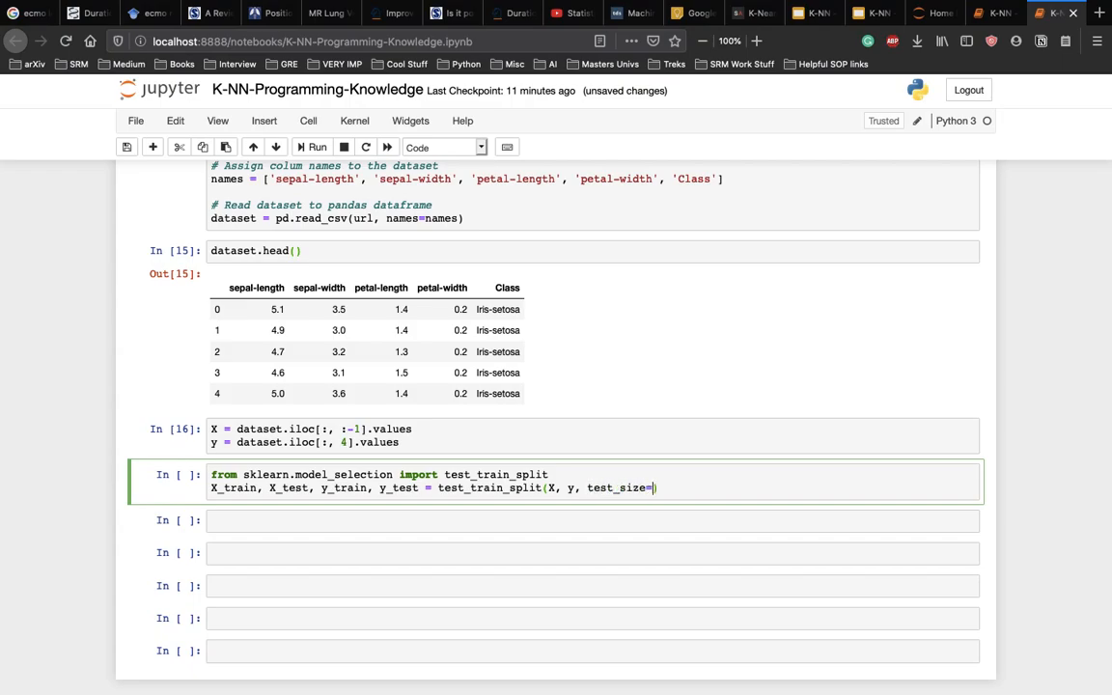
type("0.20)")
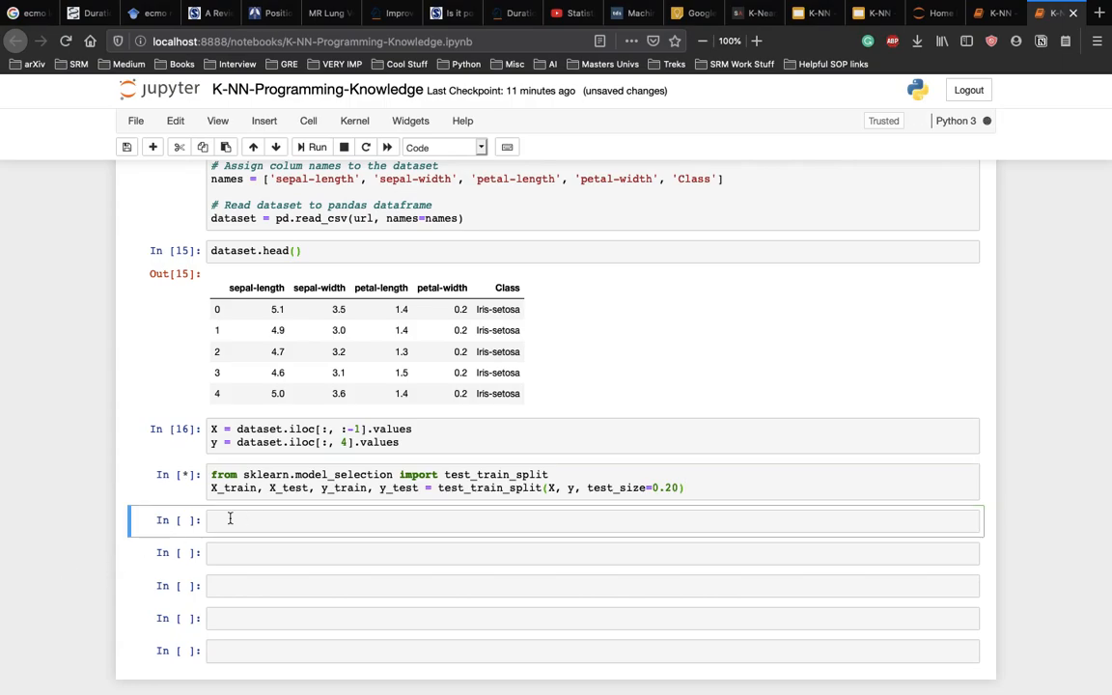
Rename test_train_split to train_test_split in the split cell and rerun it
scroll("down", 3)
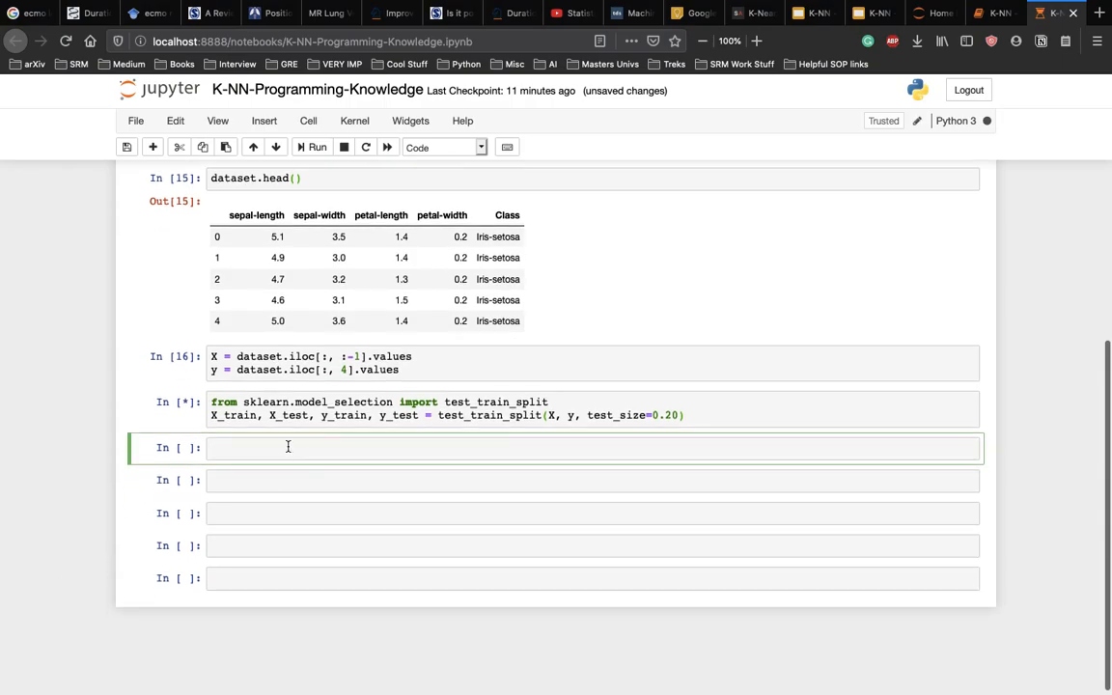
left_click(316, 147)
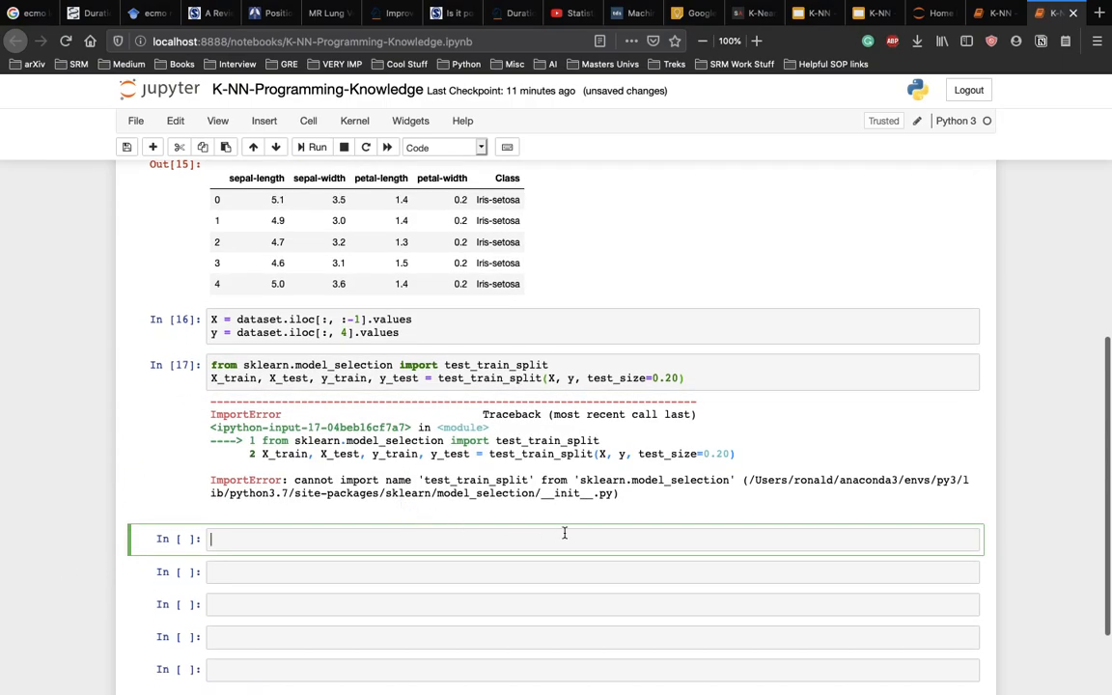
mouse_move(510, 537)
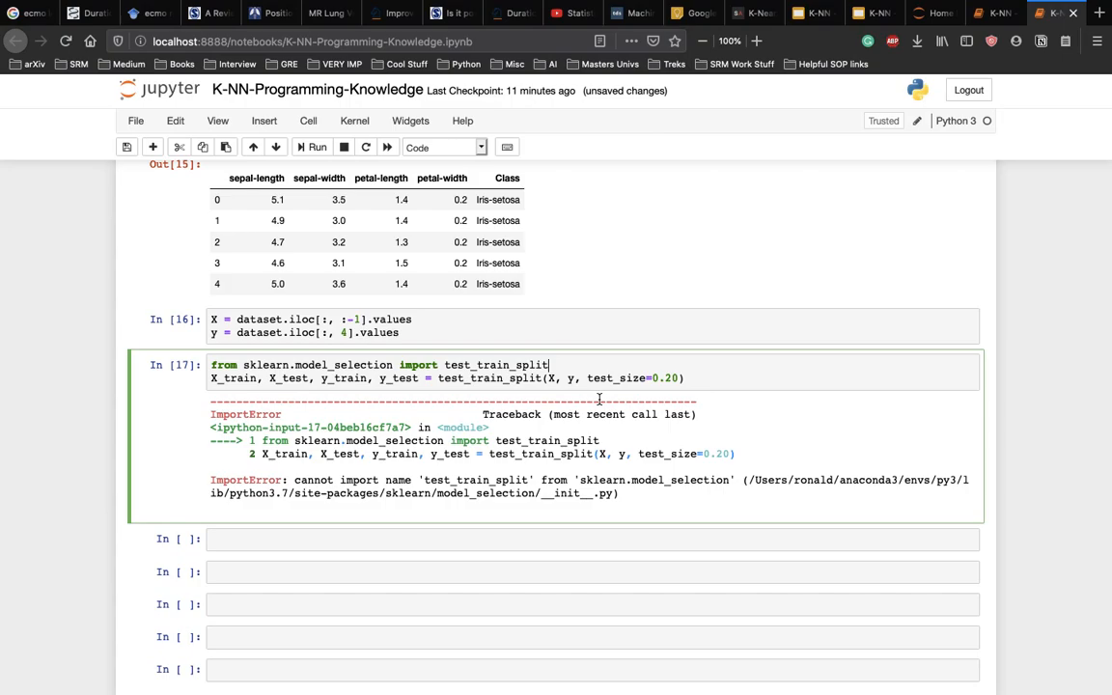
mouse_move(521, 499)
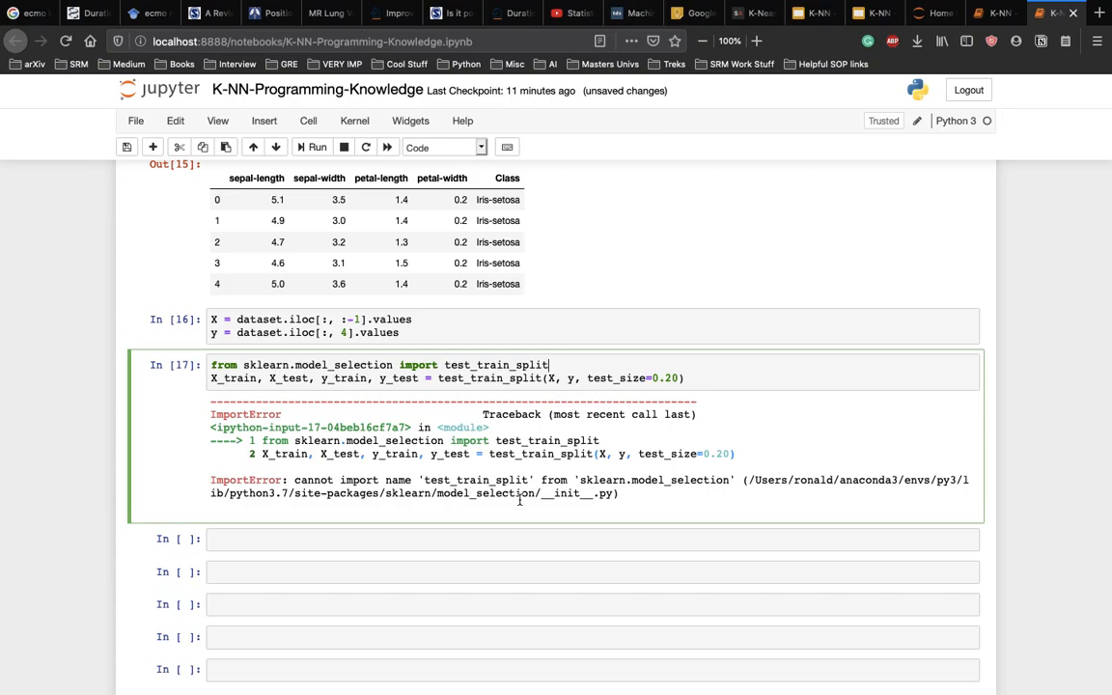
mouse_move(596, 377)
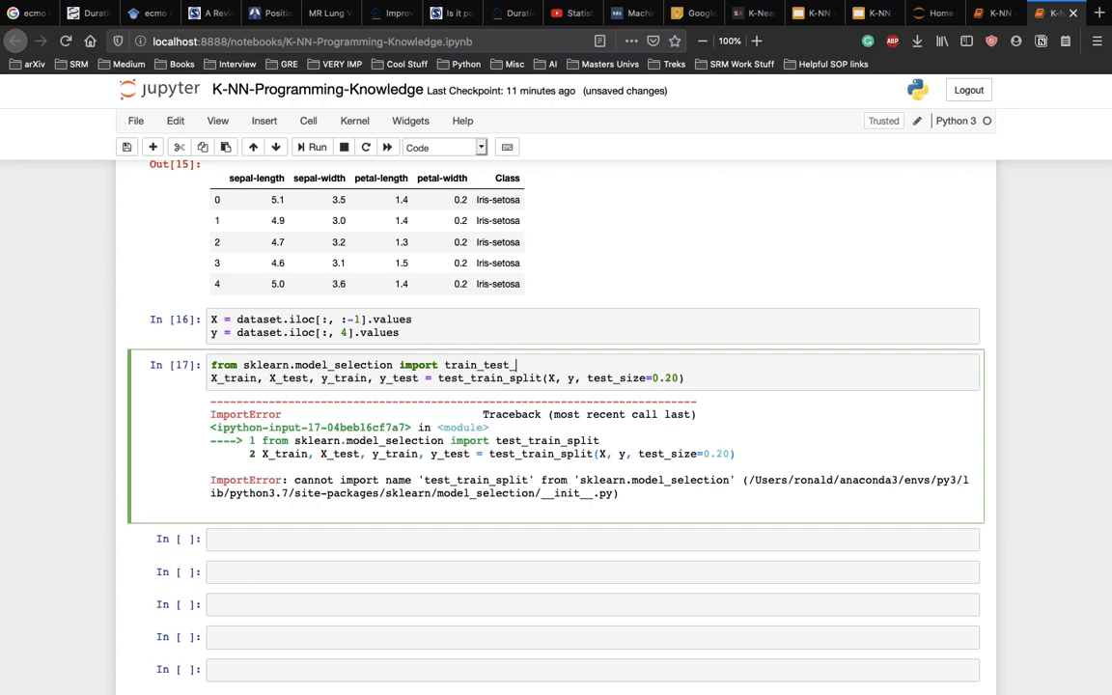
type("split")
left_click(594, 377)
type("test_")
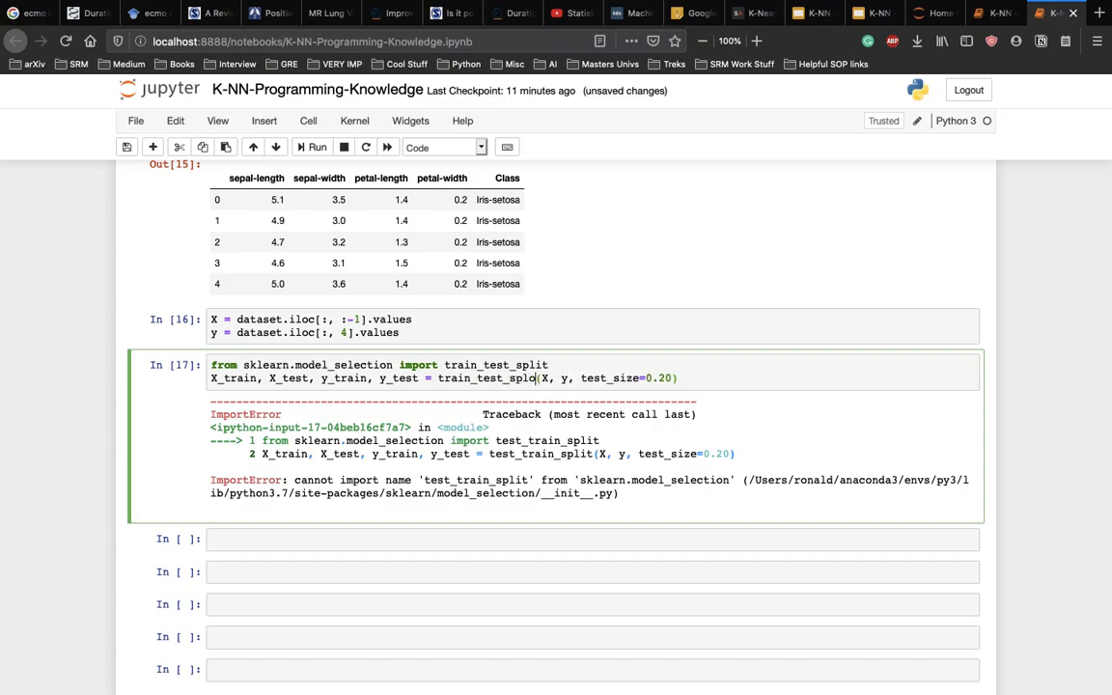
left_click(316, 147)
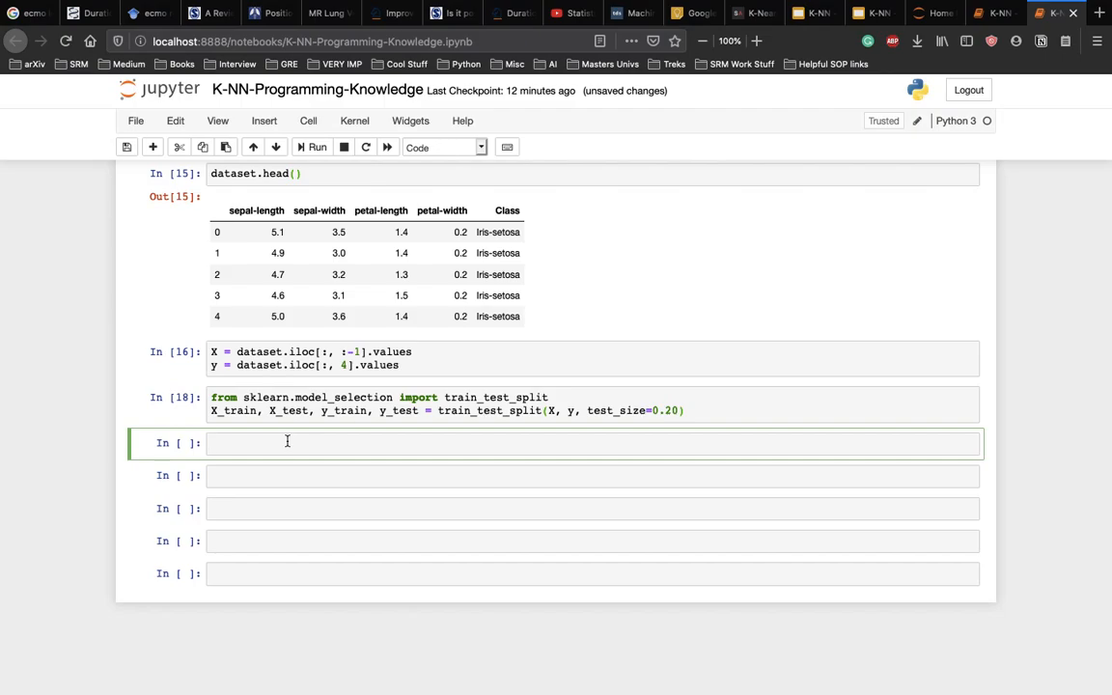
Save the notebook and write the StandardScaler import from sklearn.preprocessing in a new cell
key("ctrl+s")
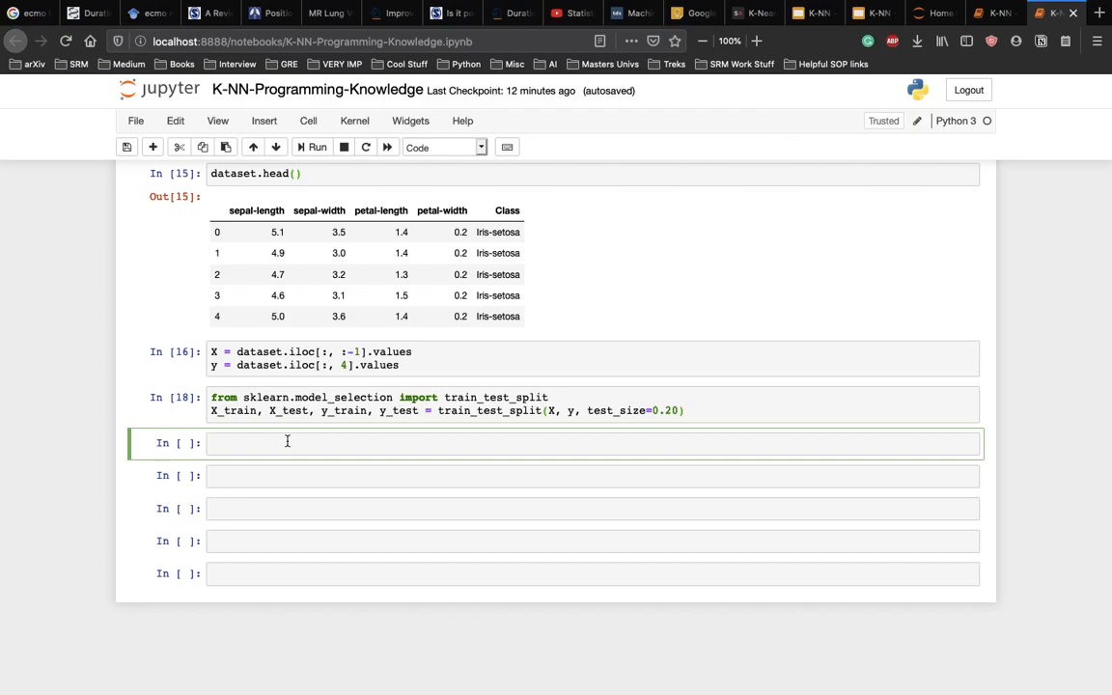
left_click(287, 442)
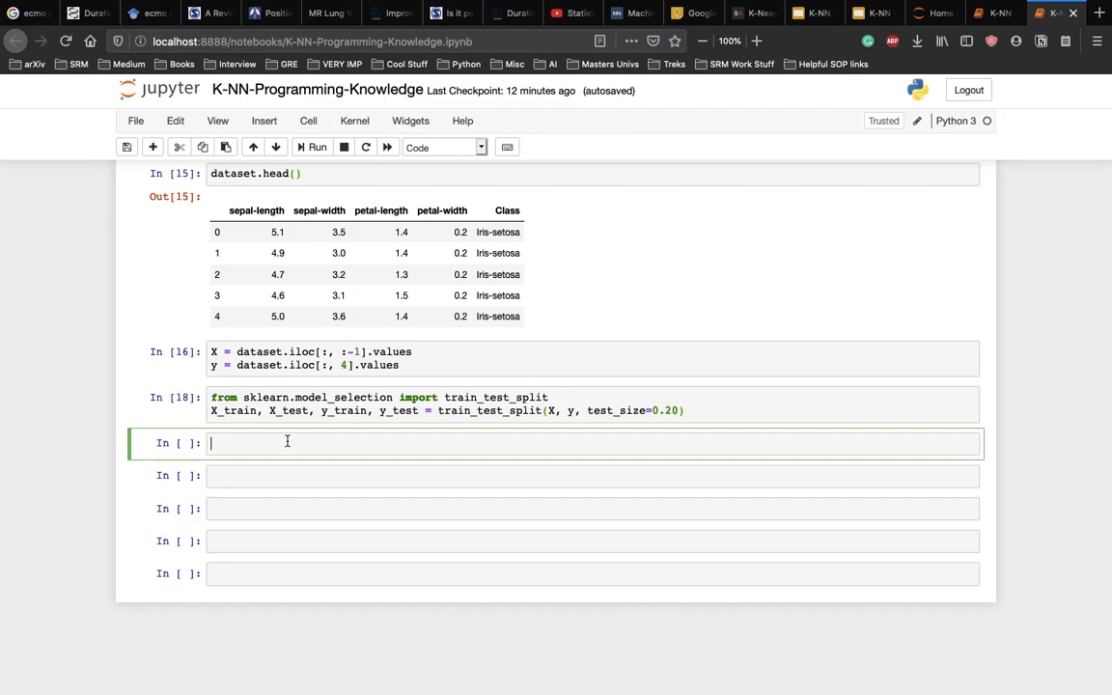
type("from")
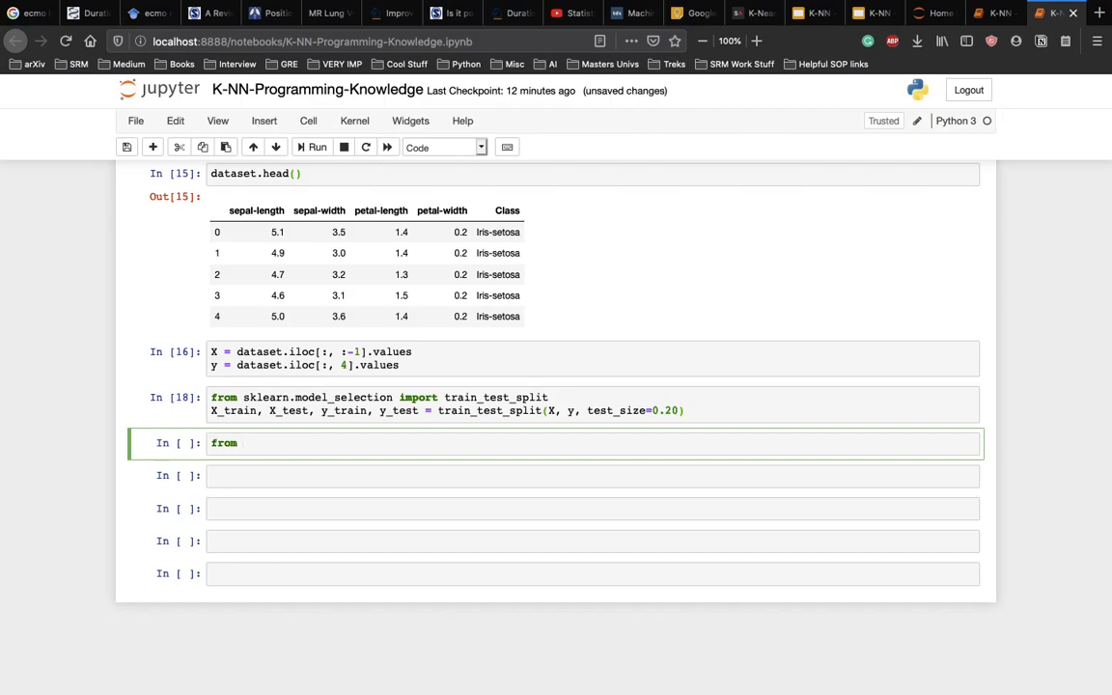
type("skela")
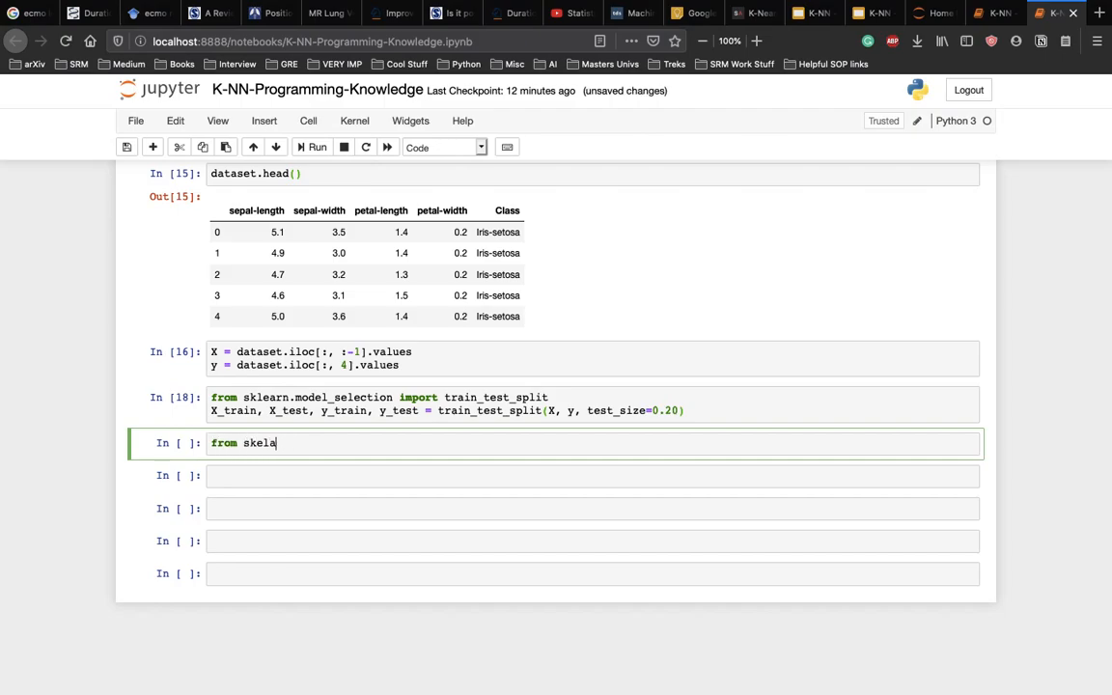
key("Backspace")
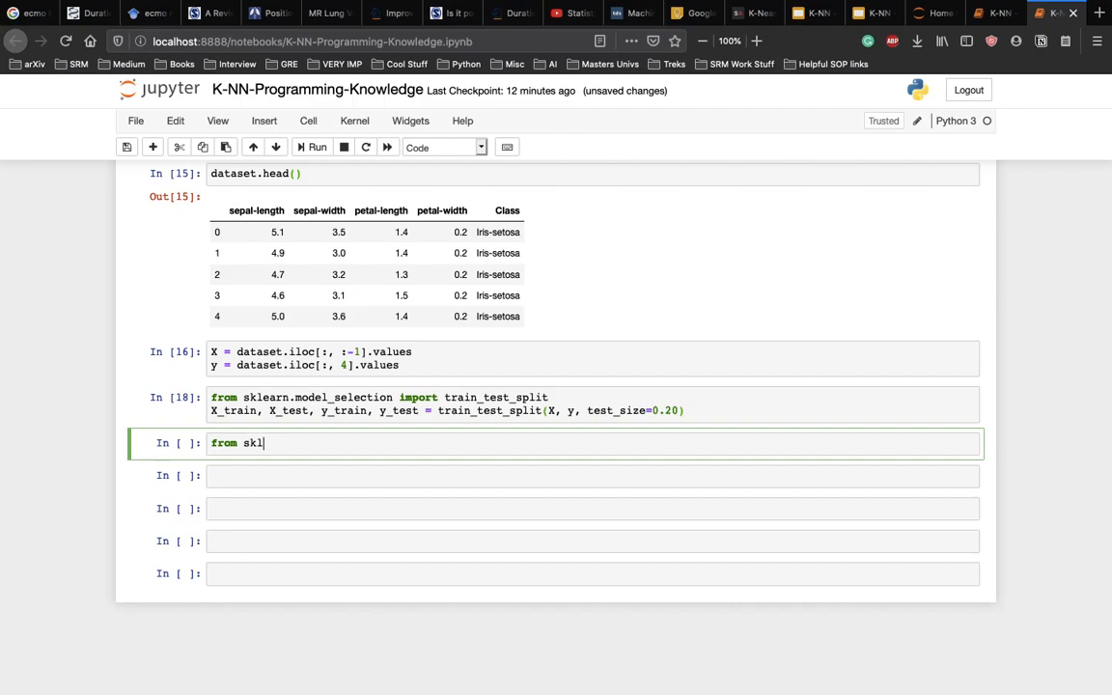
type("earn.p")
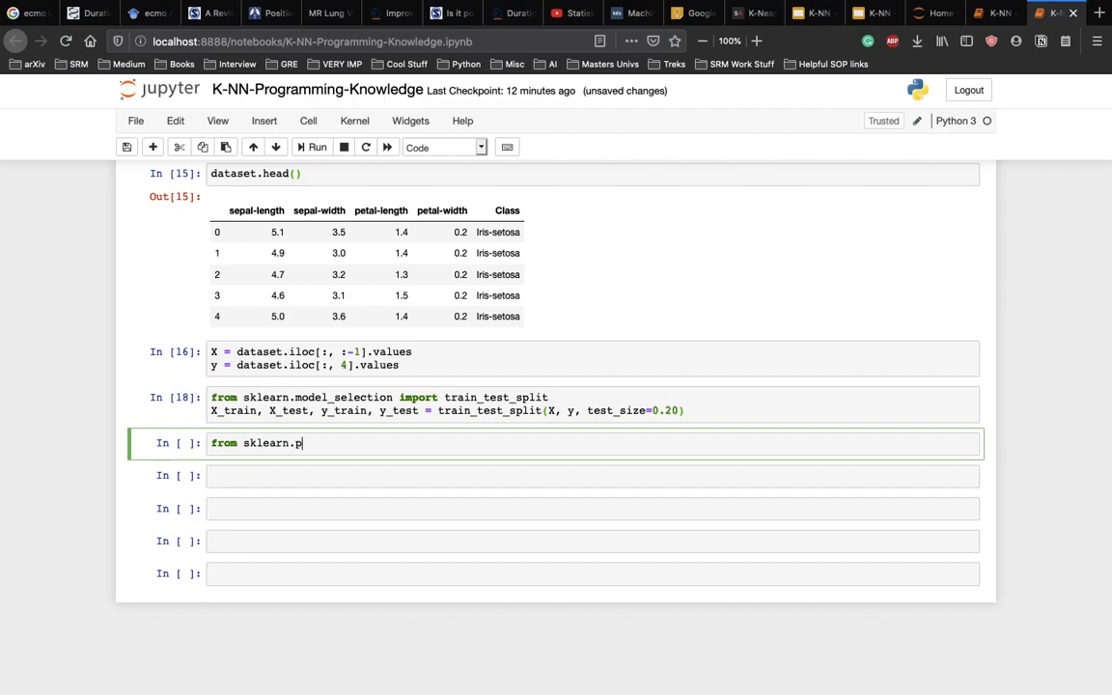
type("reprocessin")
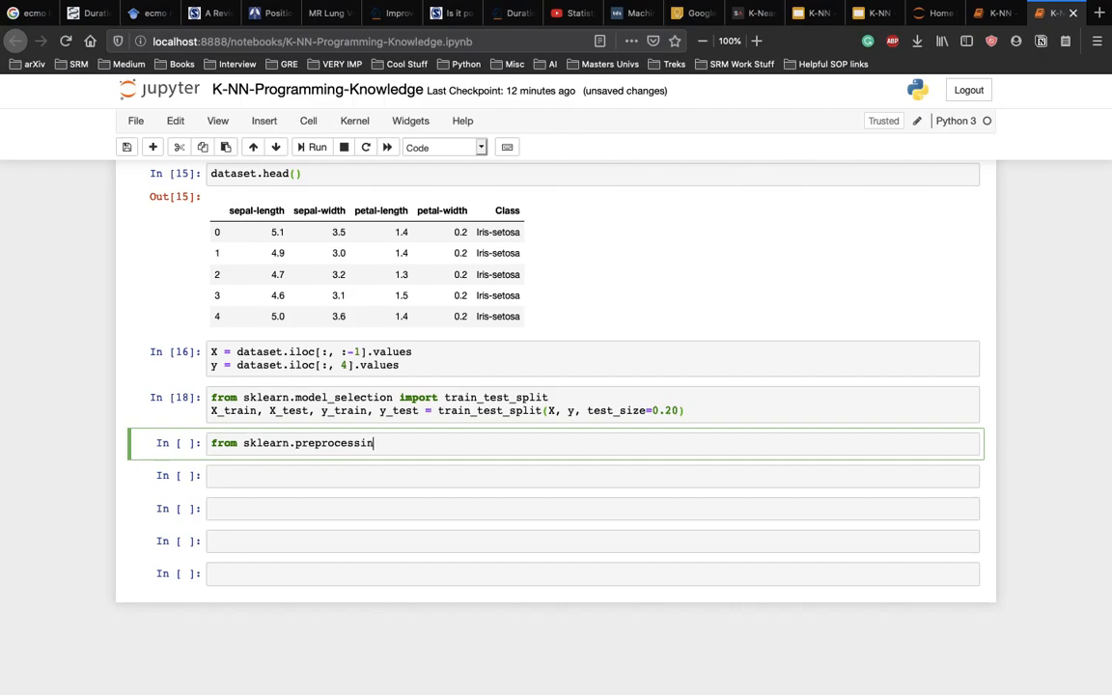
type("g import Stan")
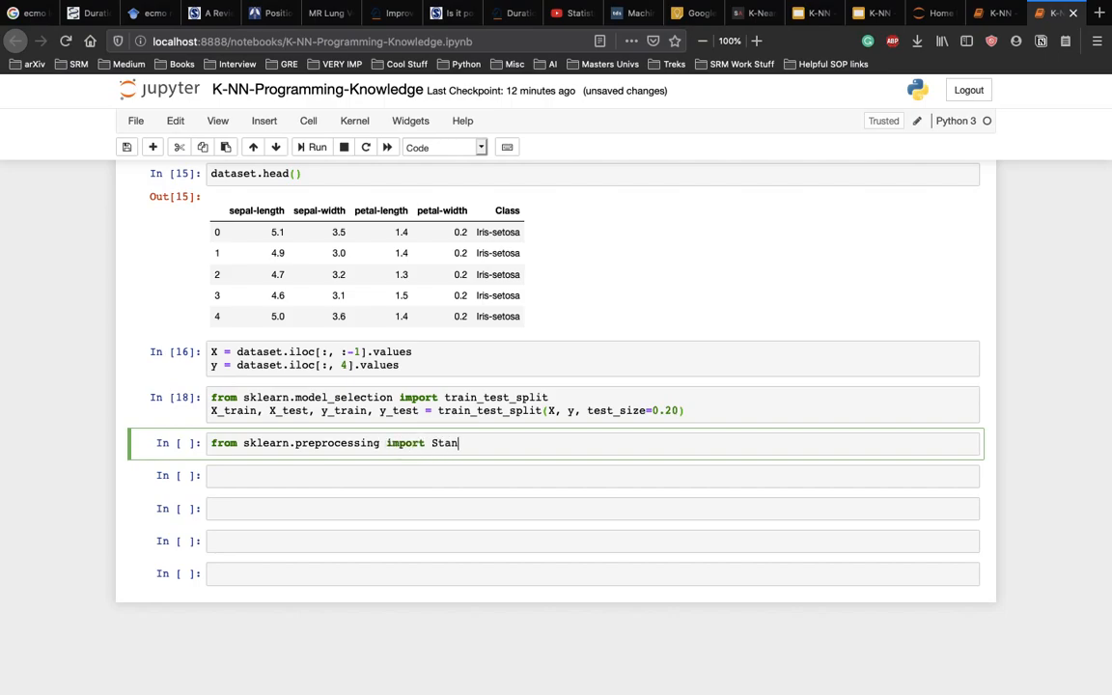
type("dardScala")
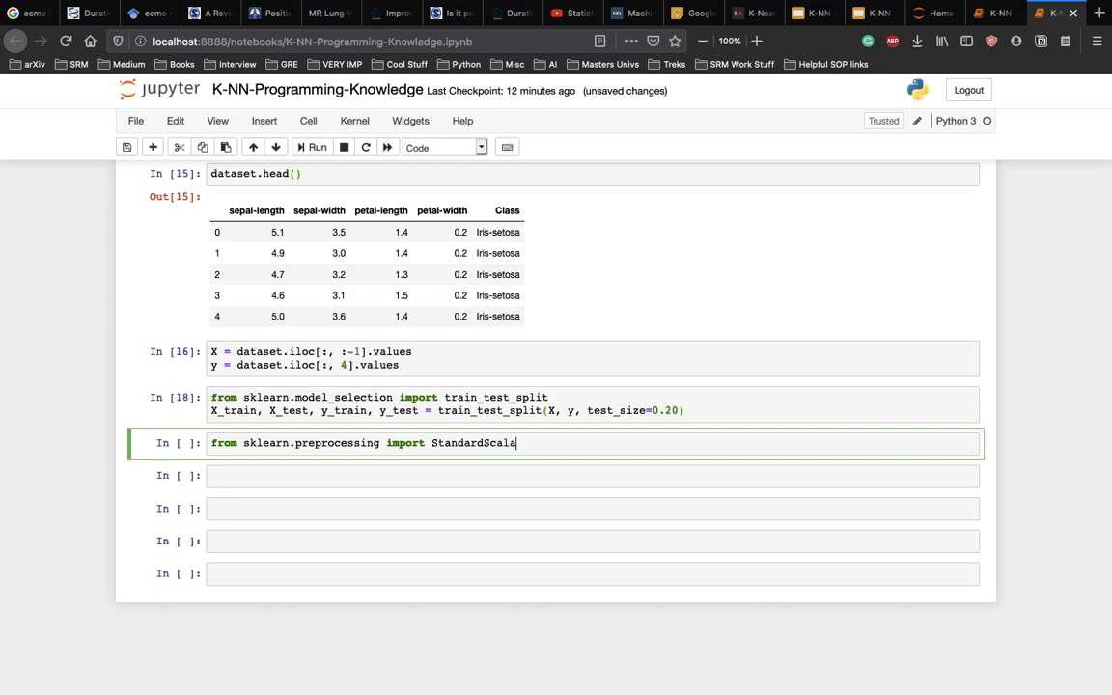
type("r")
type("scaler =")
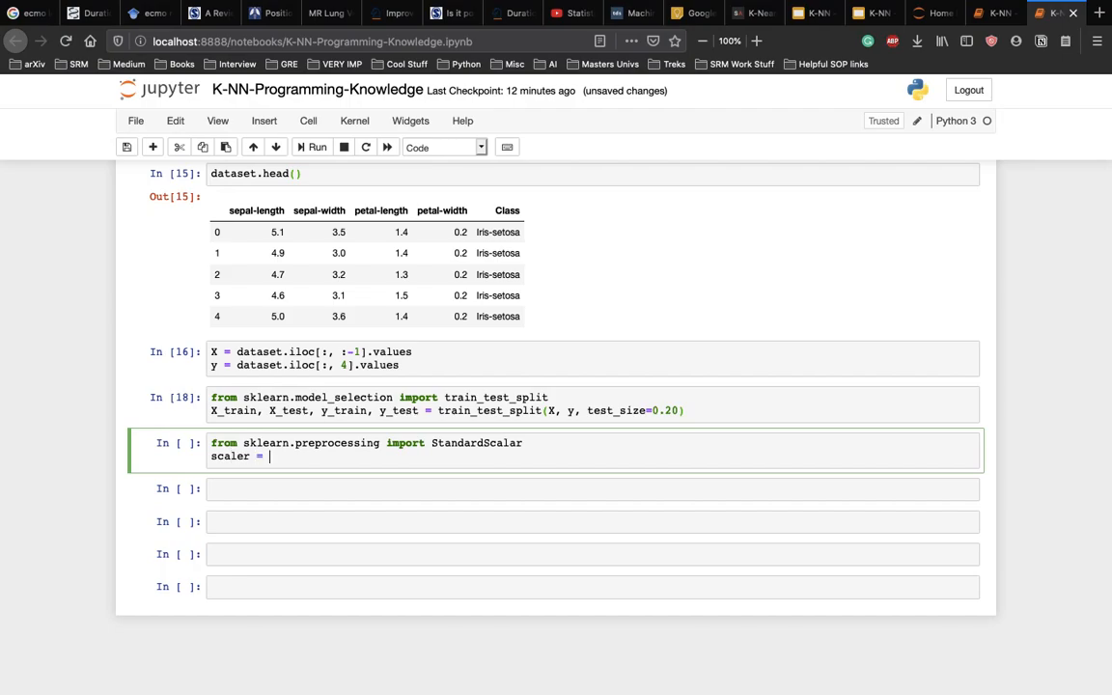
Create the scaler and fit it on X_train
type("StandardScalar(")
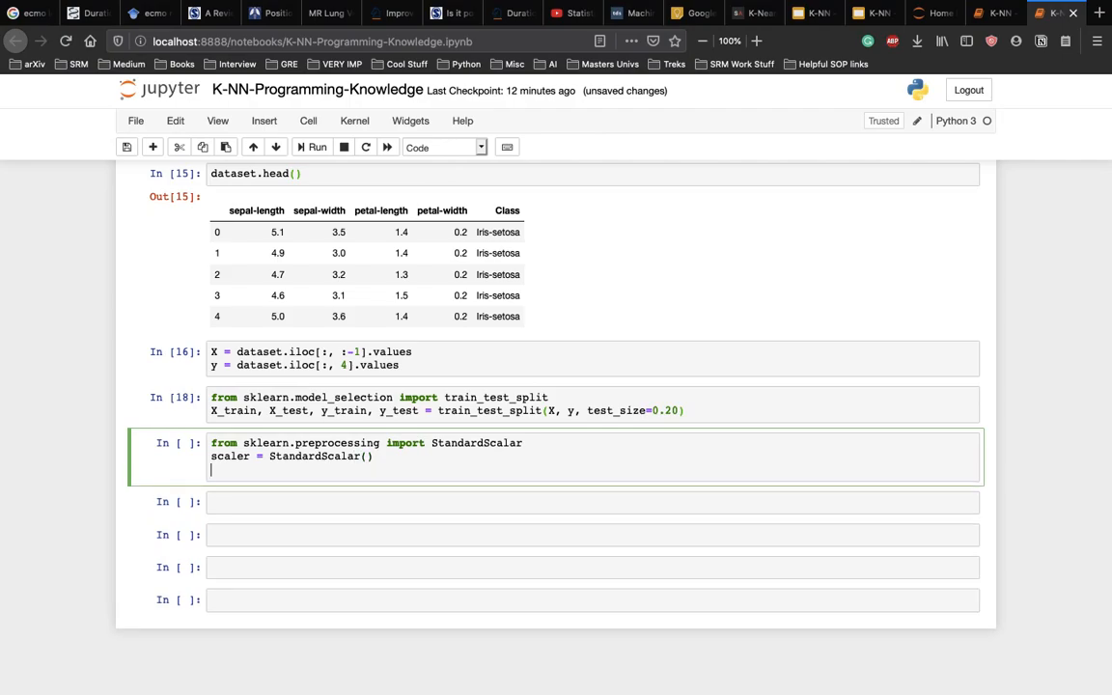
type("scal")
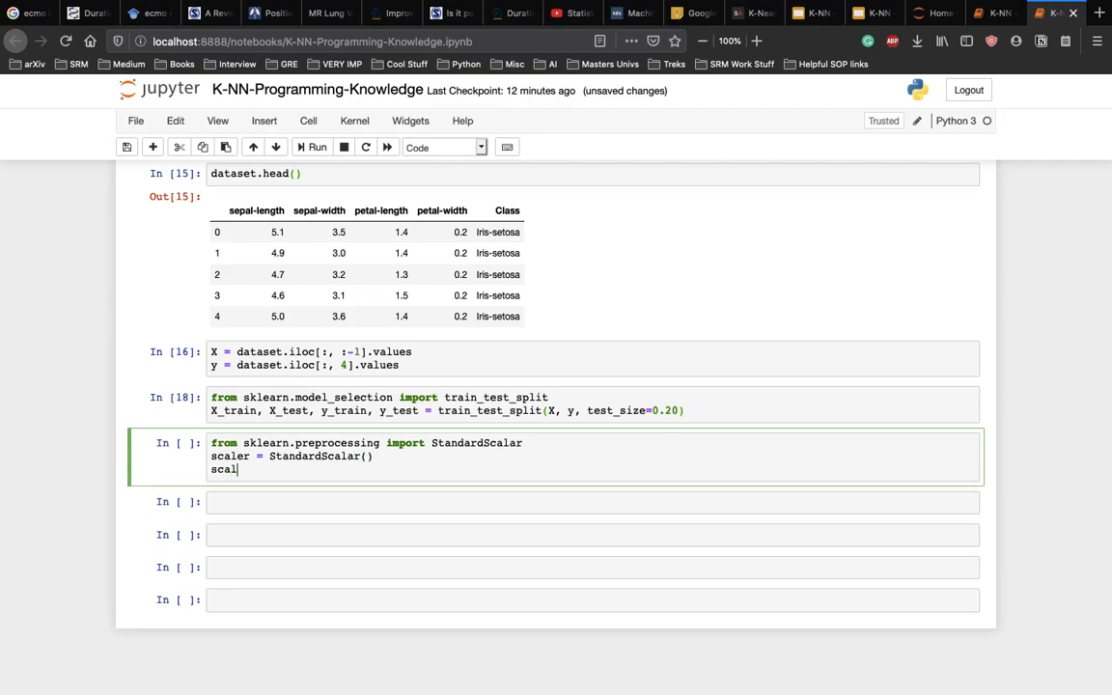
type("er")
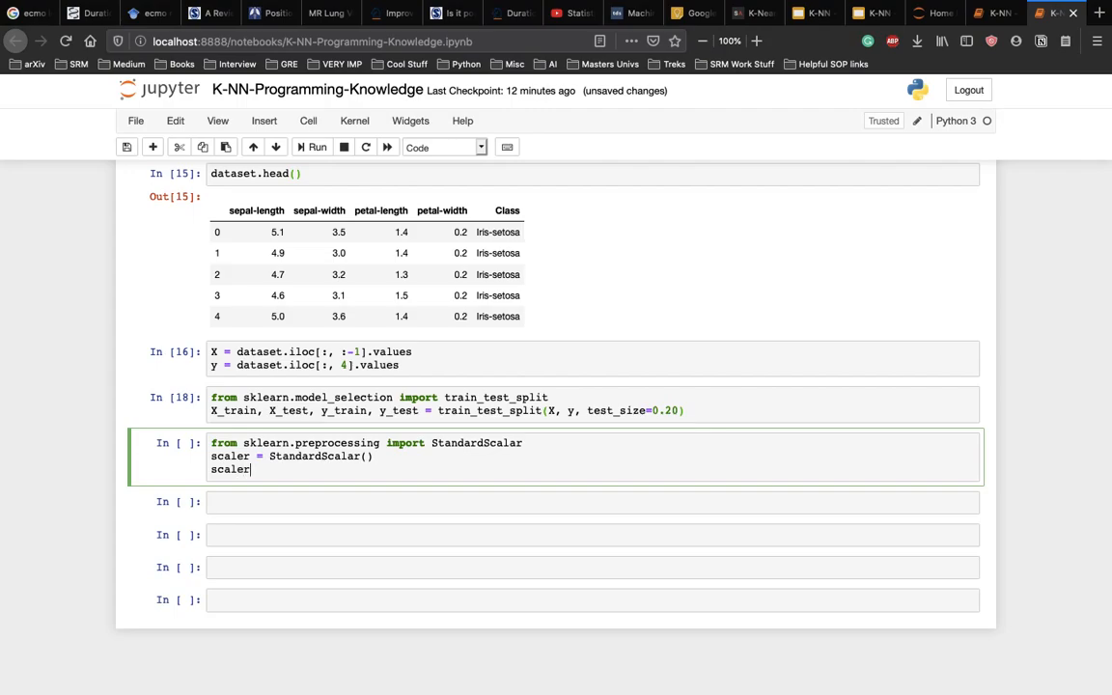
type(".git(")
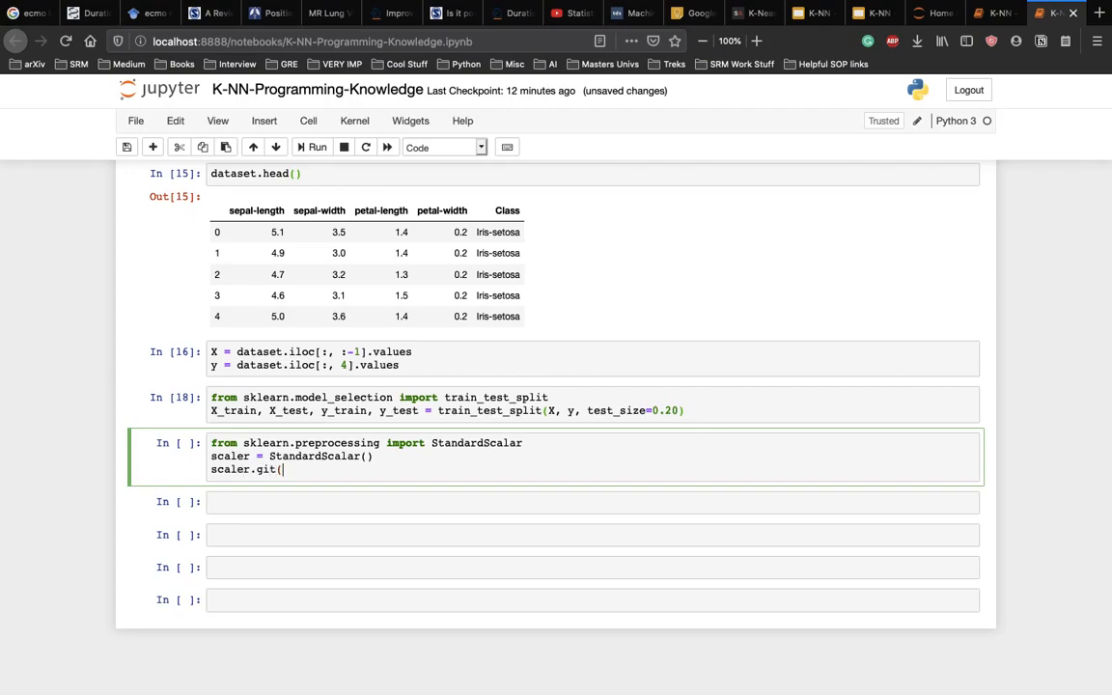
type("fit()")
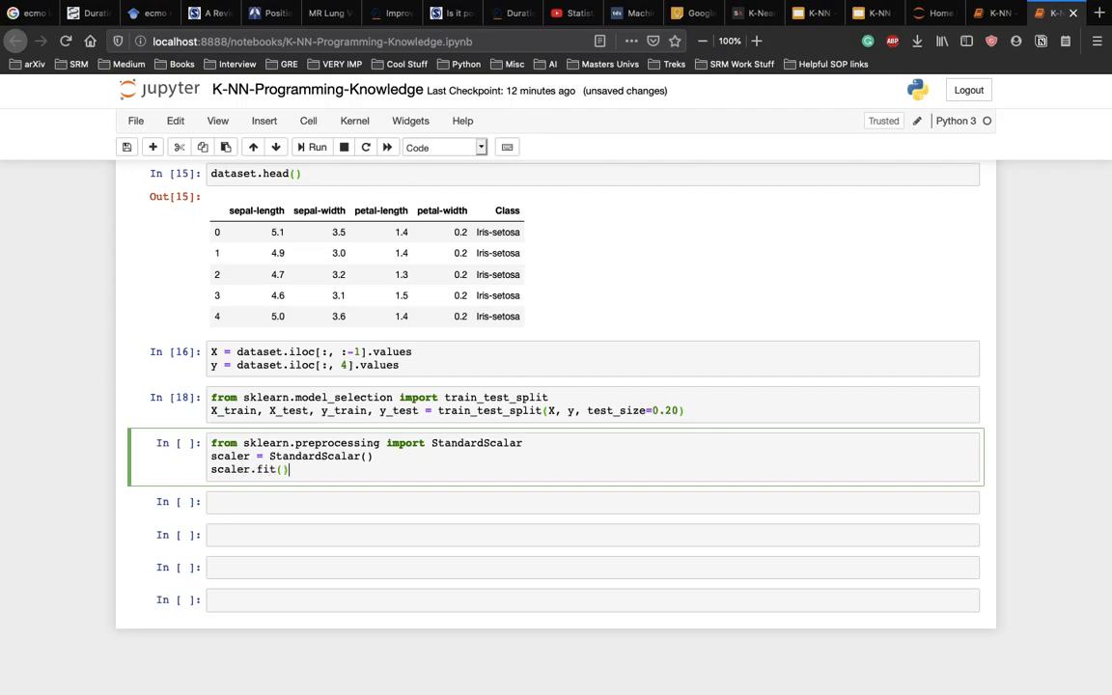
type("X_t")
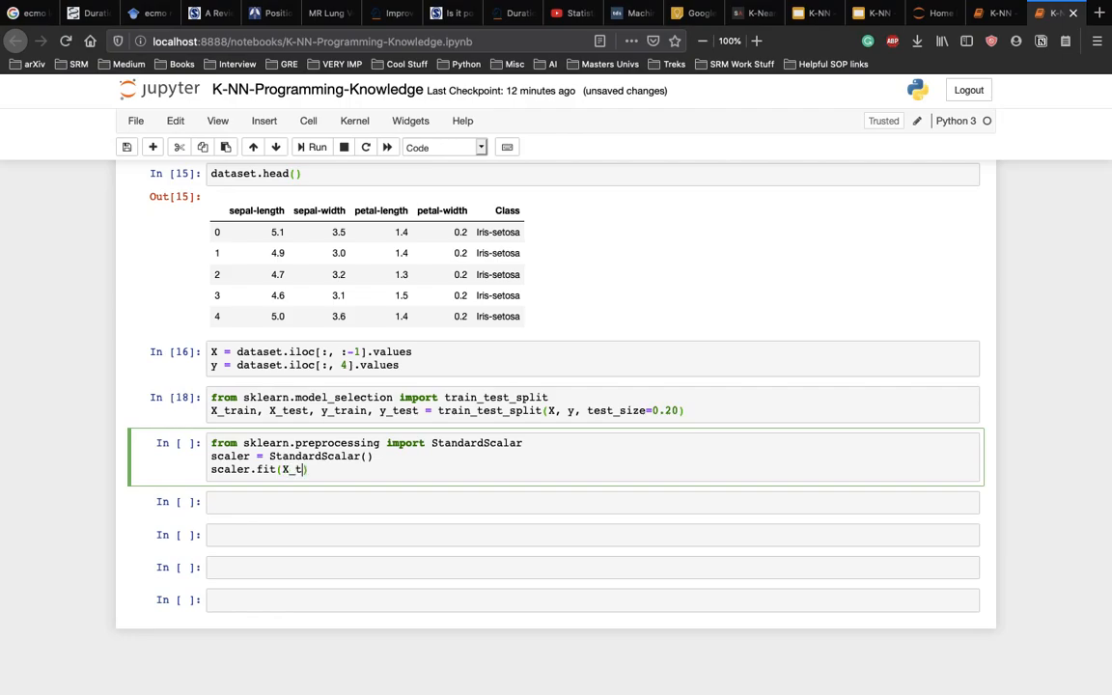
type("rain)")
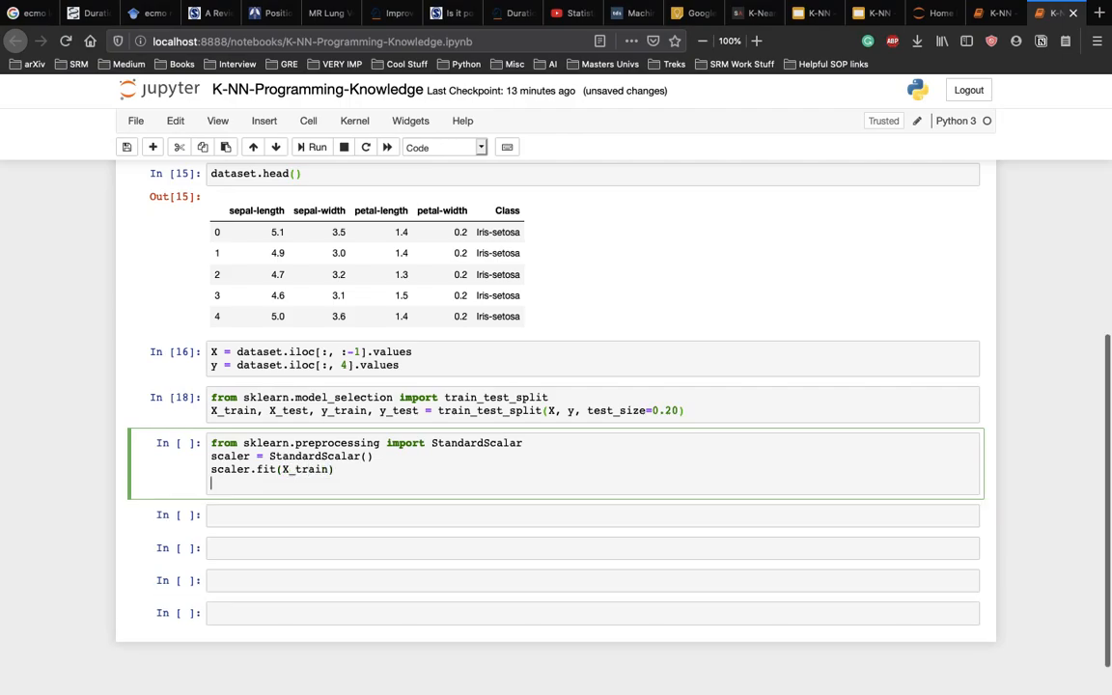
Add X_train = scaler.transform(X_train) and X_test = scaler.transform(X_test)
type("X")
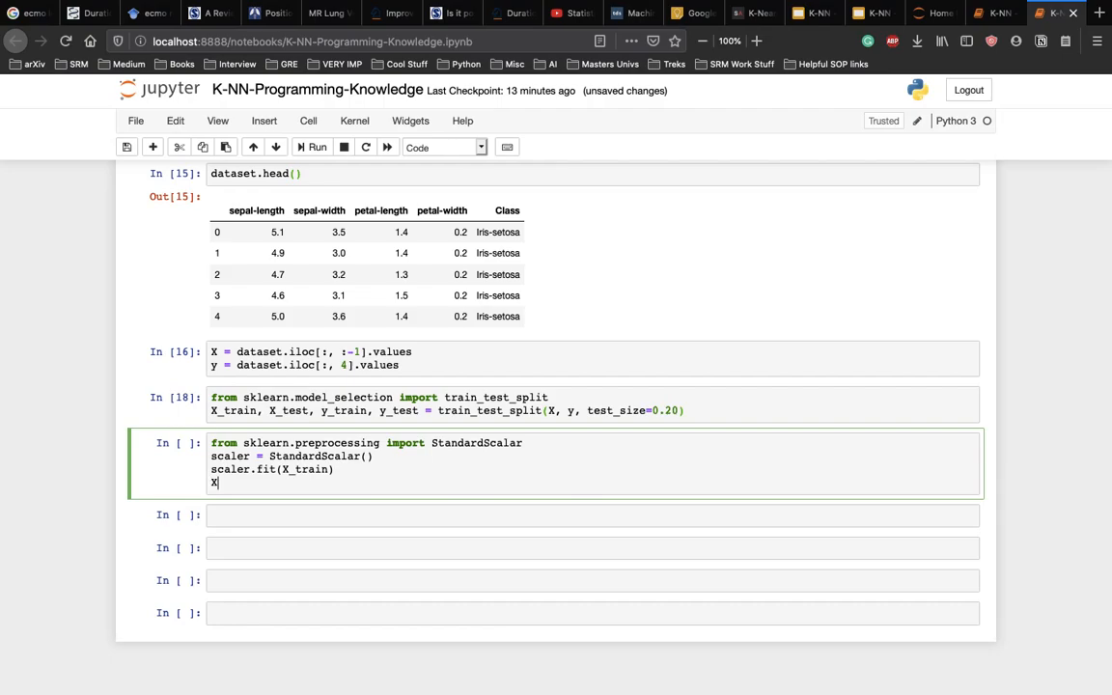
type("_train =")
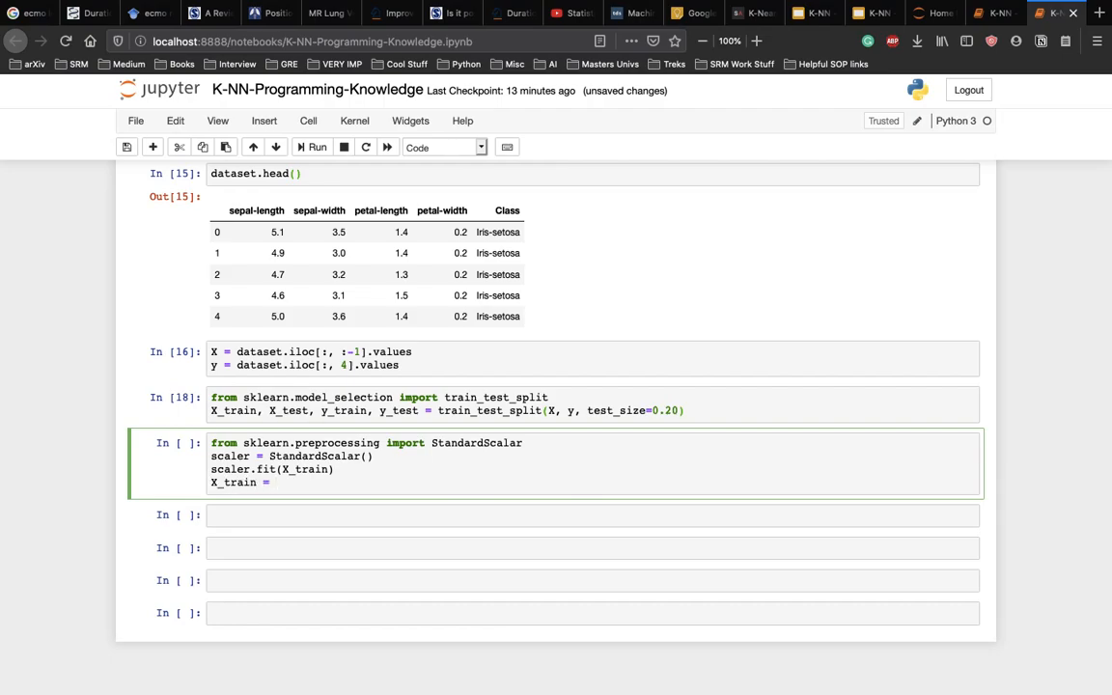
type("scaler.")
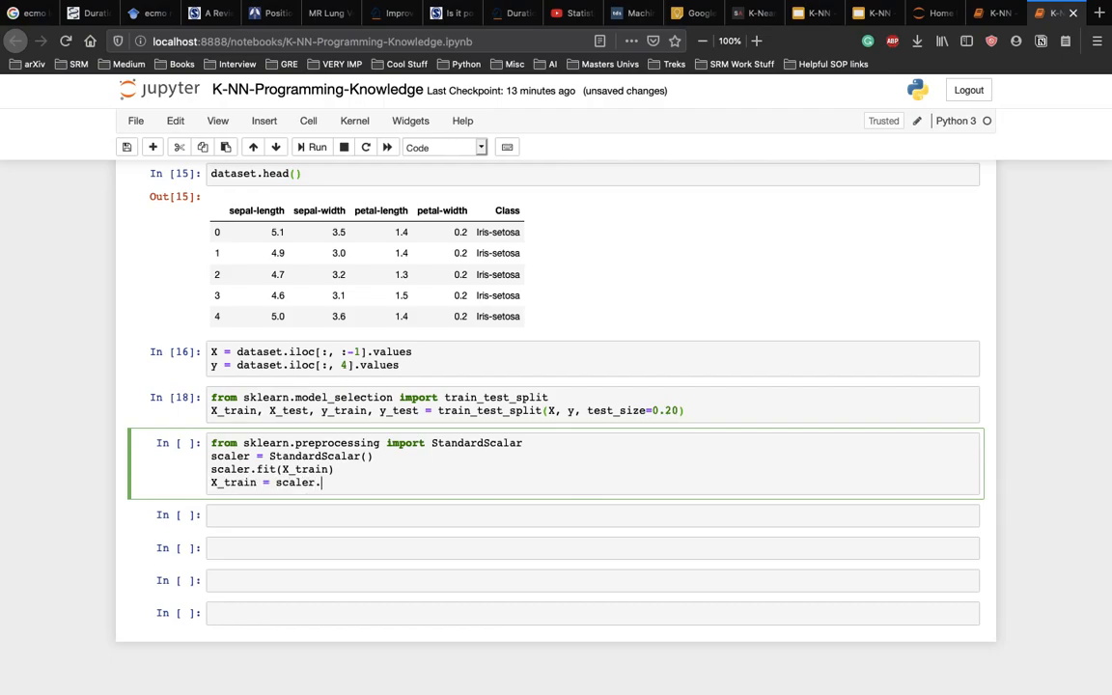
type("transform)")
type("X")
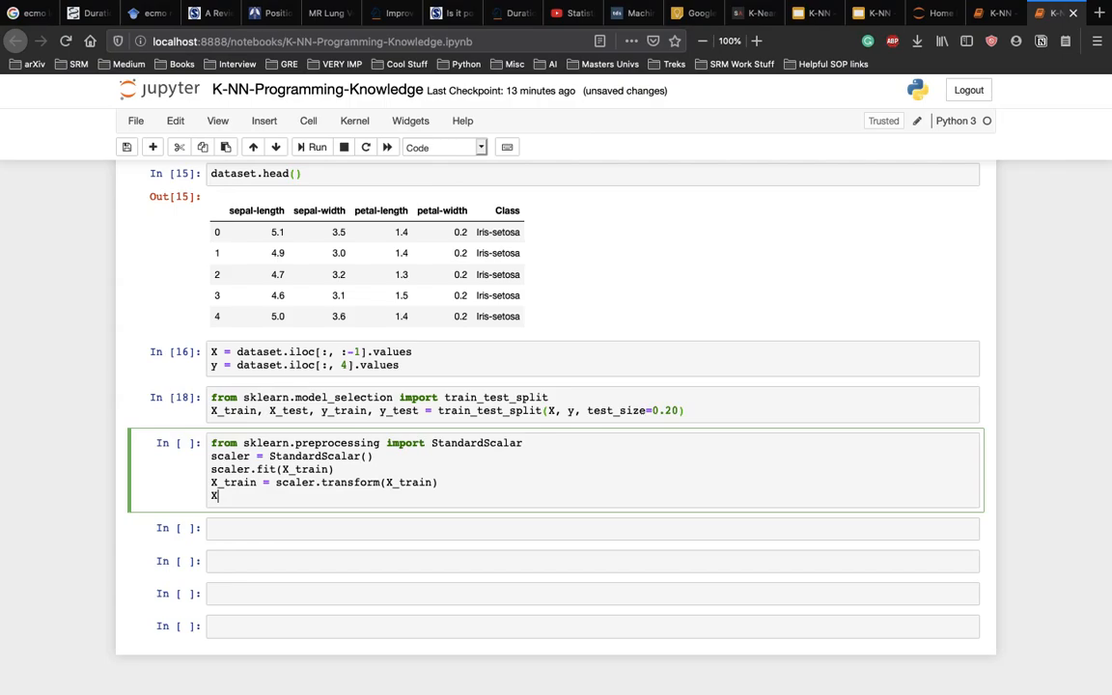
type("_test")
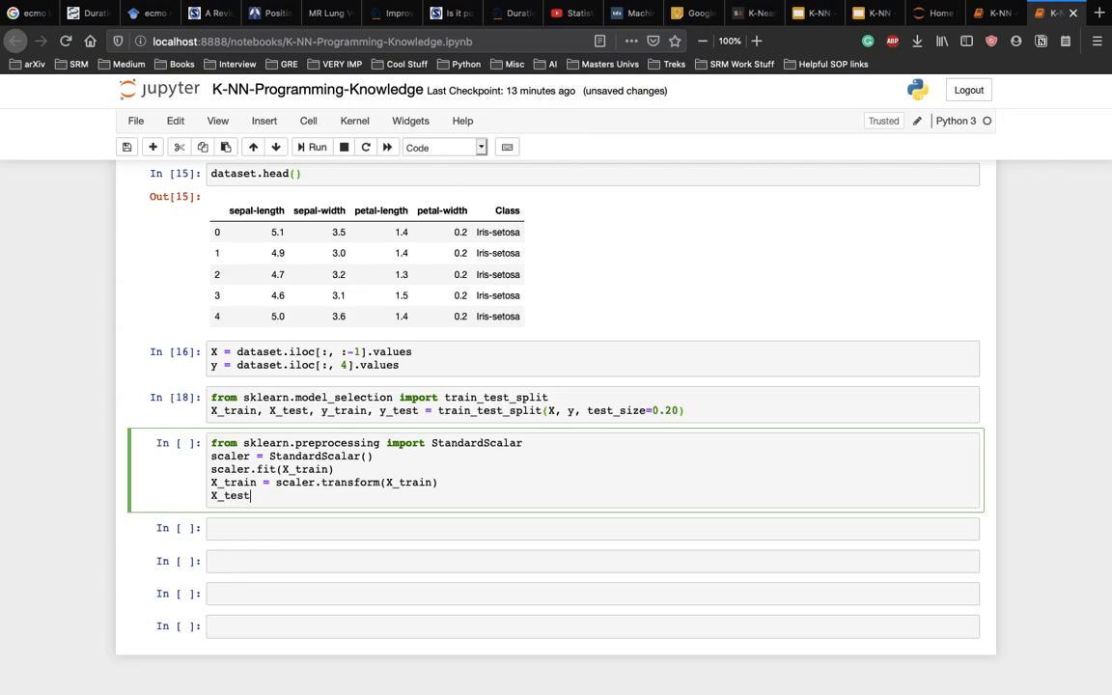
type("=")
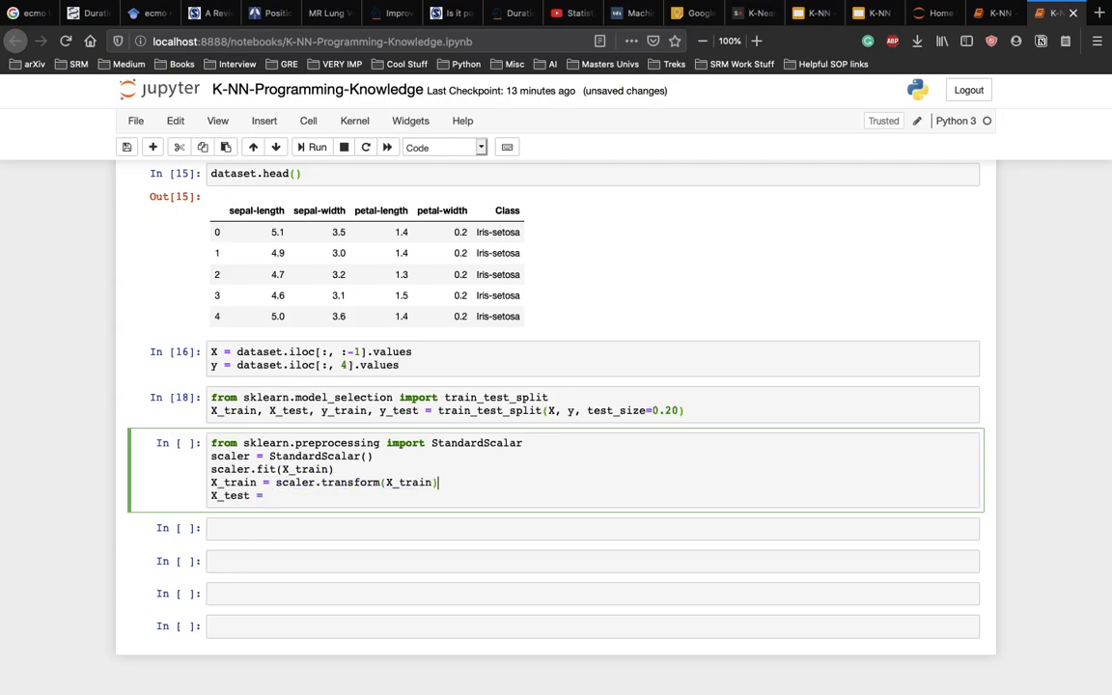
type("scaler.transform(X_train)")
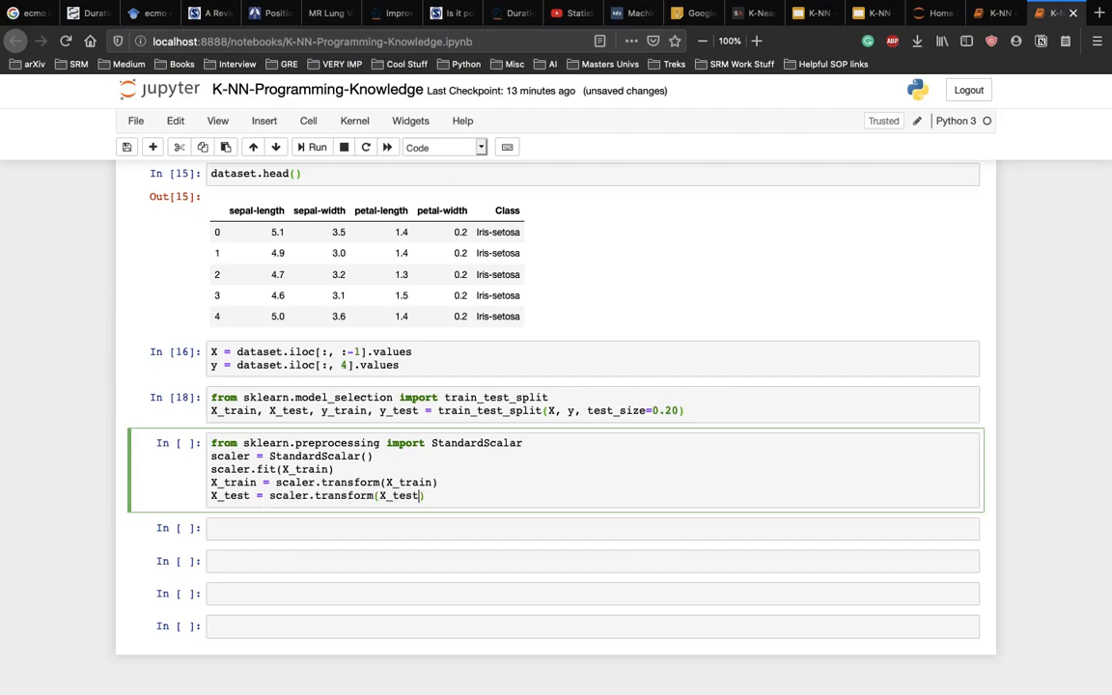
Run the scaling cell, fix the StandardScalar import to StandardScaler, and rerun
left_click(316, 147)
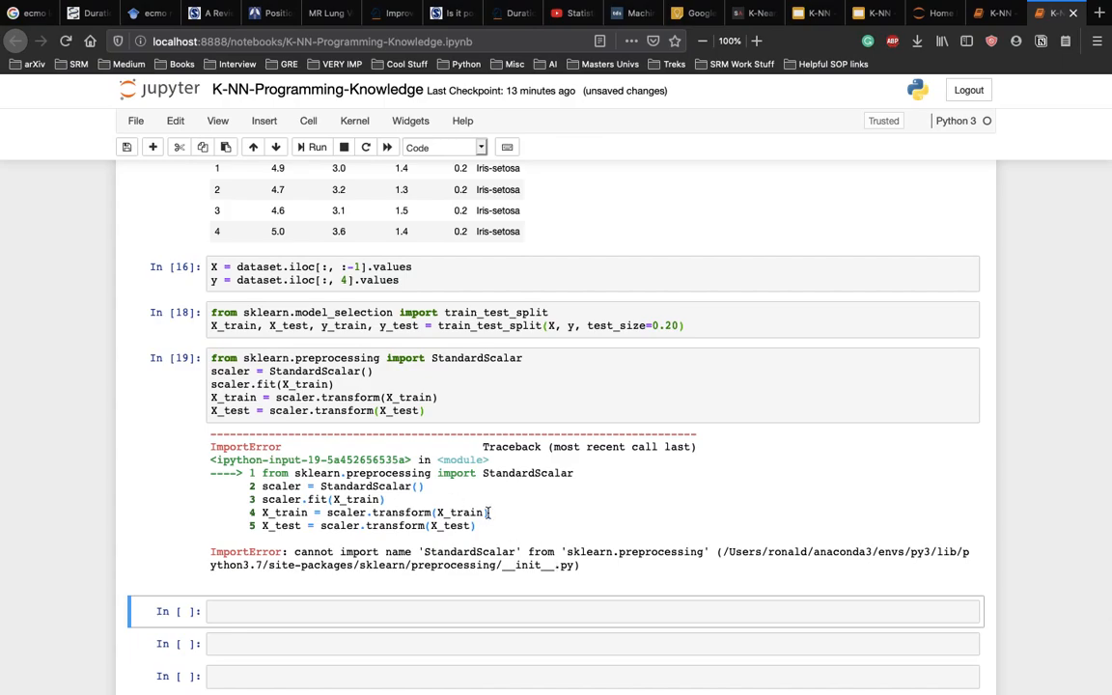
mouse_move(355, 384)
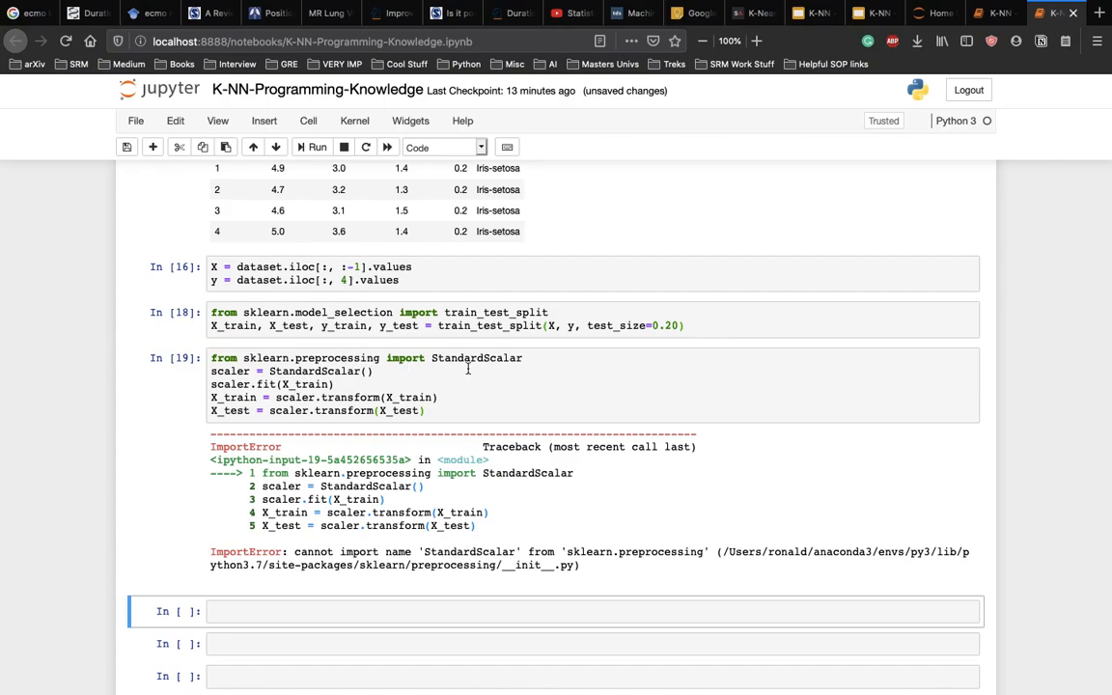
mouse_move(526, 375)
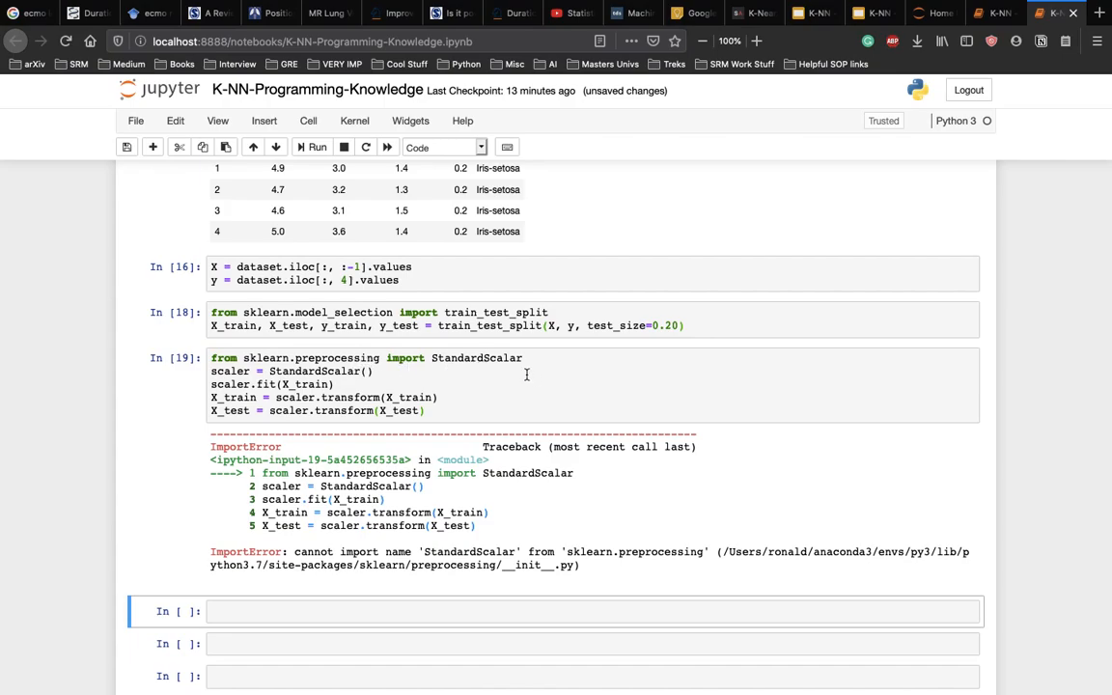
left_click(357, 384)
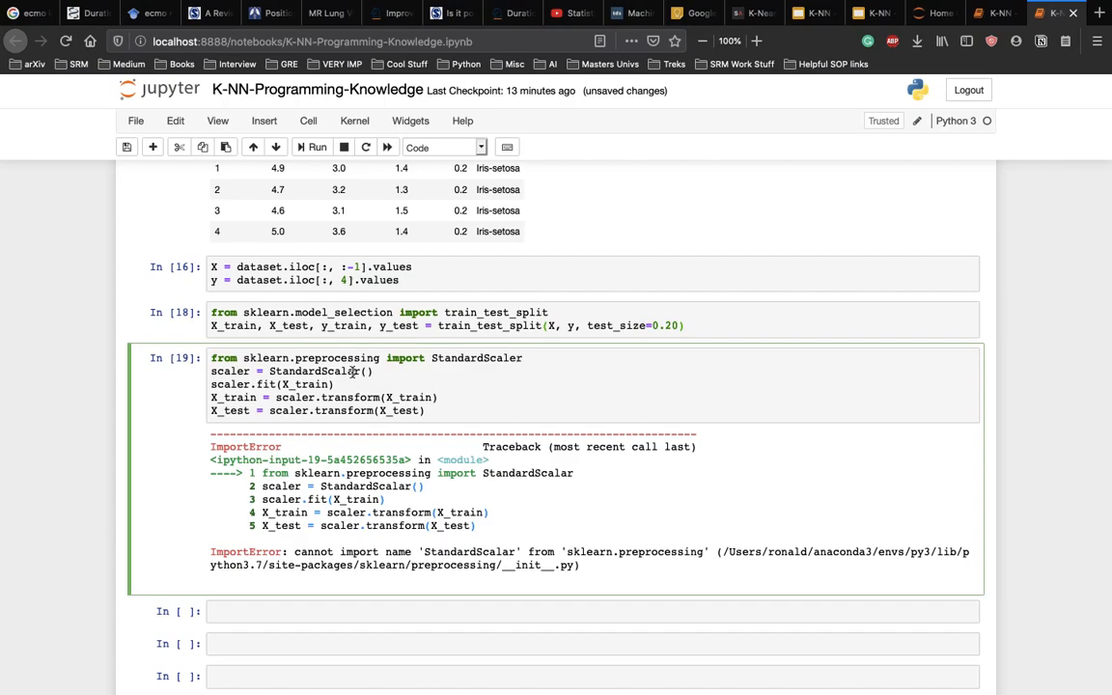
left_click(311, 146)
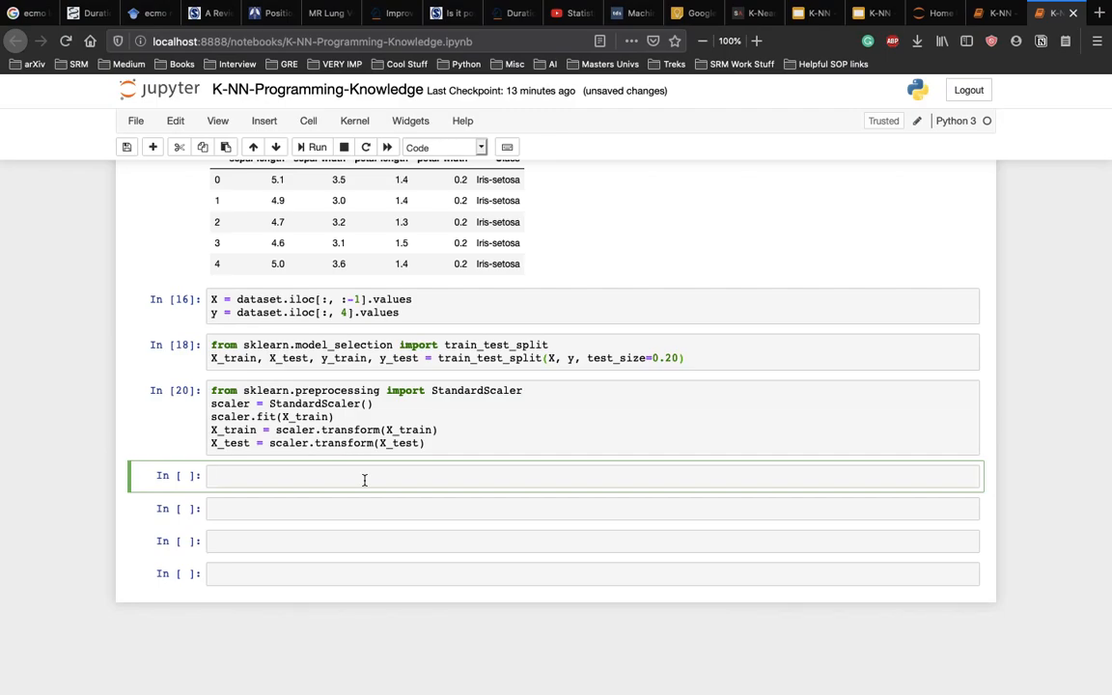
In a new cell, import KNeighborsClassifier from sklearn.neighbors
left_click(364, 475)
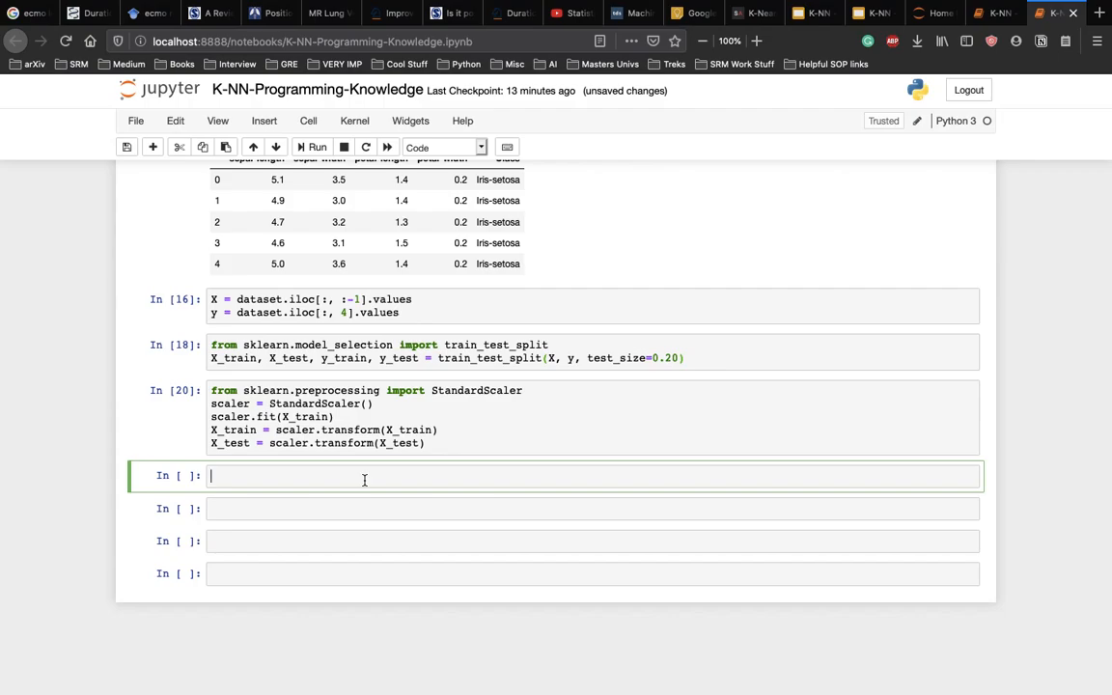
type("from")
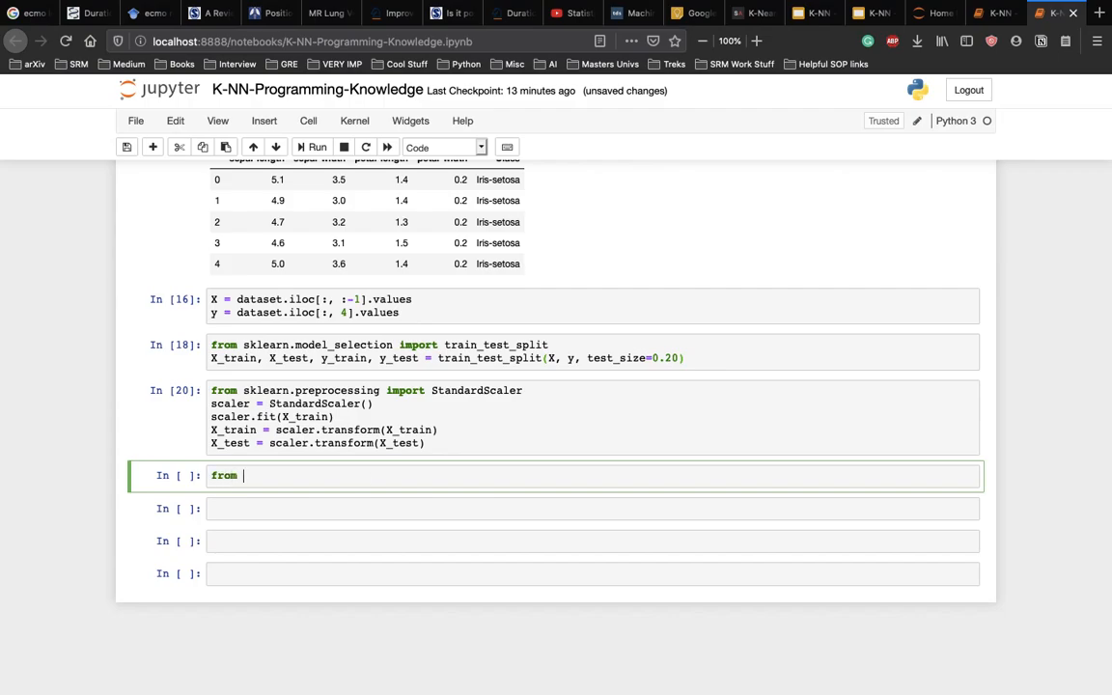
type("sklearn.")
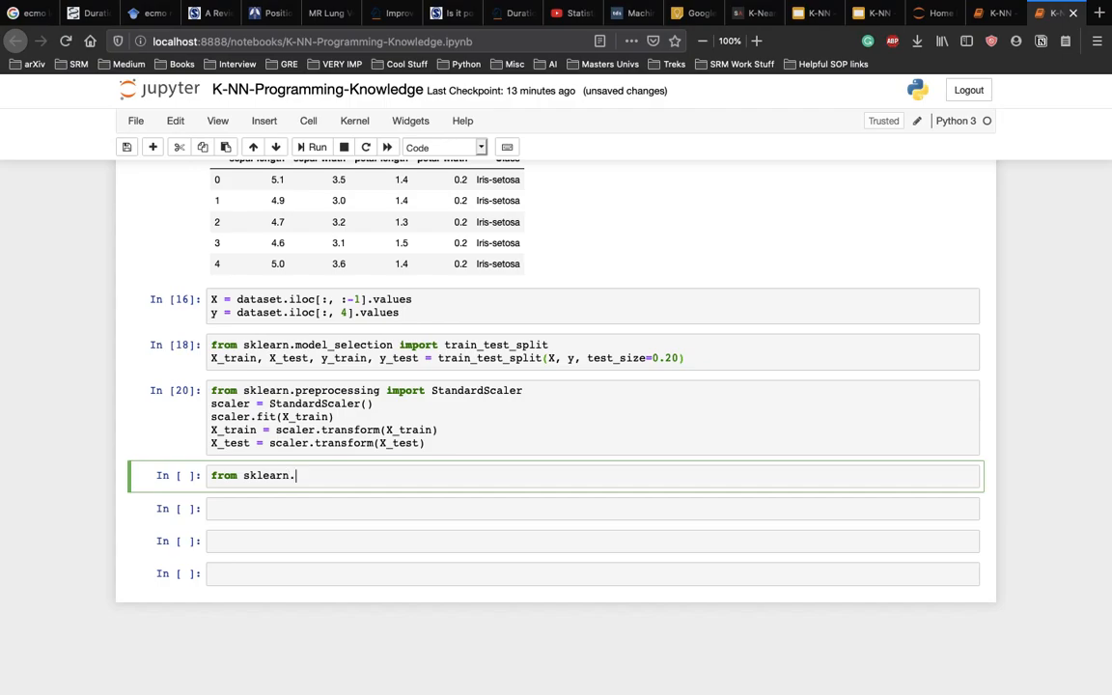
type("neighbr")
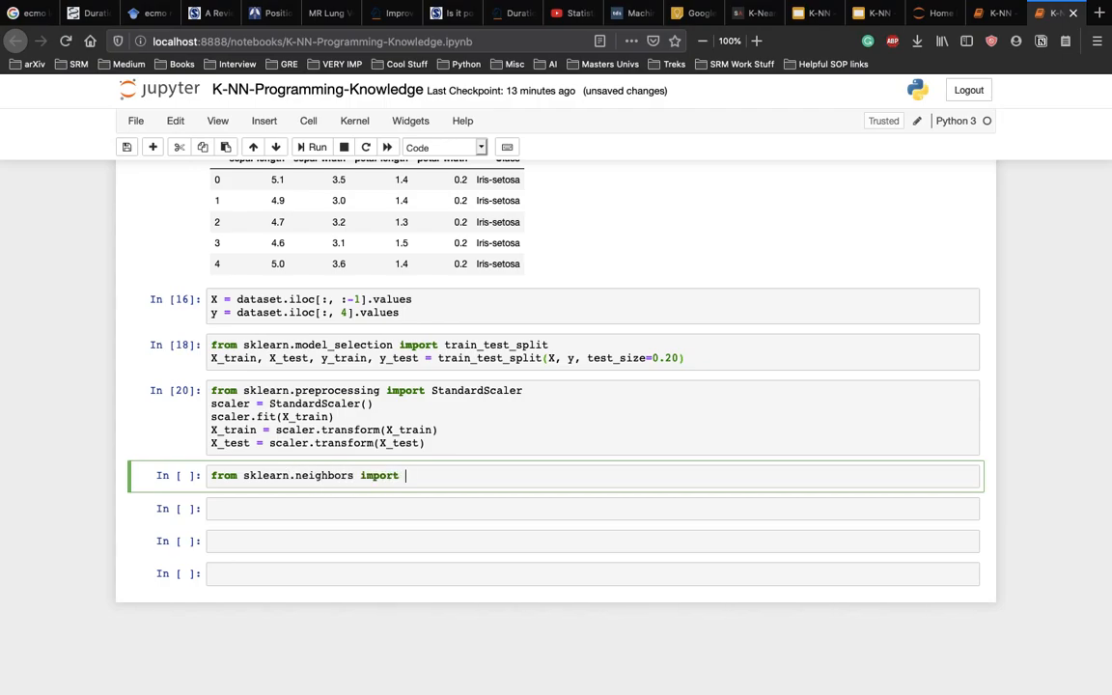
type("KNeighbors")
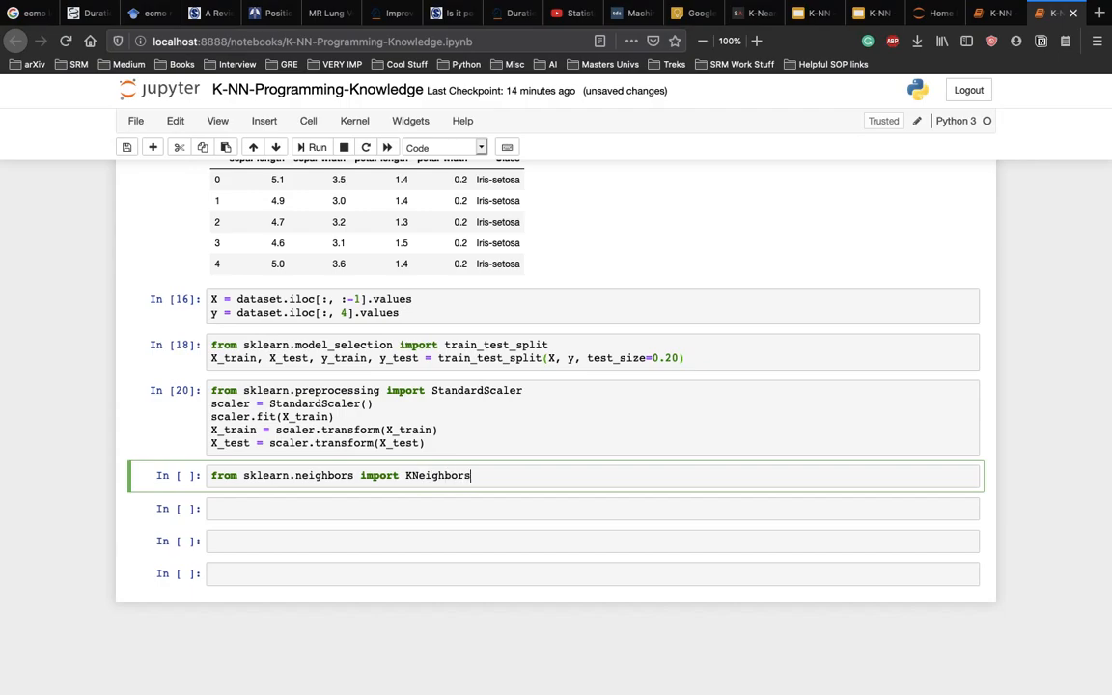
type("Classig")
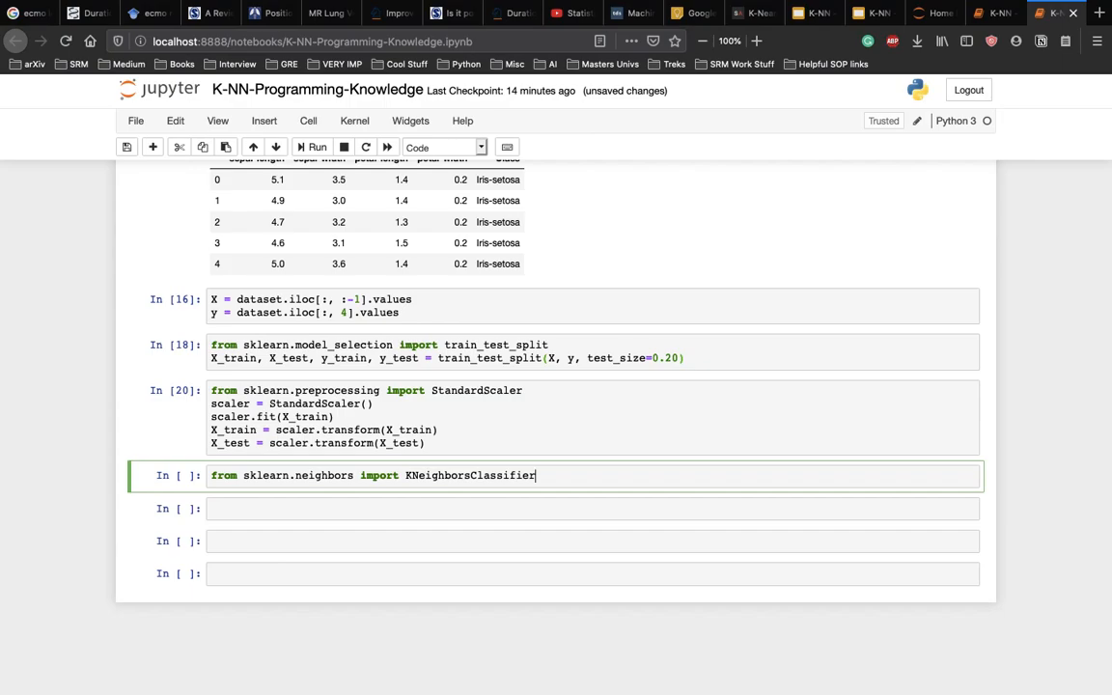
key("ctrl+s")
type("c")
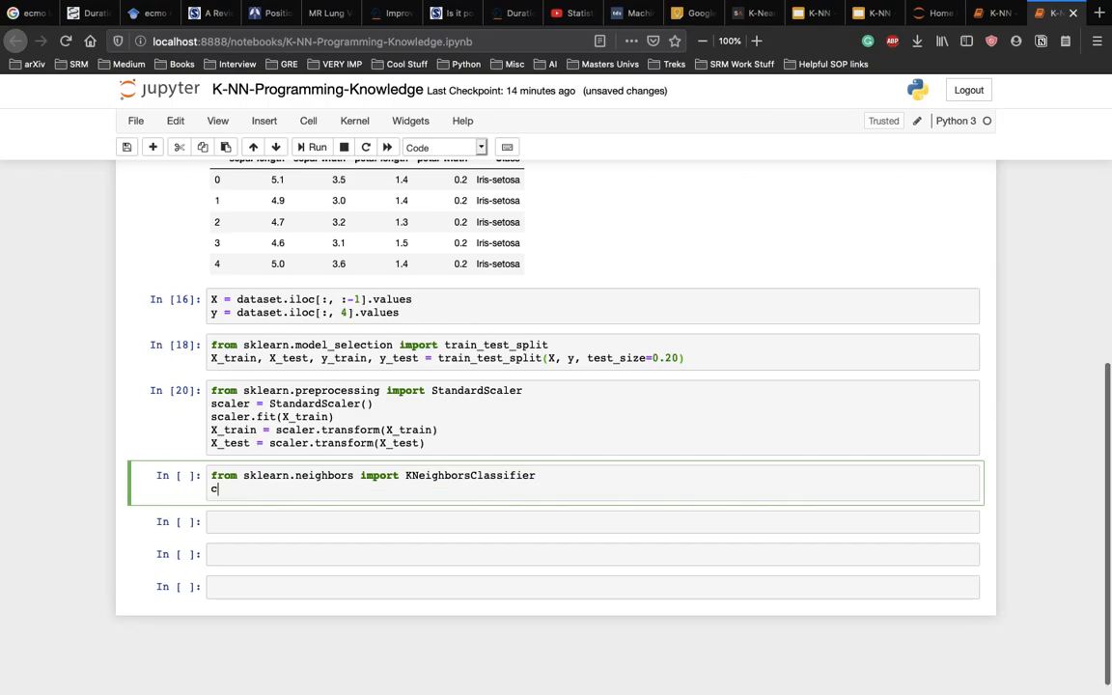
Create classifier = KNeighborsClassifier(n_neighbors=5)
type("lassifier")
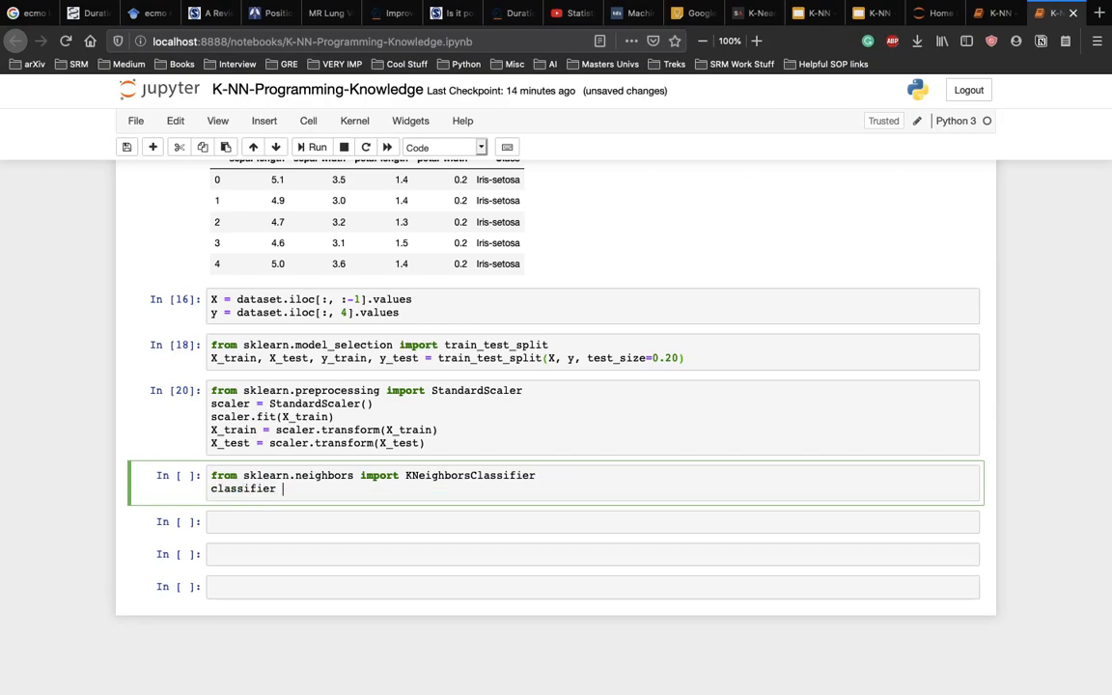
type("=")
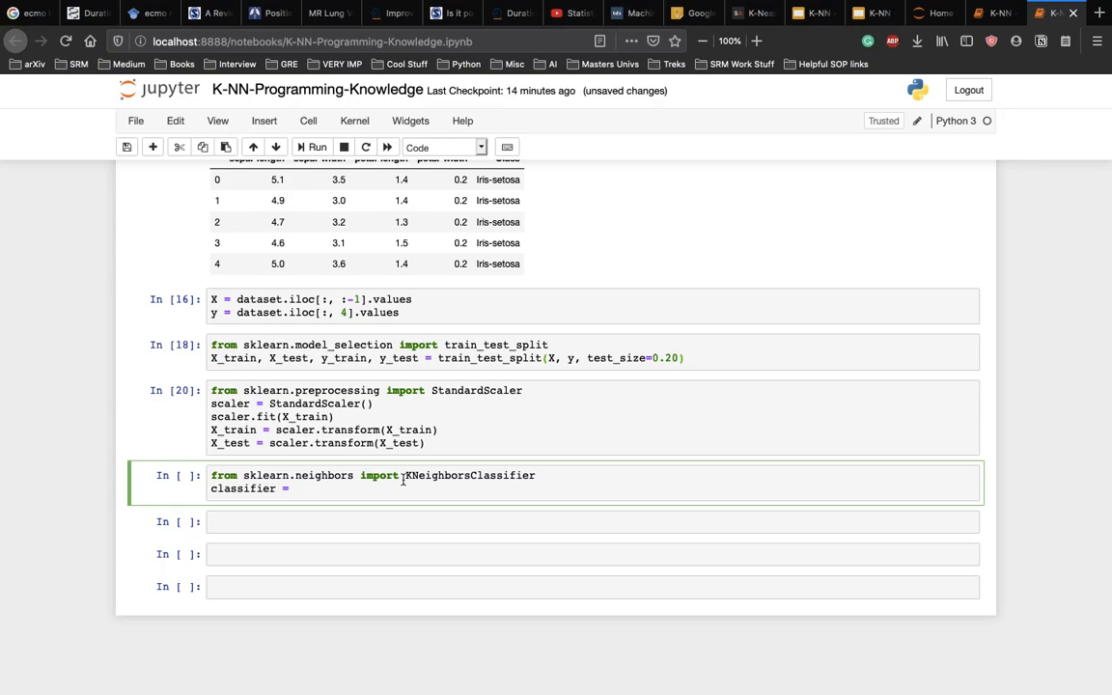
type("KNeighborsClassifier()")
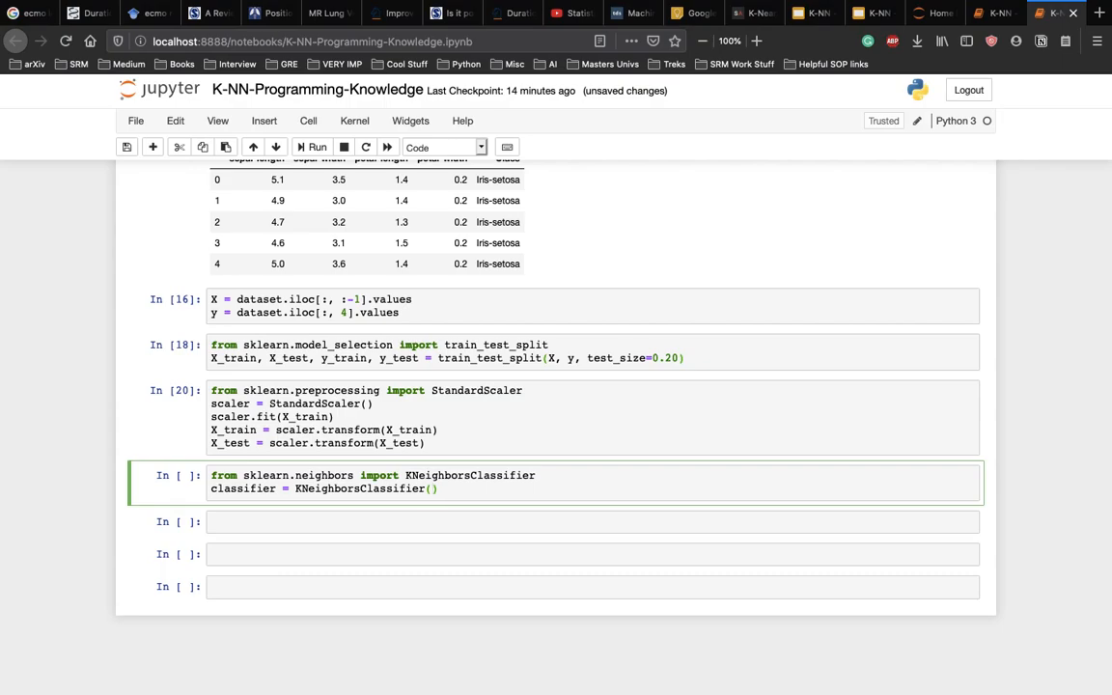
type("n")
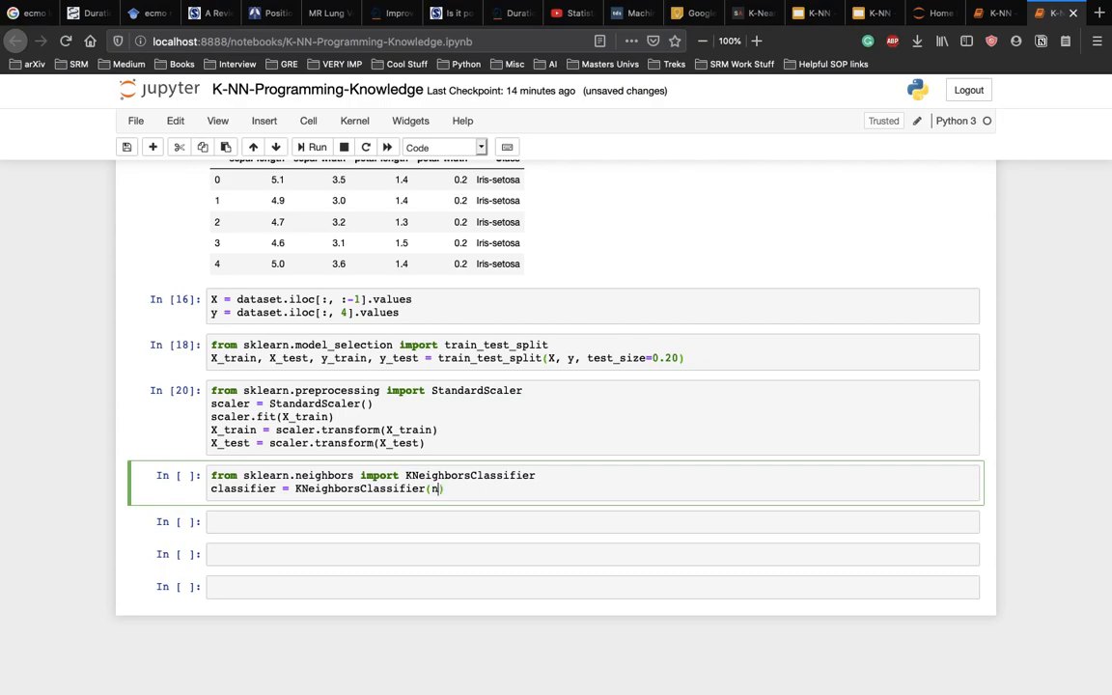
type("_neigh")
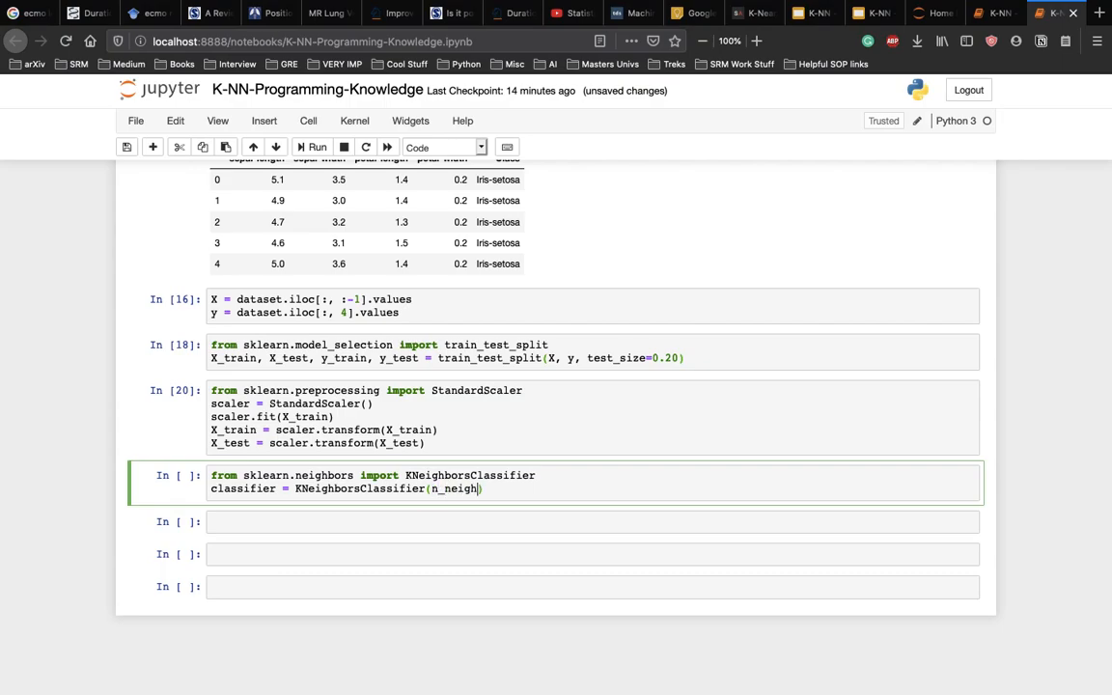
type("bors=5")
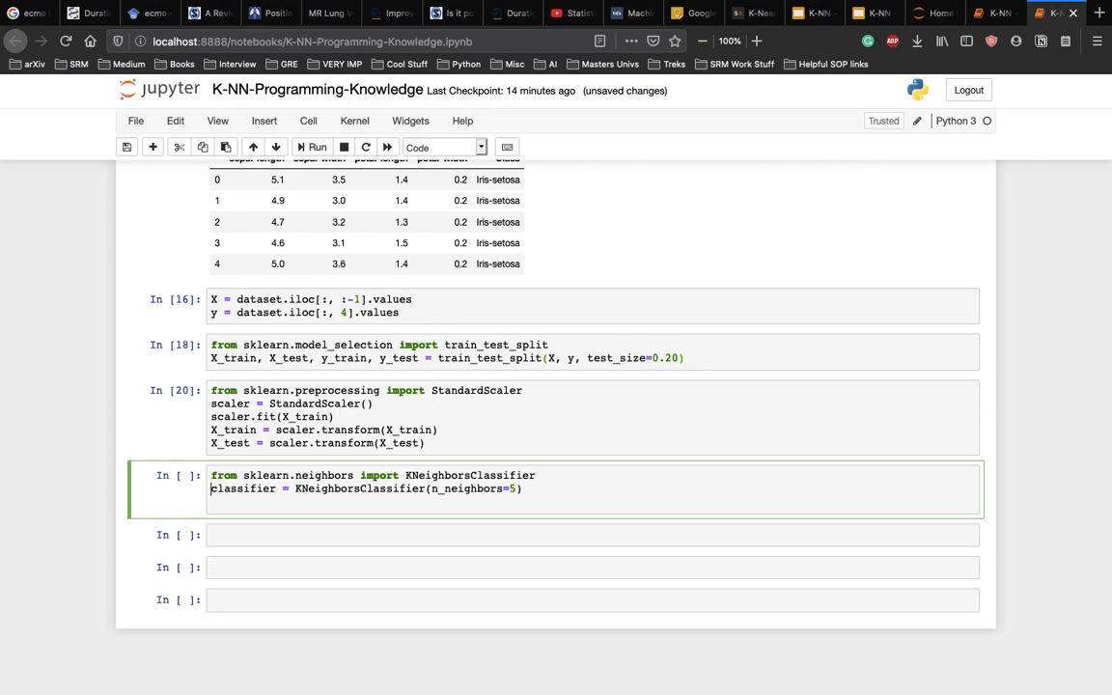
Fit the classifier on X_train and y_train and run the cell
type("classi")
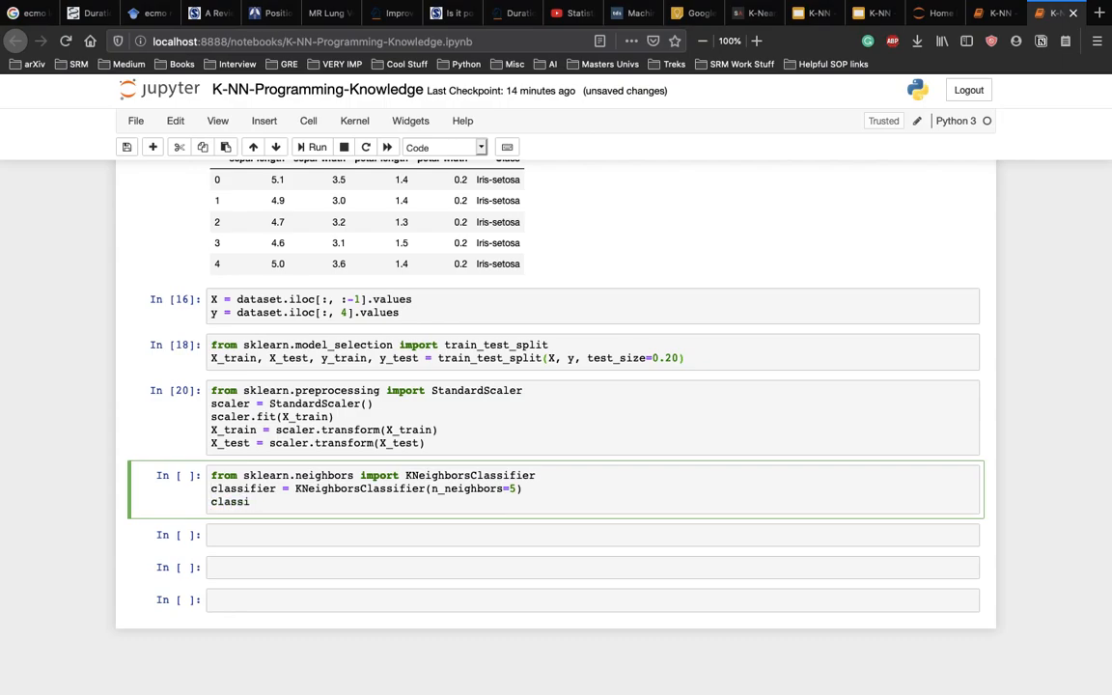
type("fier.git()")
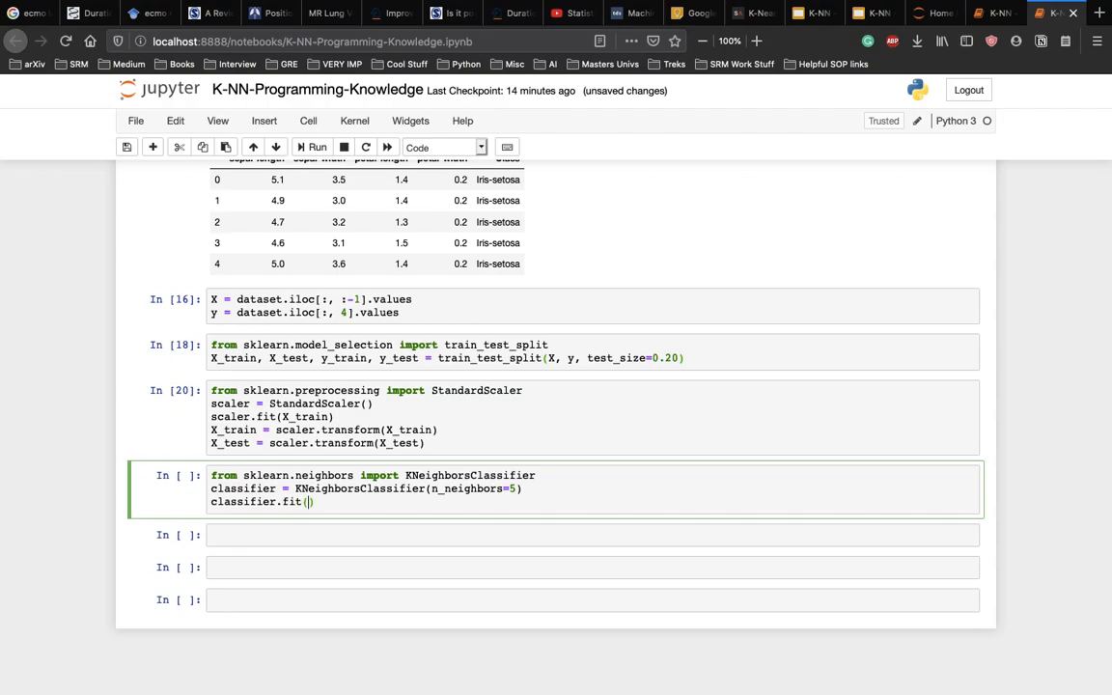
type("X_train, y_train")
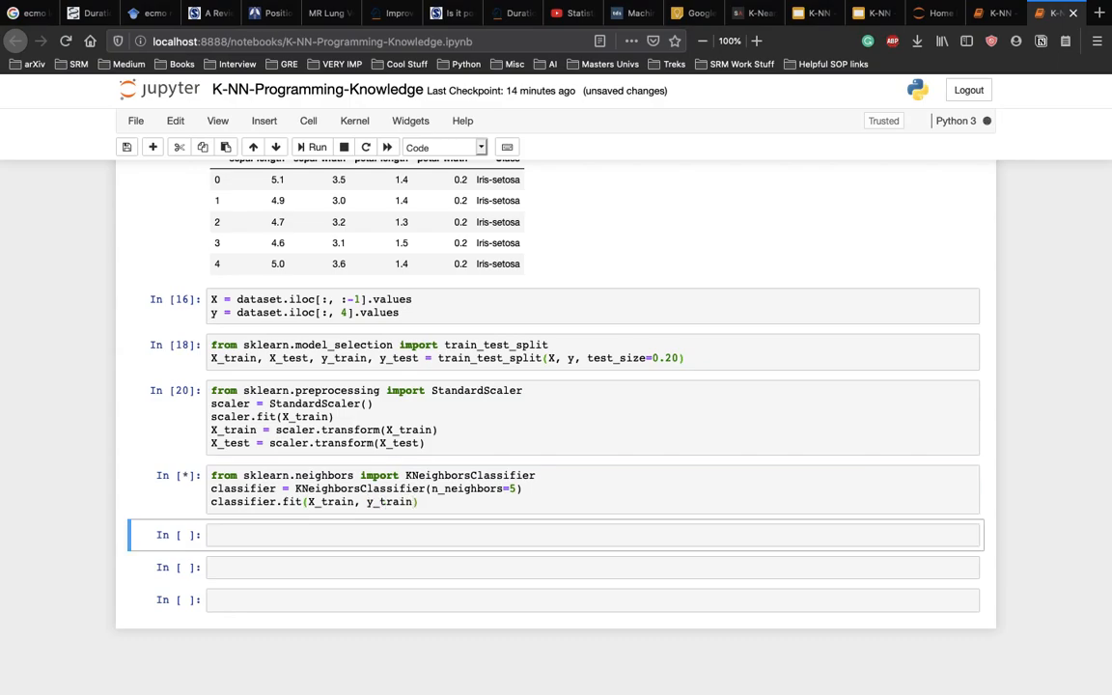
Wait for KNeighborsClassifier(n_neighbors=5) to appear as output, then select the empty cell below
left_click(317, 147)
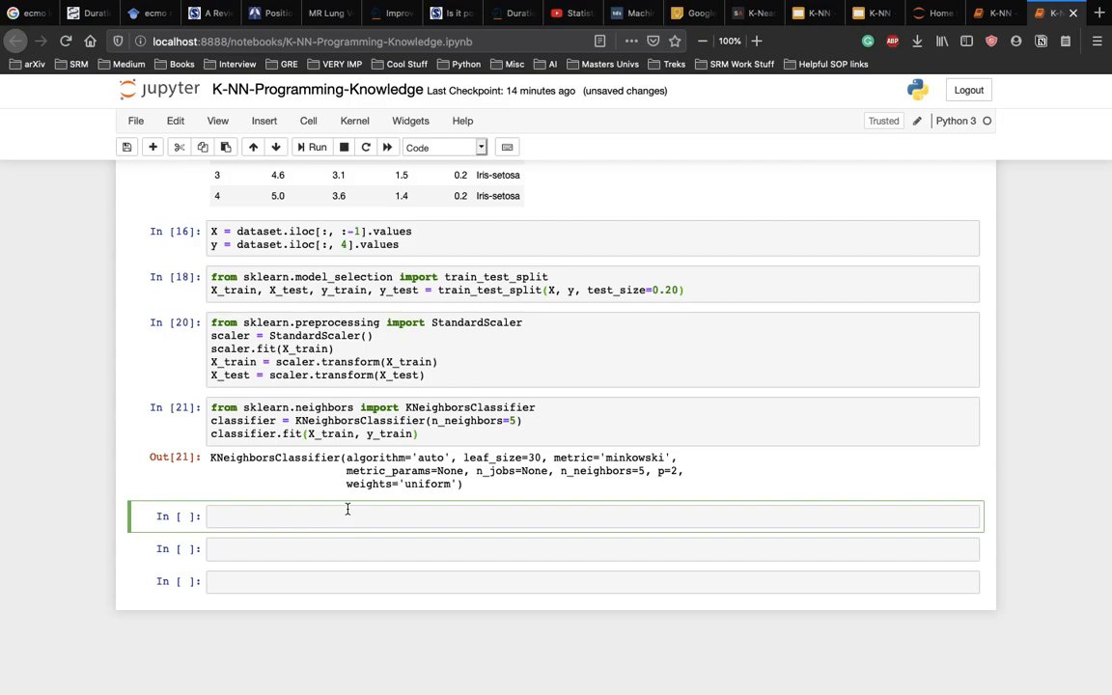
left_click(347, 516)
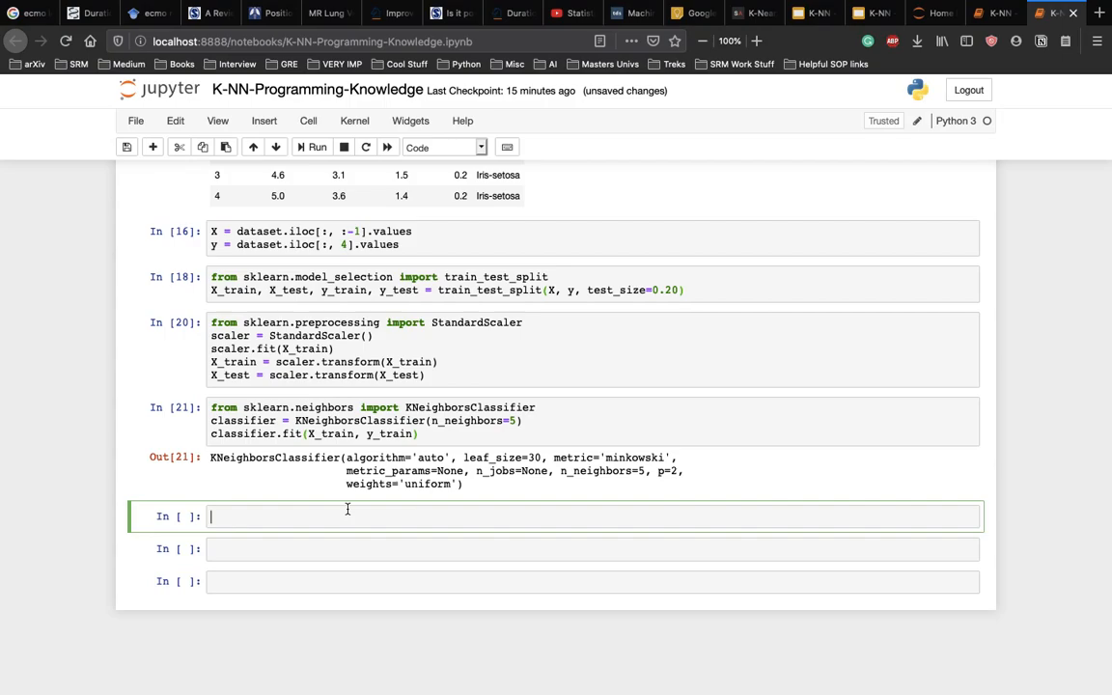
Compute and run y_pred = classifier.predict(X_test)
type("y_pred =")
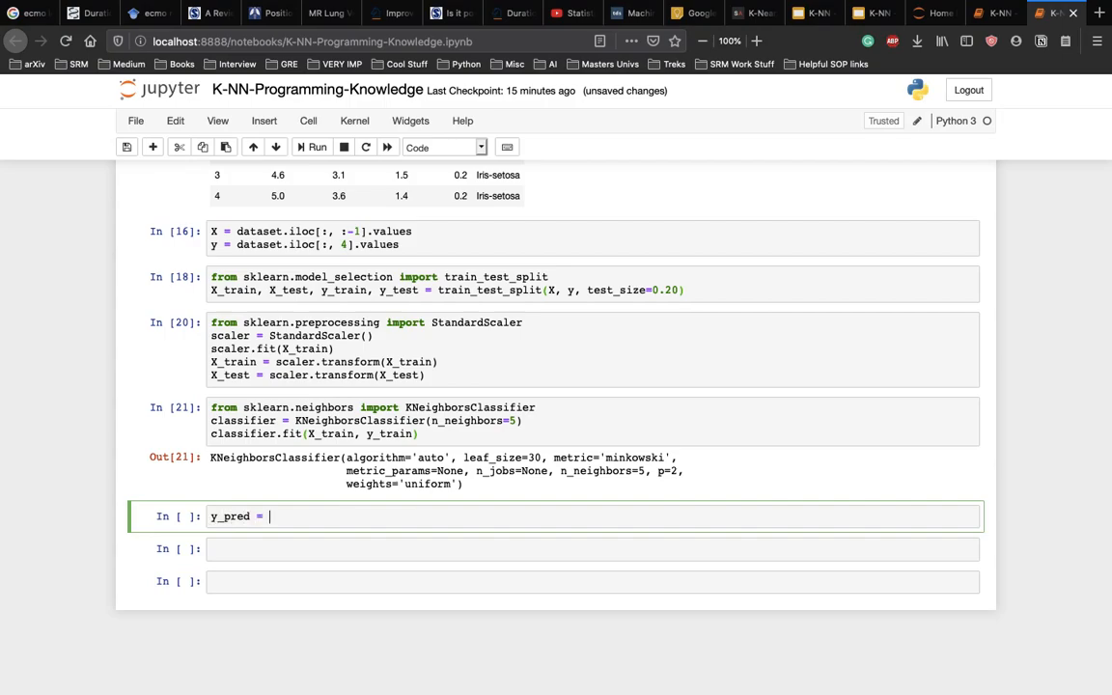
type("classifier.")
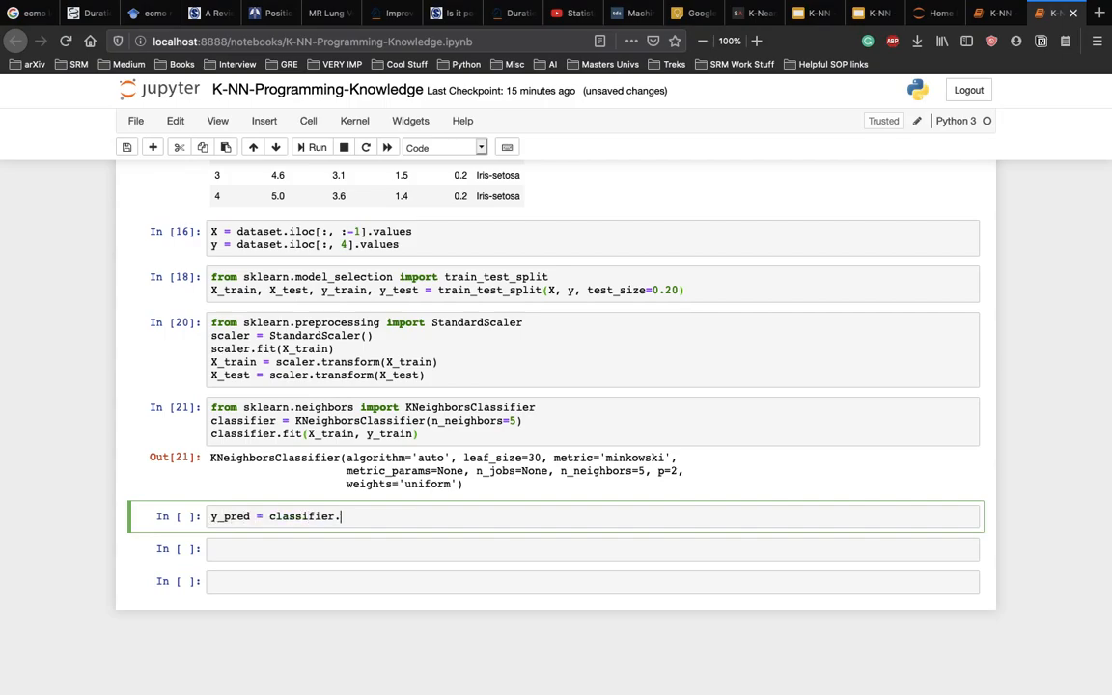
type("pre")
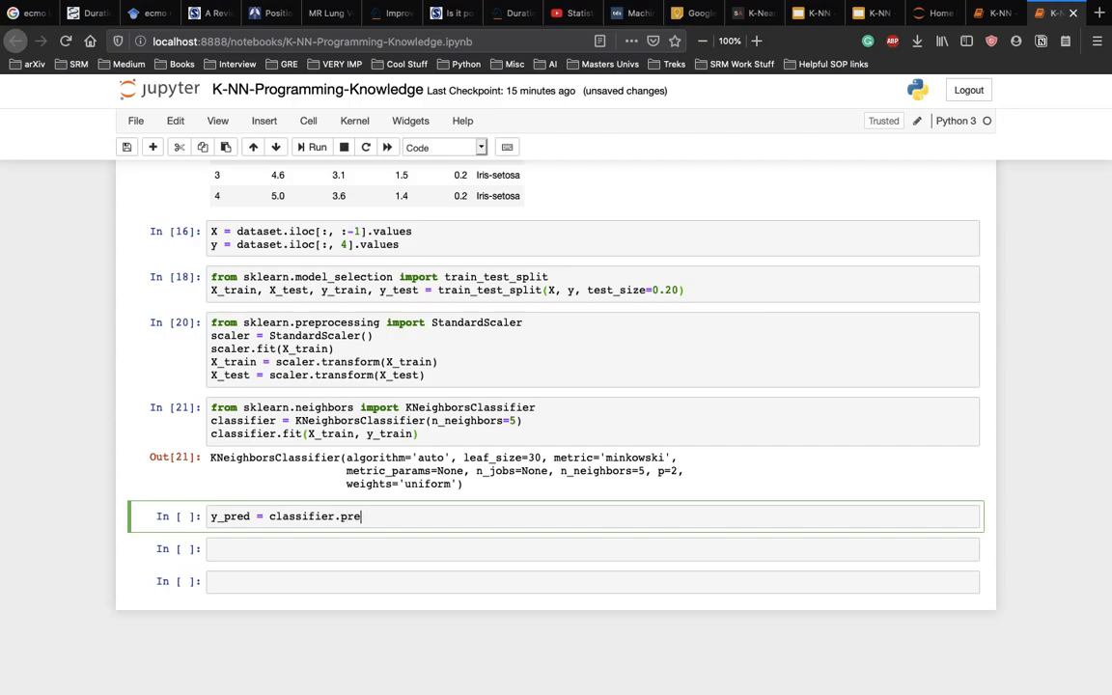
type("dict(X_test")
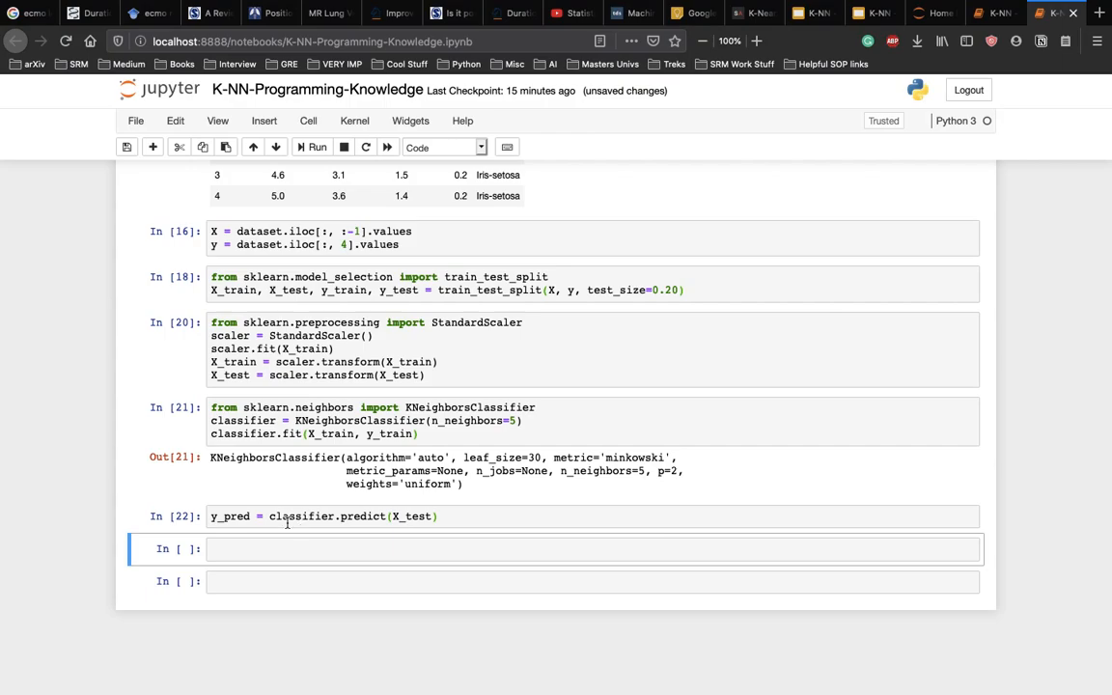
left_click(275, 548)
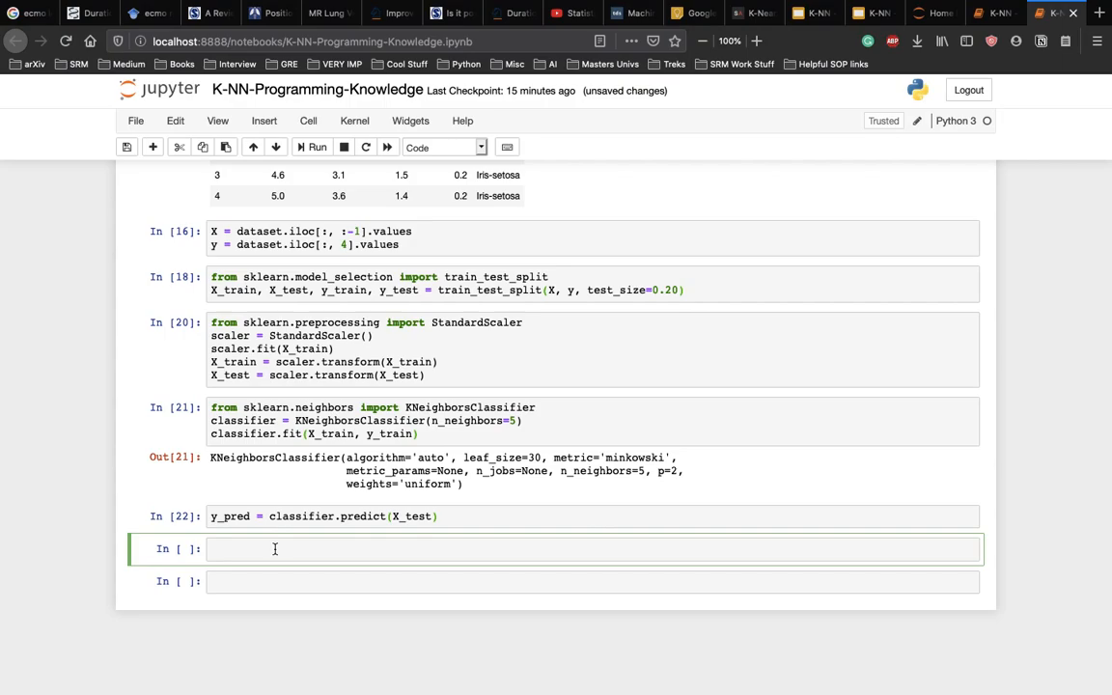
Write the import of classification_report and confusion_matrix from sklearn.metrics
type("from")
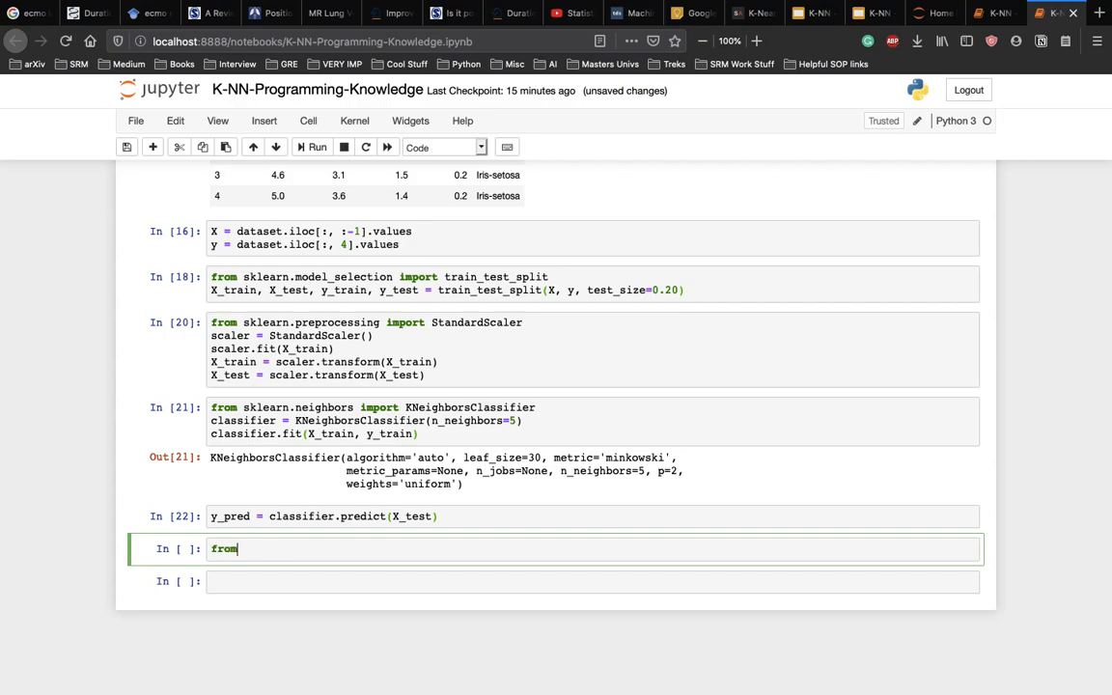
type("sklearn.metr")
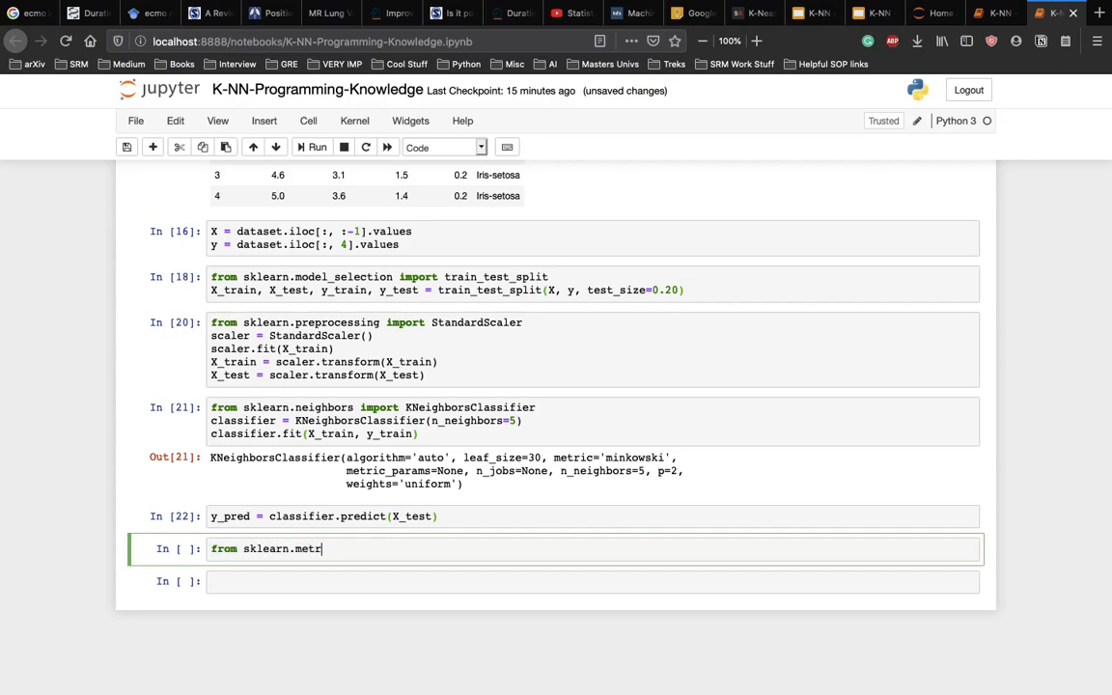
type("ics")
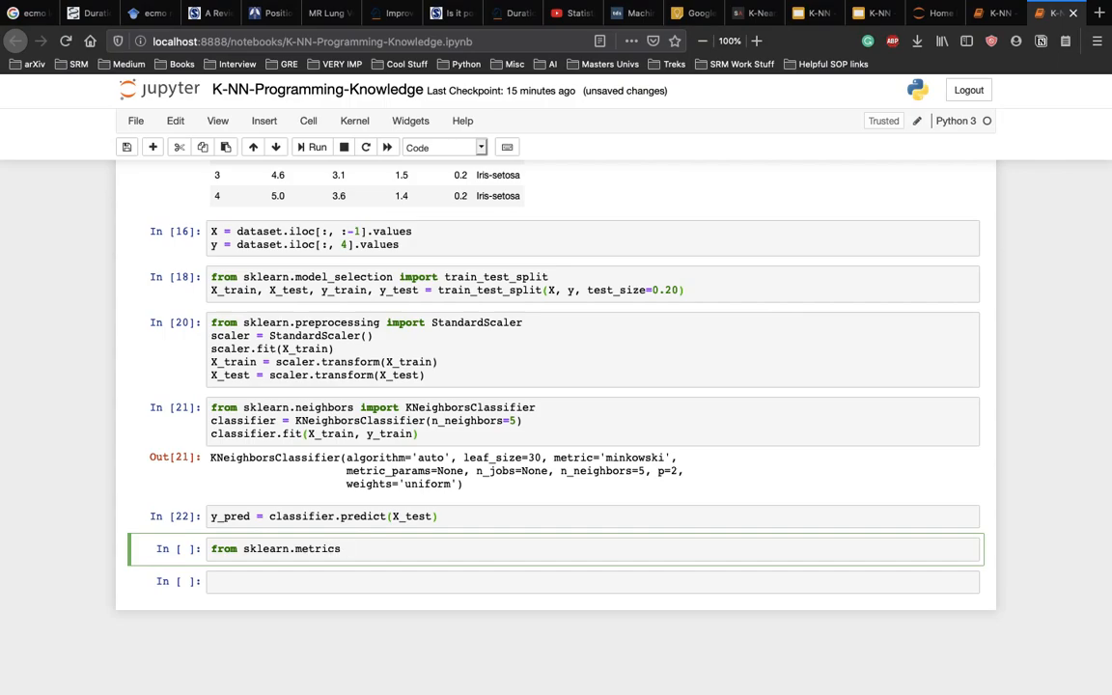
type("import classification")
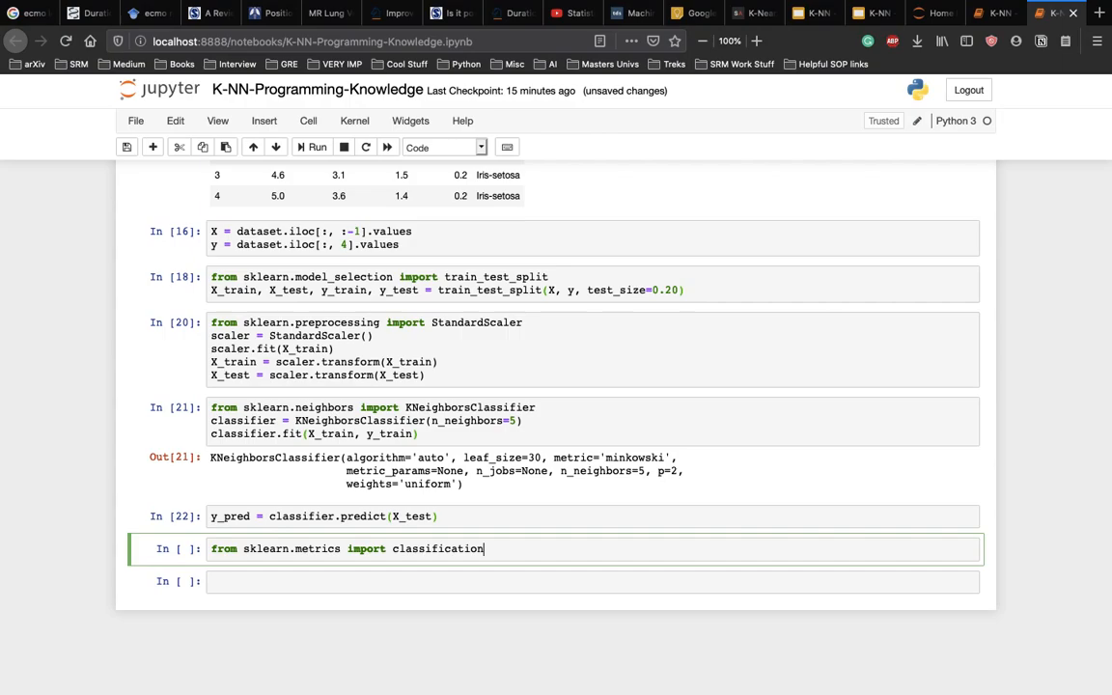
type("_repo")
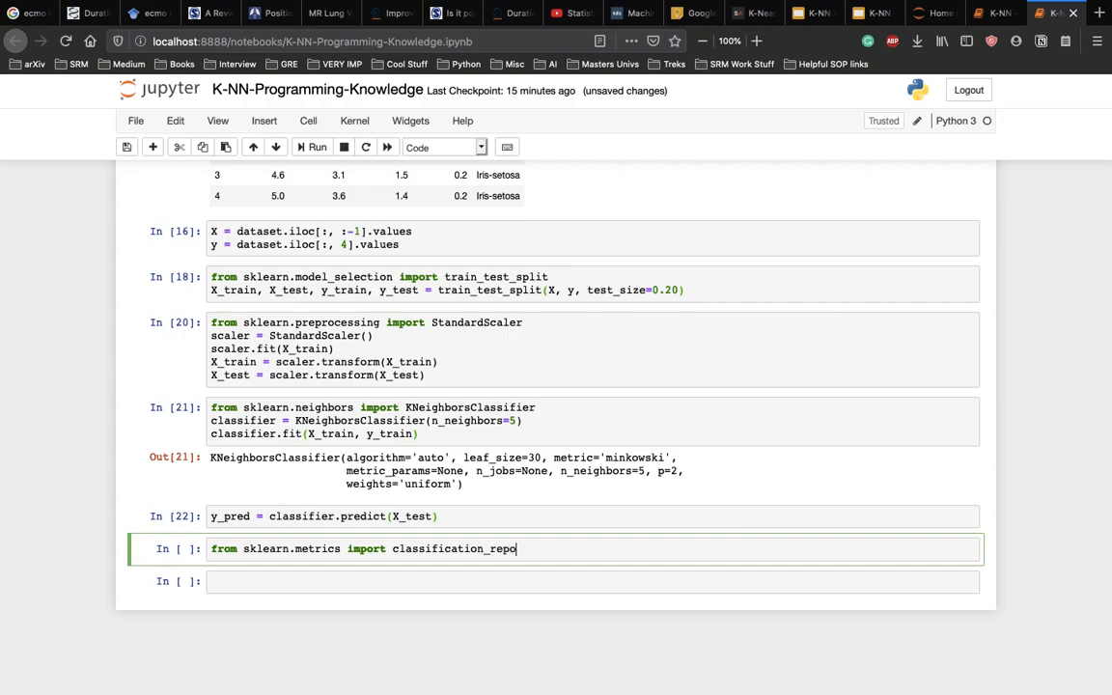
type("rt")
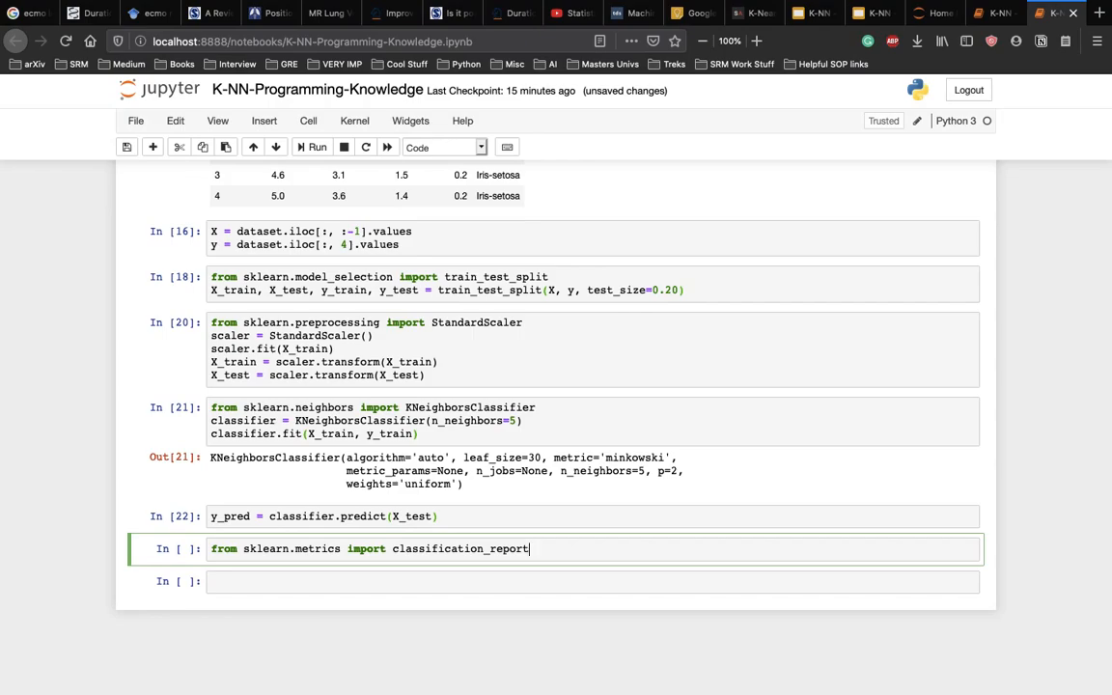
type(", confusion")
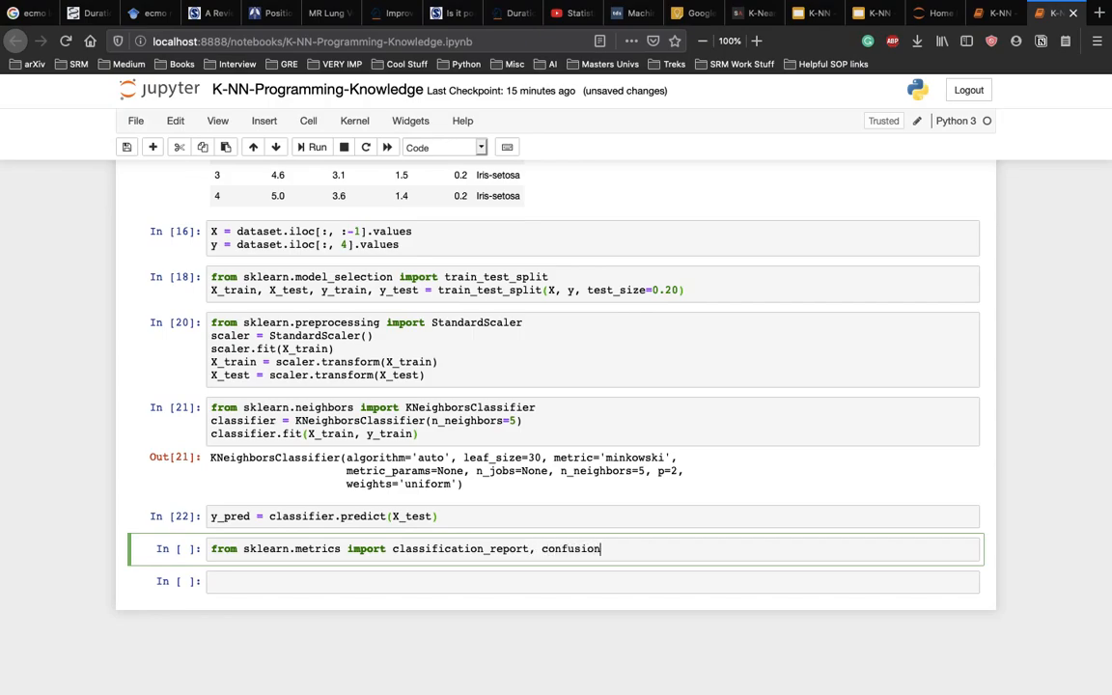
type("_matrix")
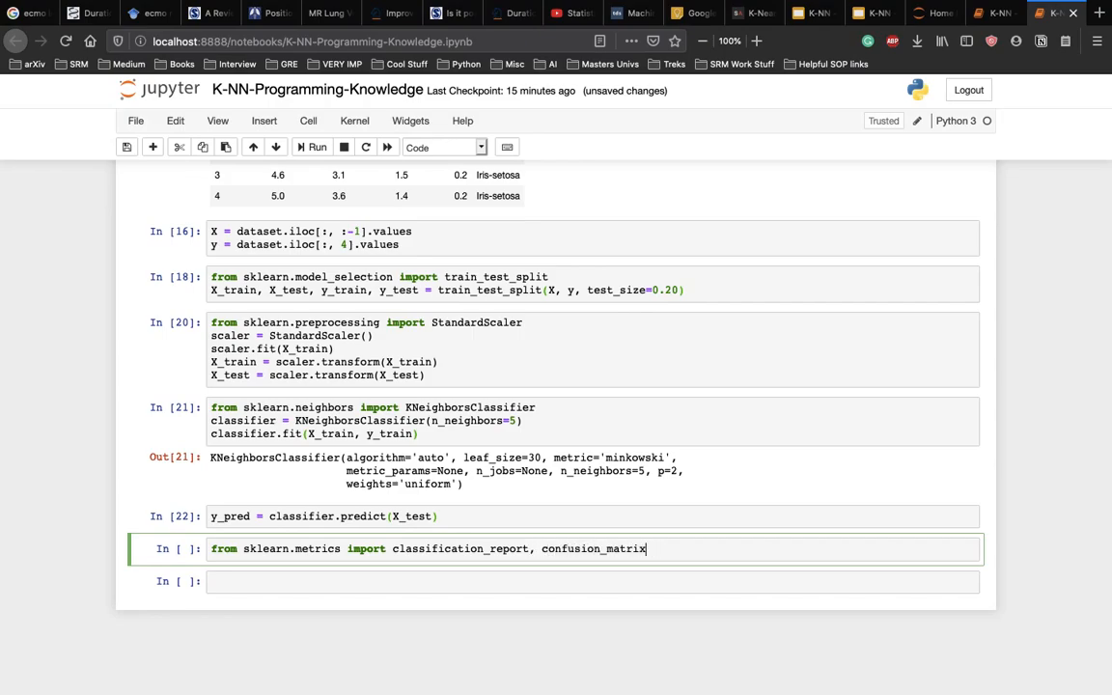
type(",")
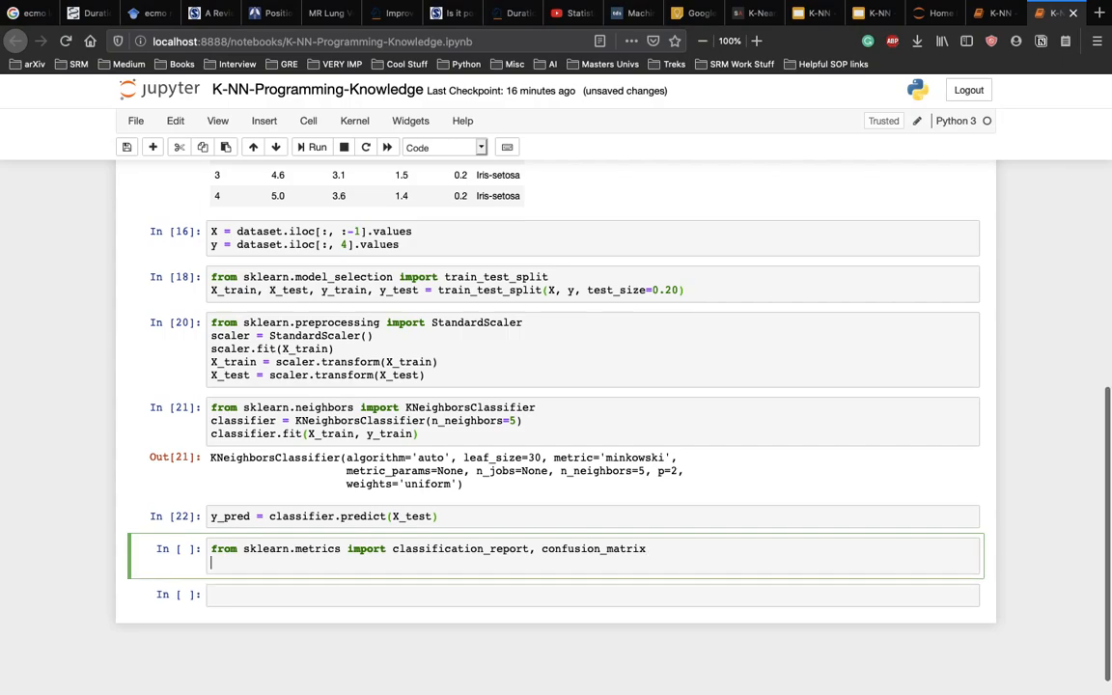
Add print calls for classification_report and confusion_matrix of y_test versus y_pred
type("print()")
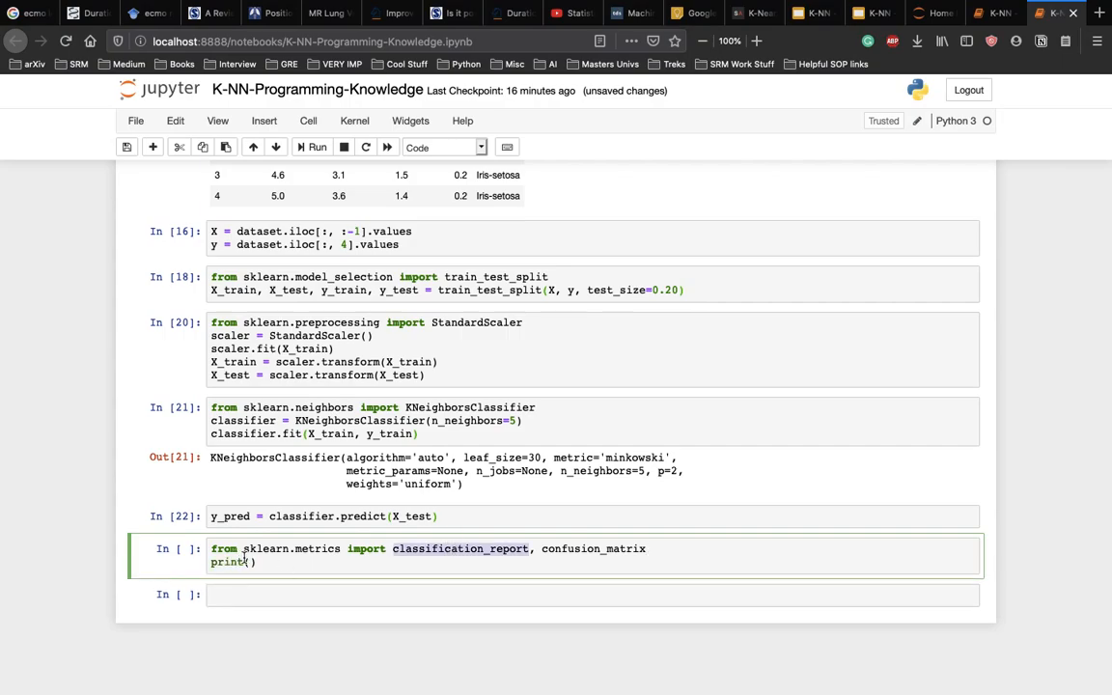
type("classification_report()")
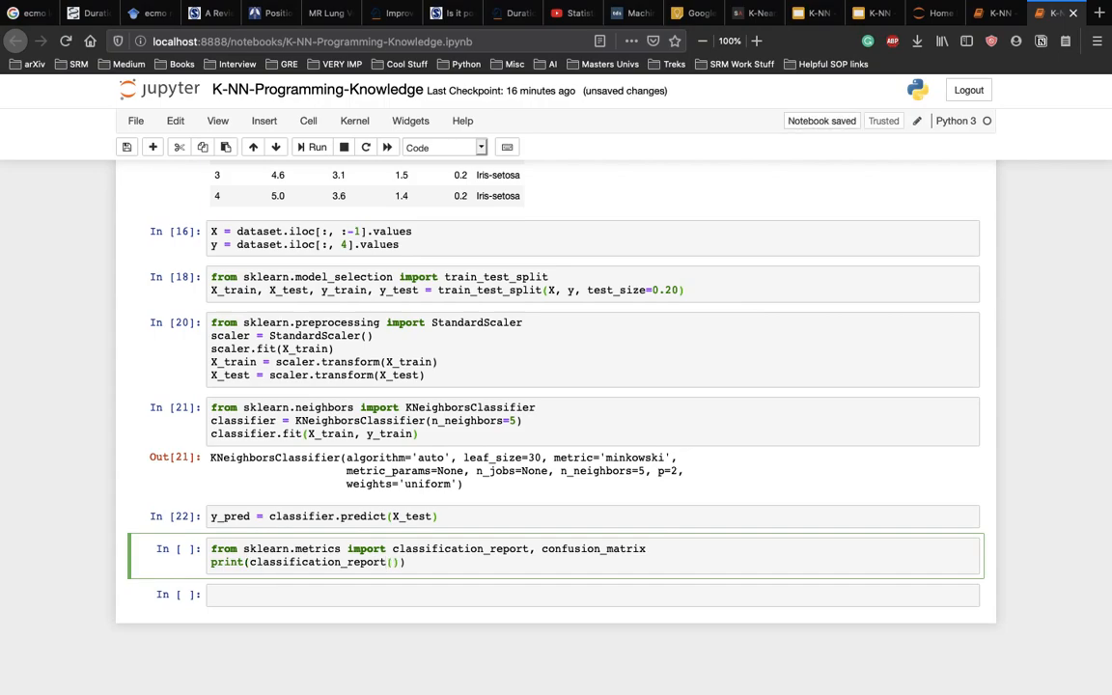
type("Y-")
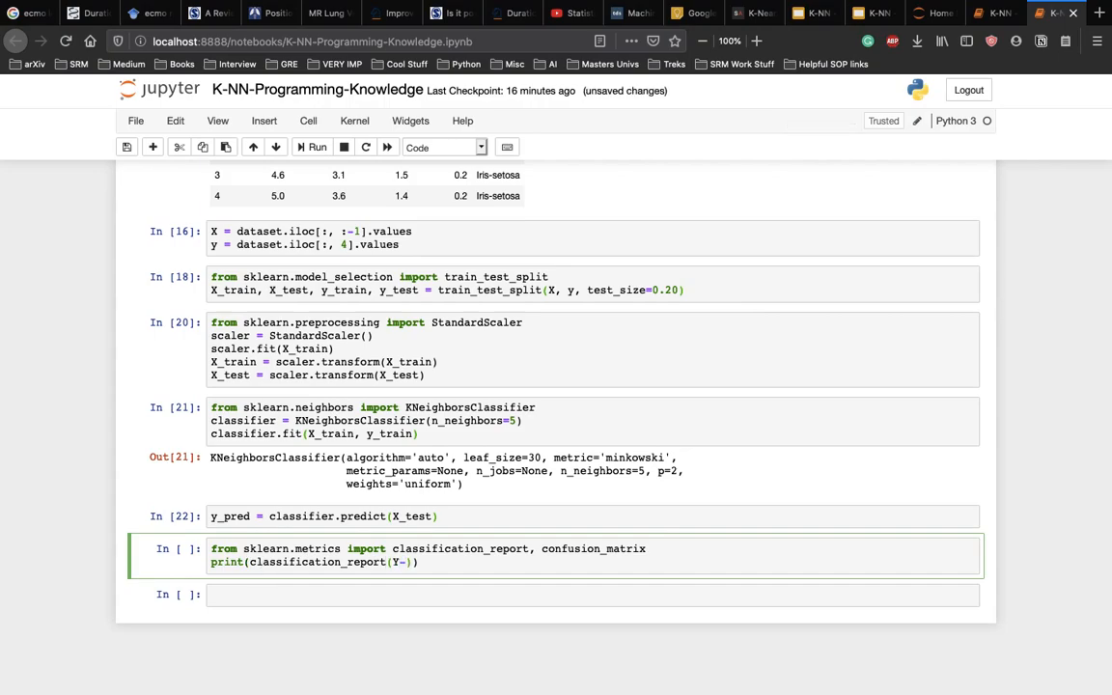
type("y_test, y_pred")
type("print()")
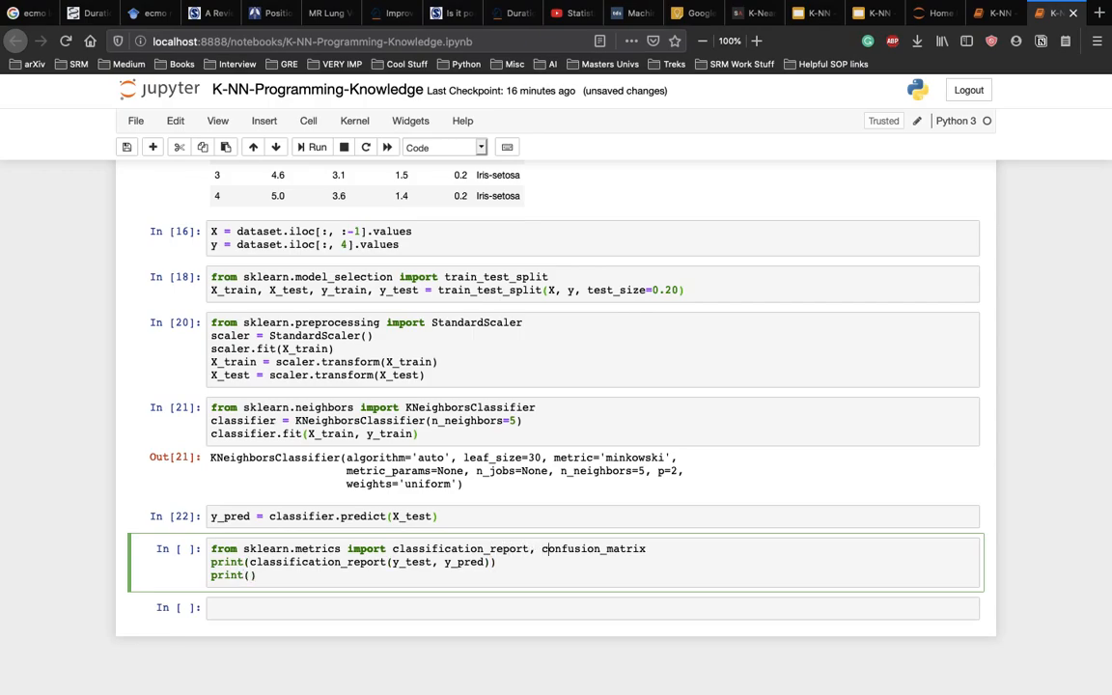
left_click(646, 548)
type("confusion_matrix")
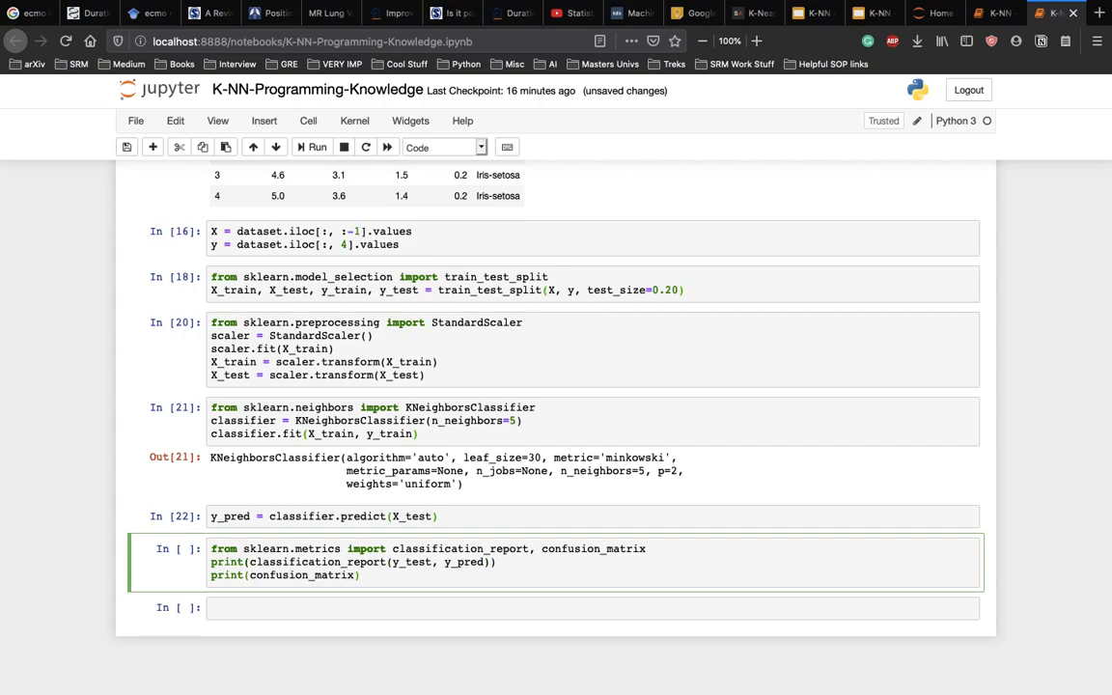
type("y_tes")
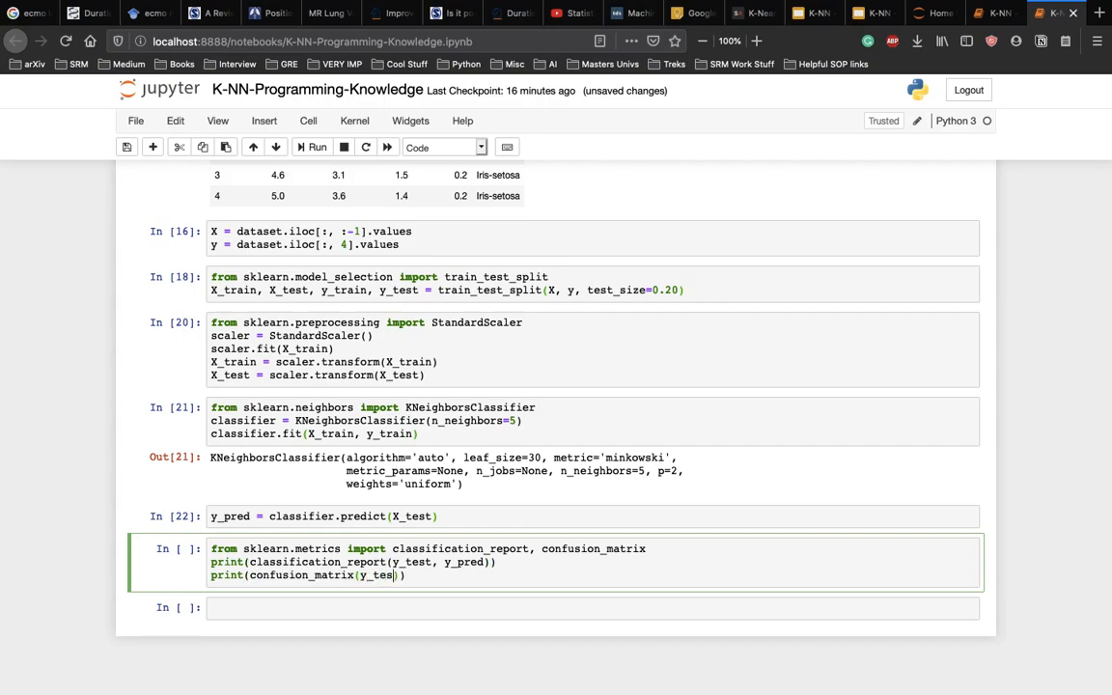
type(", y_pred")
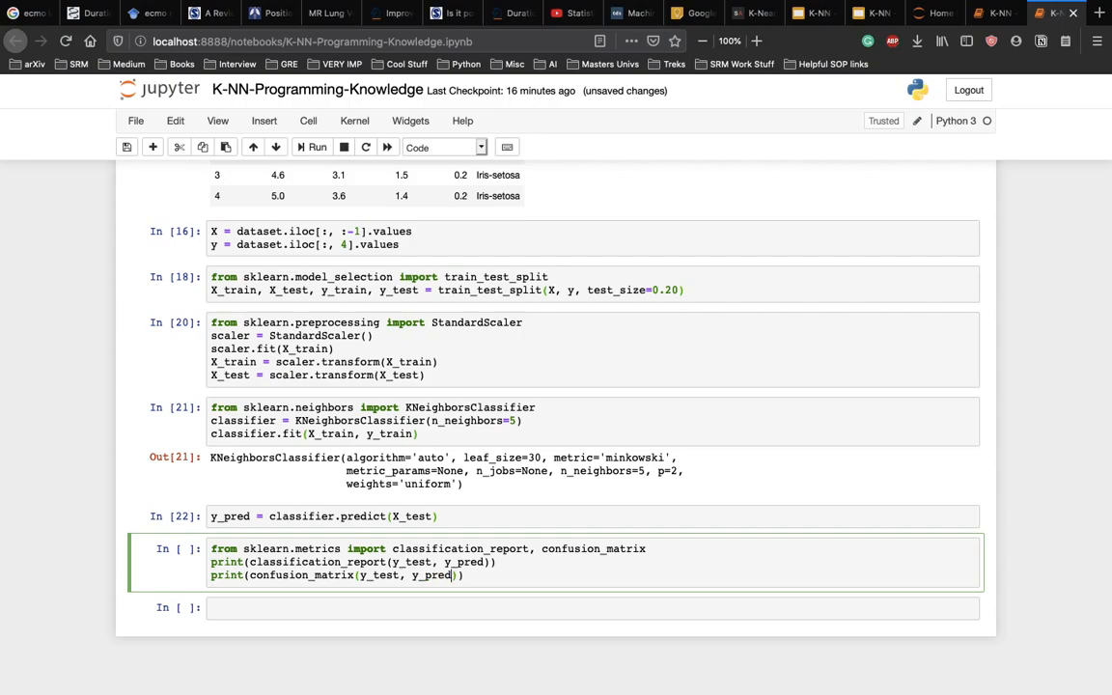
Execute the metrics cell to print the 0.90-accuracy report and 3×3 confusion matrix
left_click(316, 147)
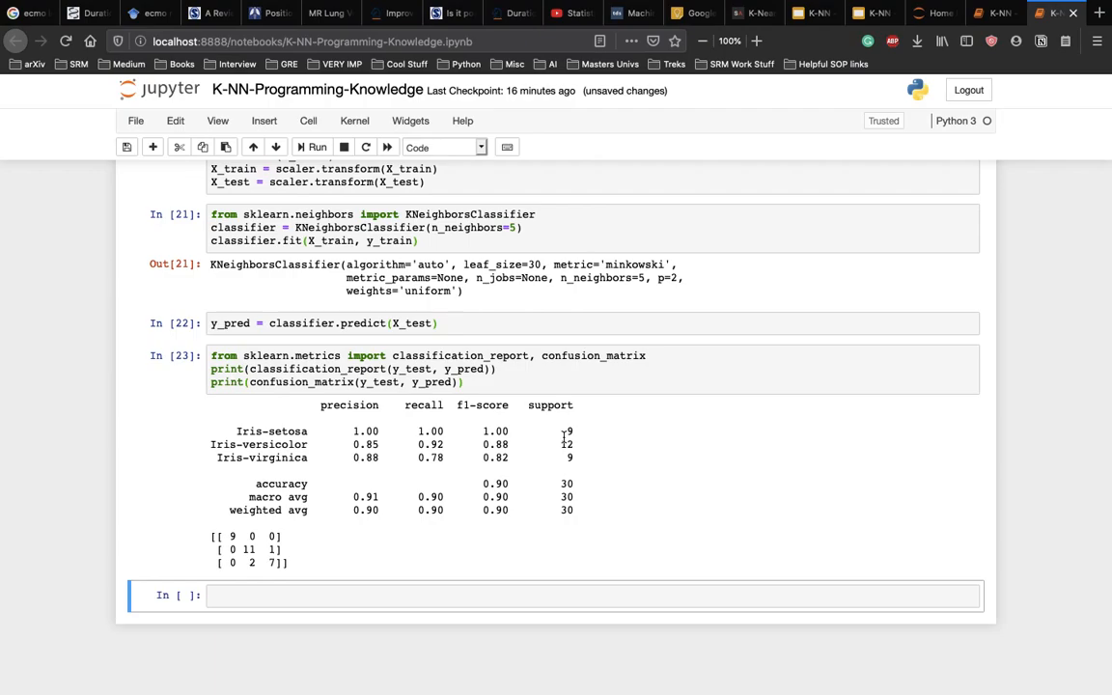
scroll("up", 3)
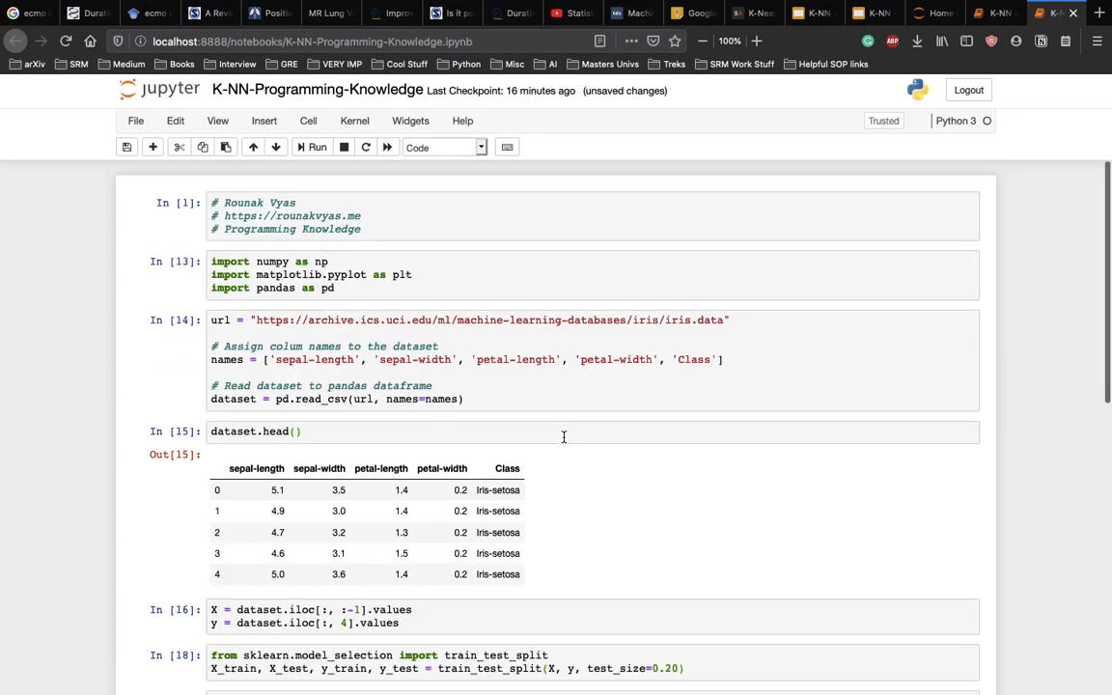